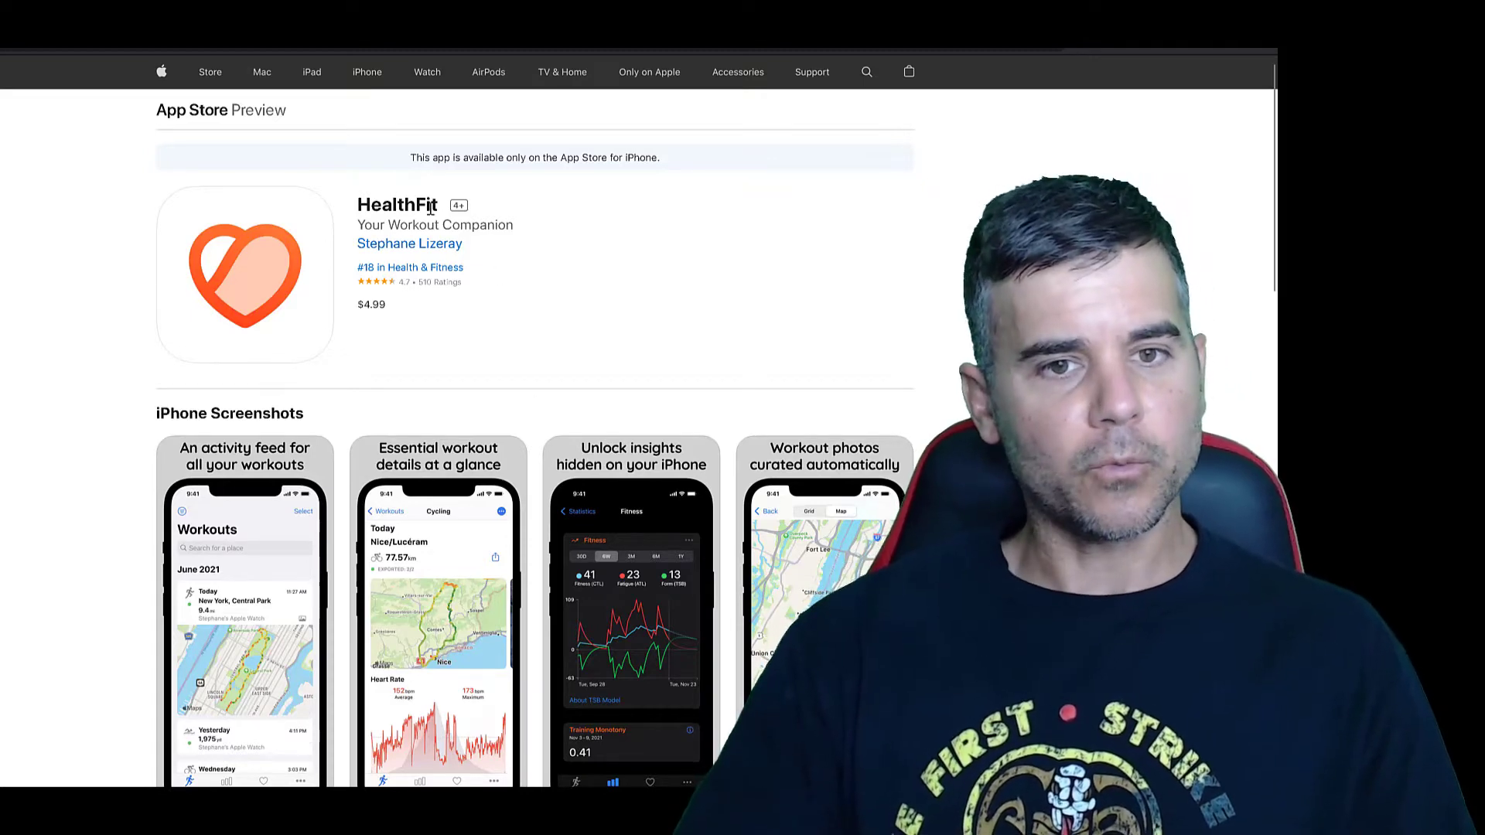
Scroll down through the Workouts list of recorded workouts.
{"action": "double_click", "coordinate": [369, 304]}
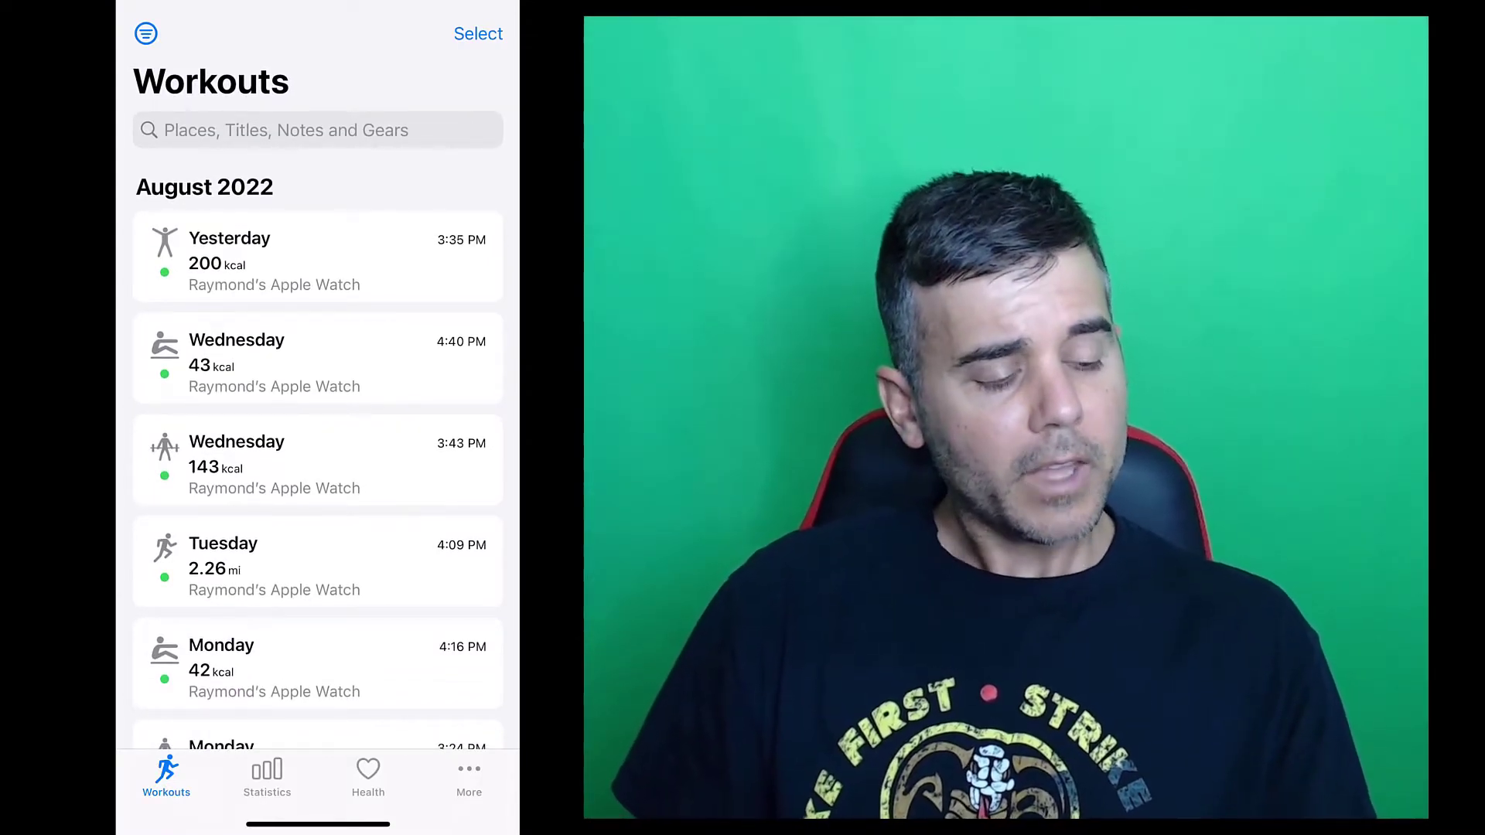
{"action": "scroll", "scroll_direction": "down", "scroll_amount": 3}
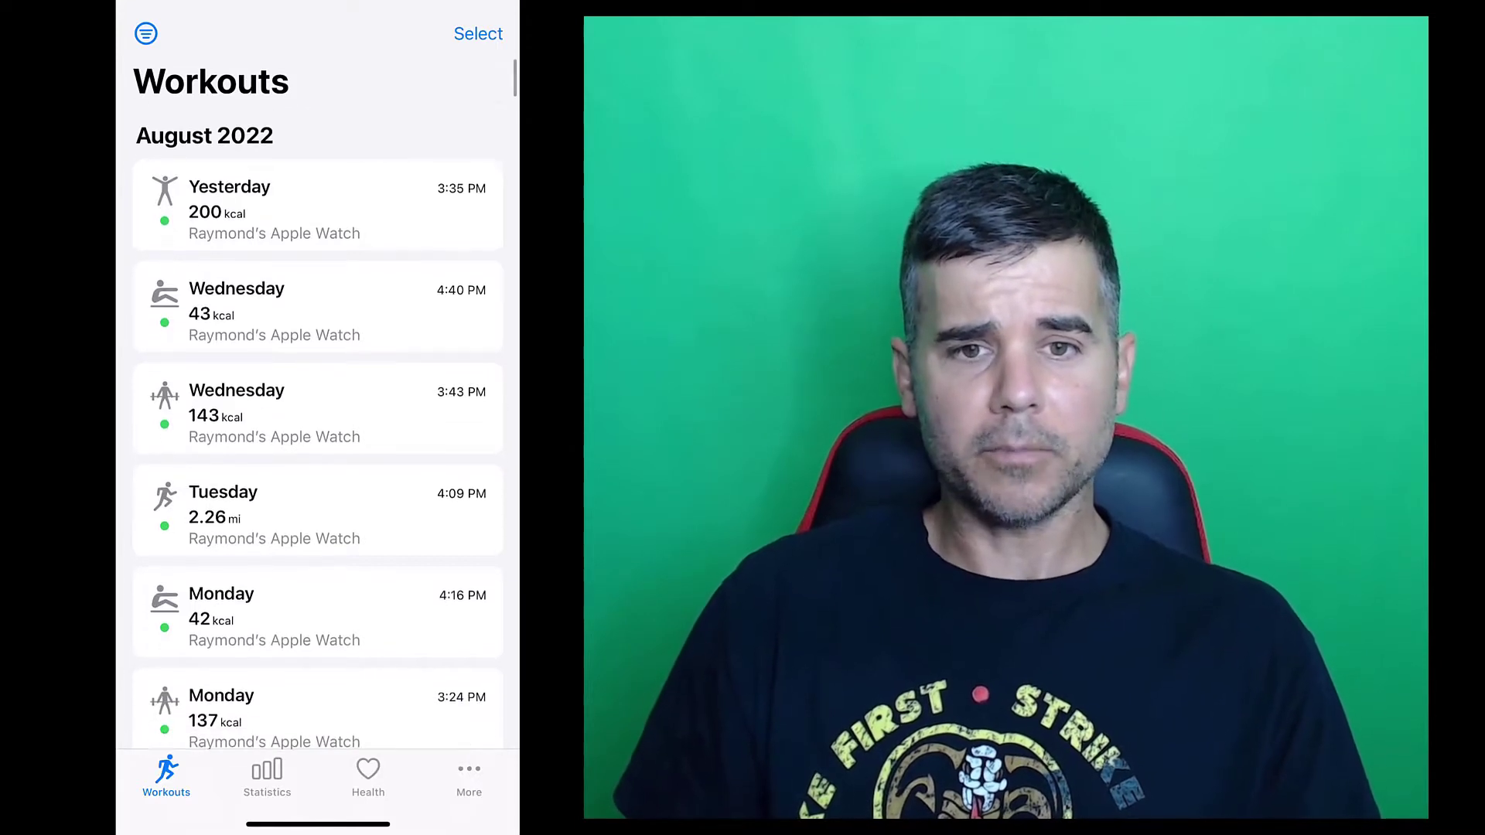
{"action": "scroll", "scroll_direction": "down", "scroll_amount": 3}
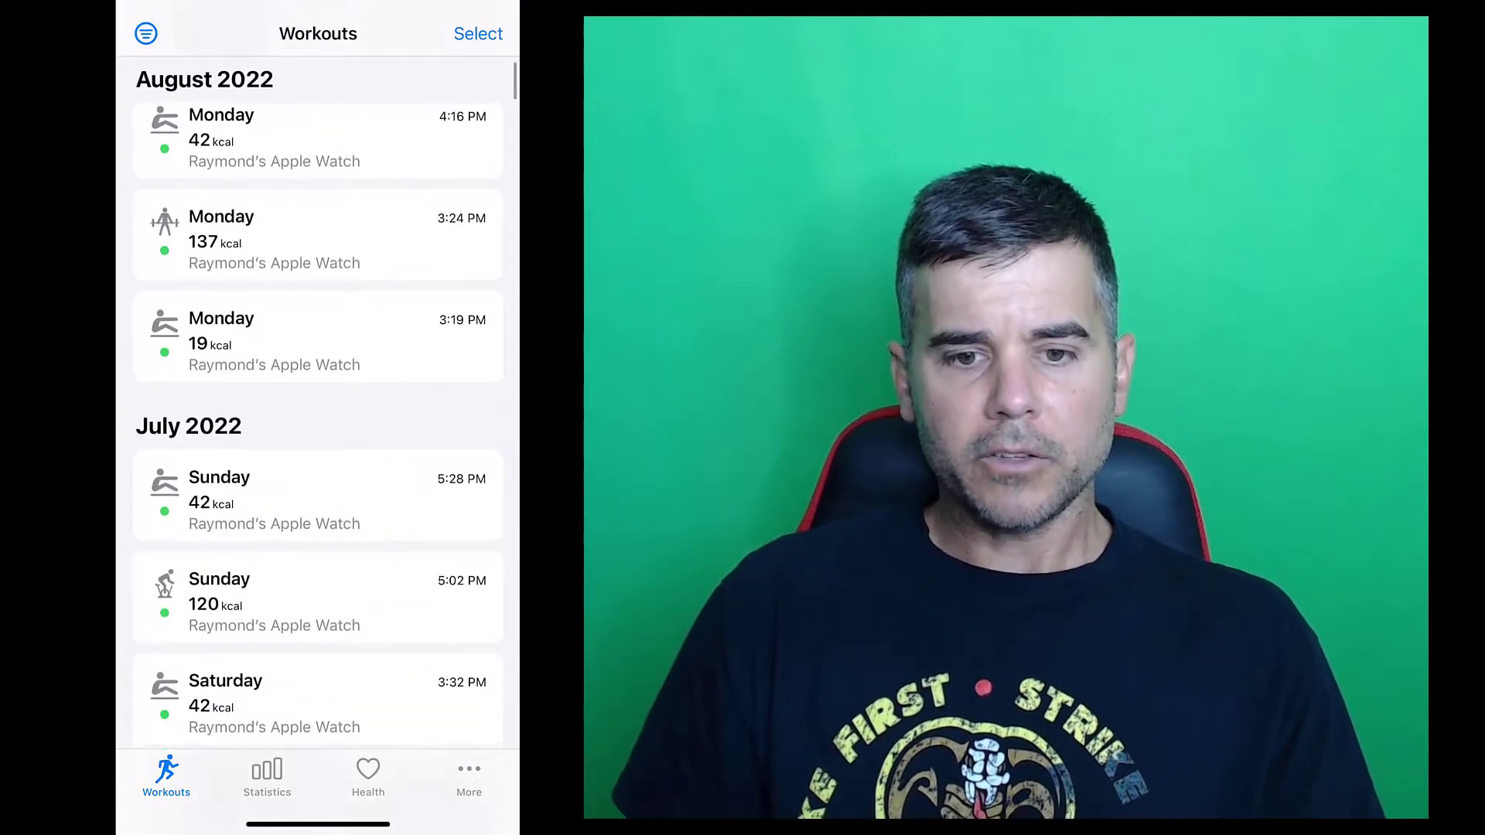
{"action": "scroll", "scroll_direction": "down", "scroll_amount": 3}
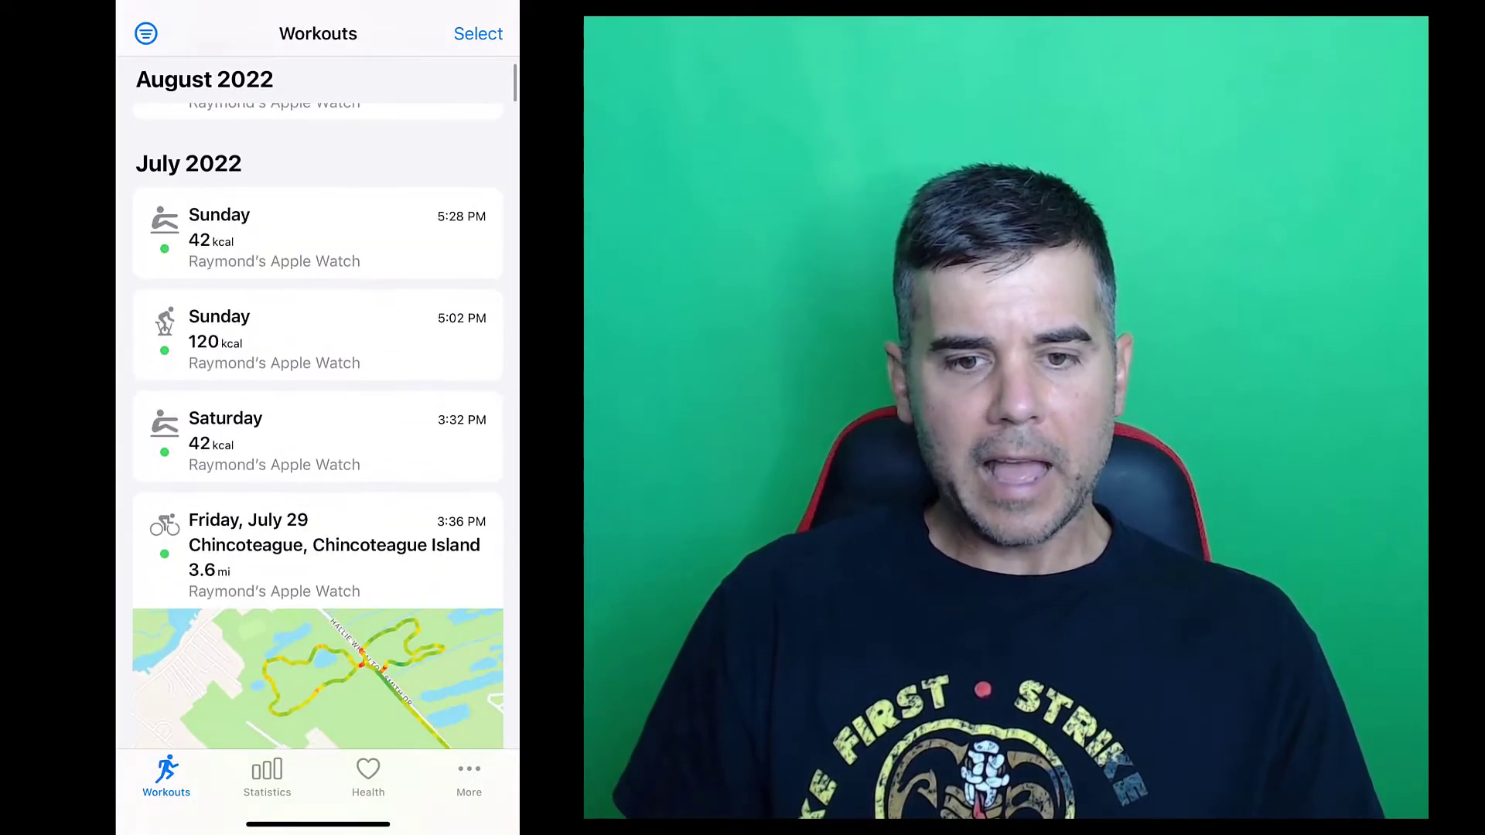
{"action": "scroll", "scroll_direction": "down", "scroll_amount": 3}
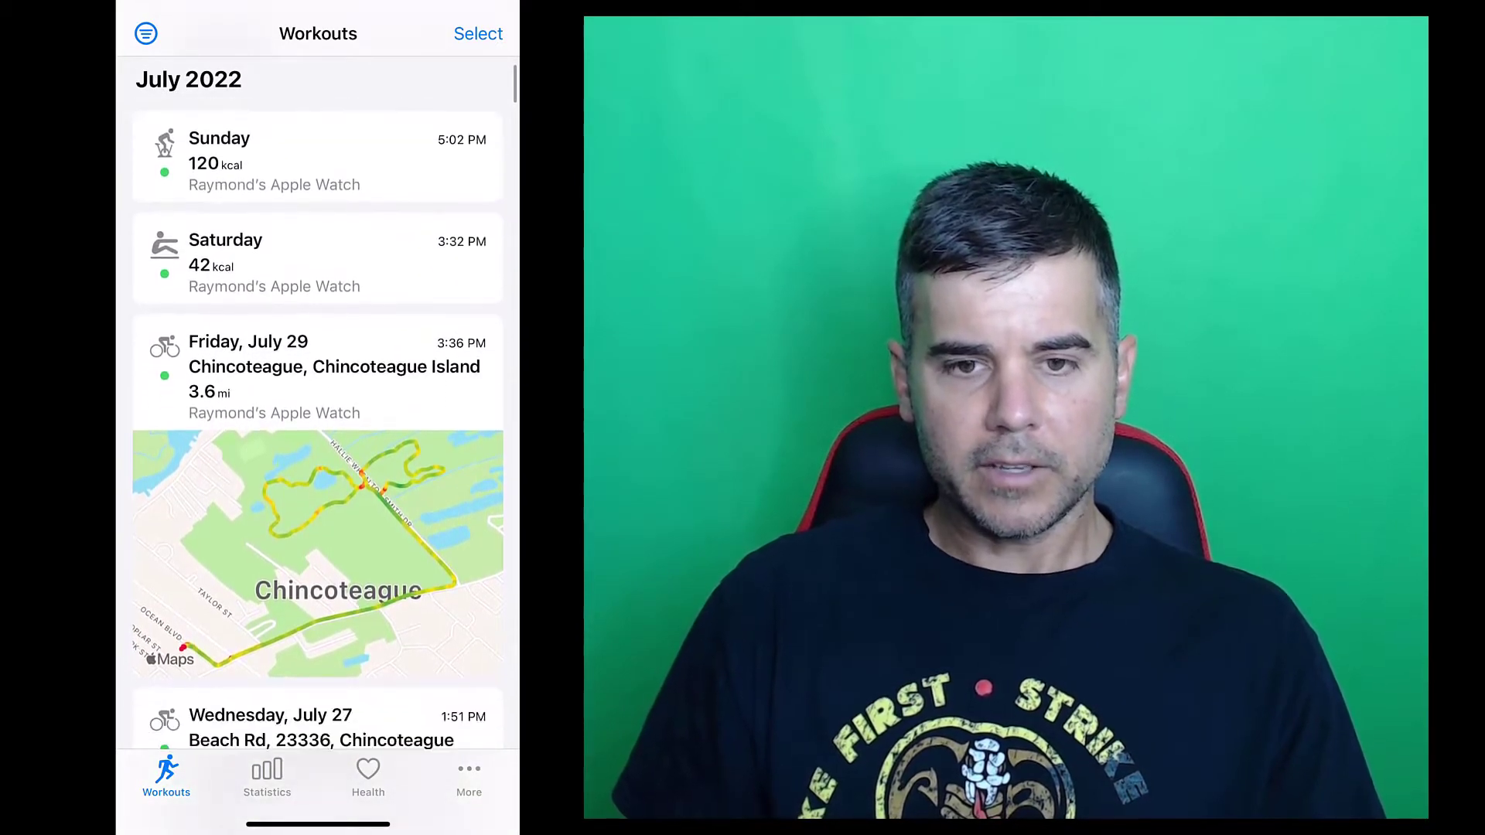
{"action": "scroll", "scroll_direction": "down", "scroll_amount": 3}
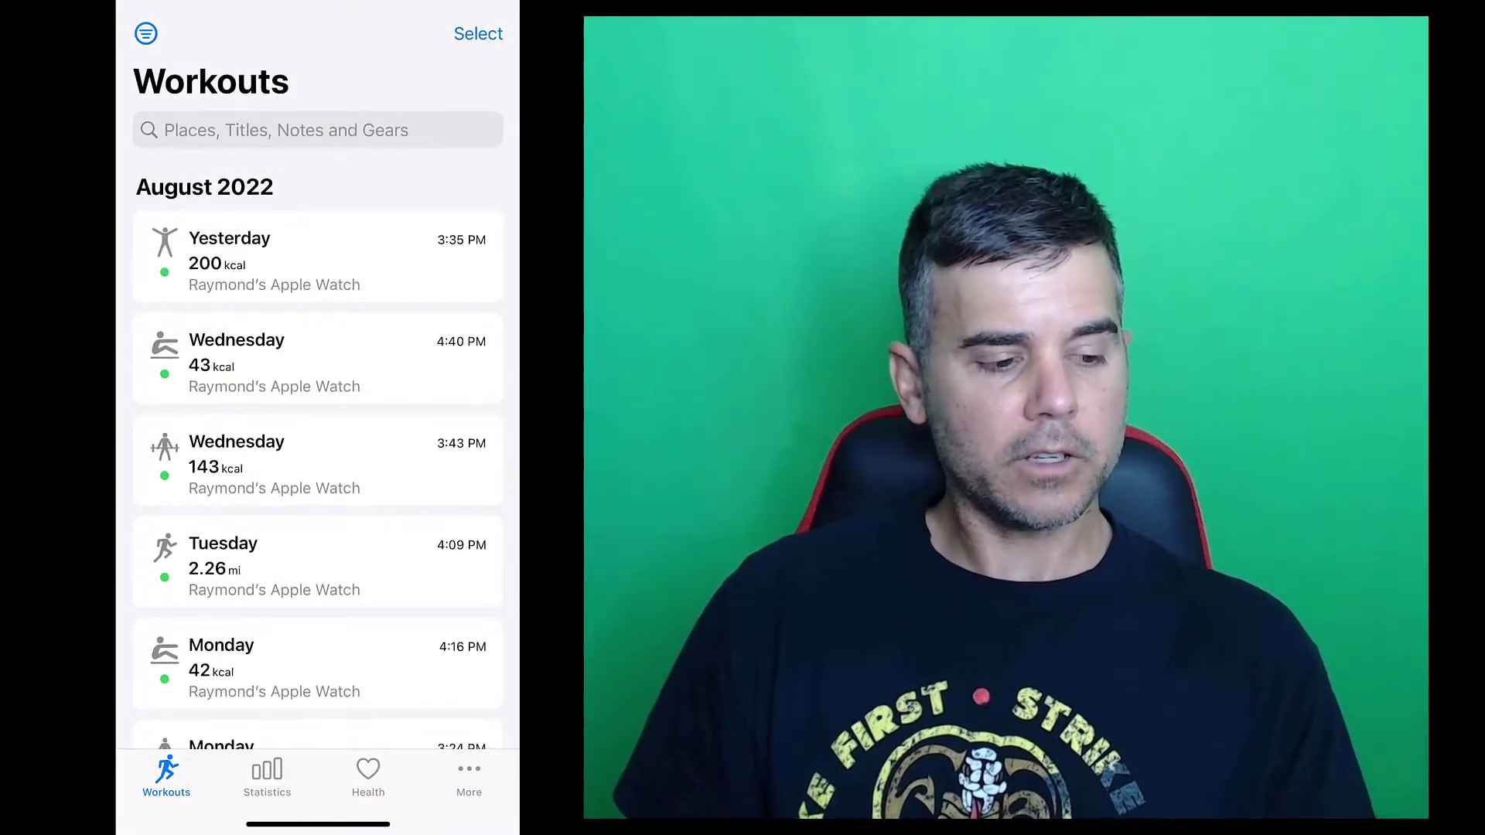
View yesterday's 200 kcal Mixed Cardio workout and briefly show its actions menu.
{"action": "left_click", "coordinate": [317, 255]}
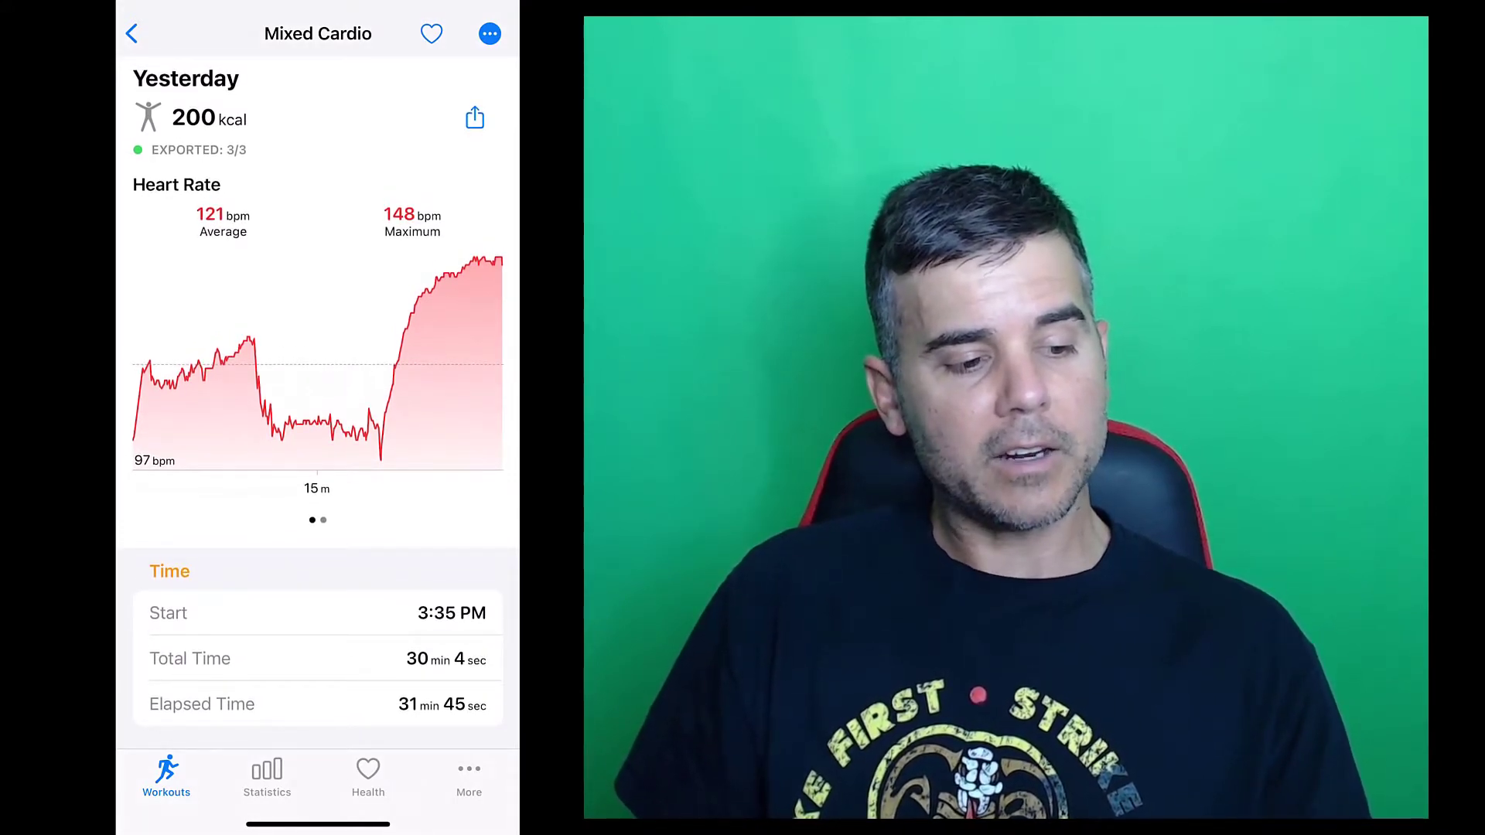
{"action": "left_click", "coordinate": [490, 33]}
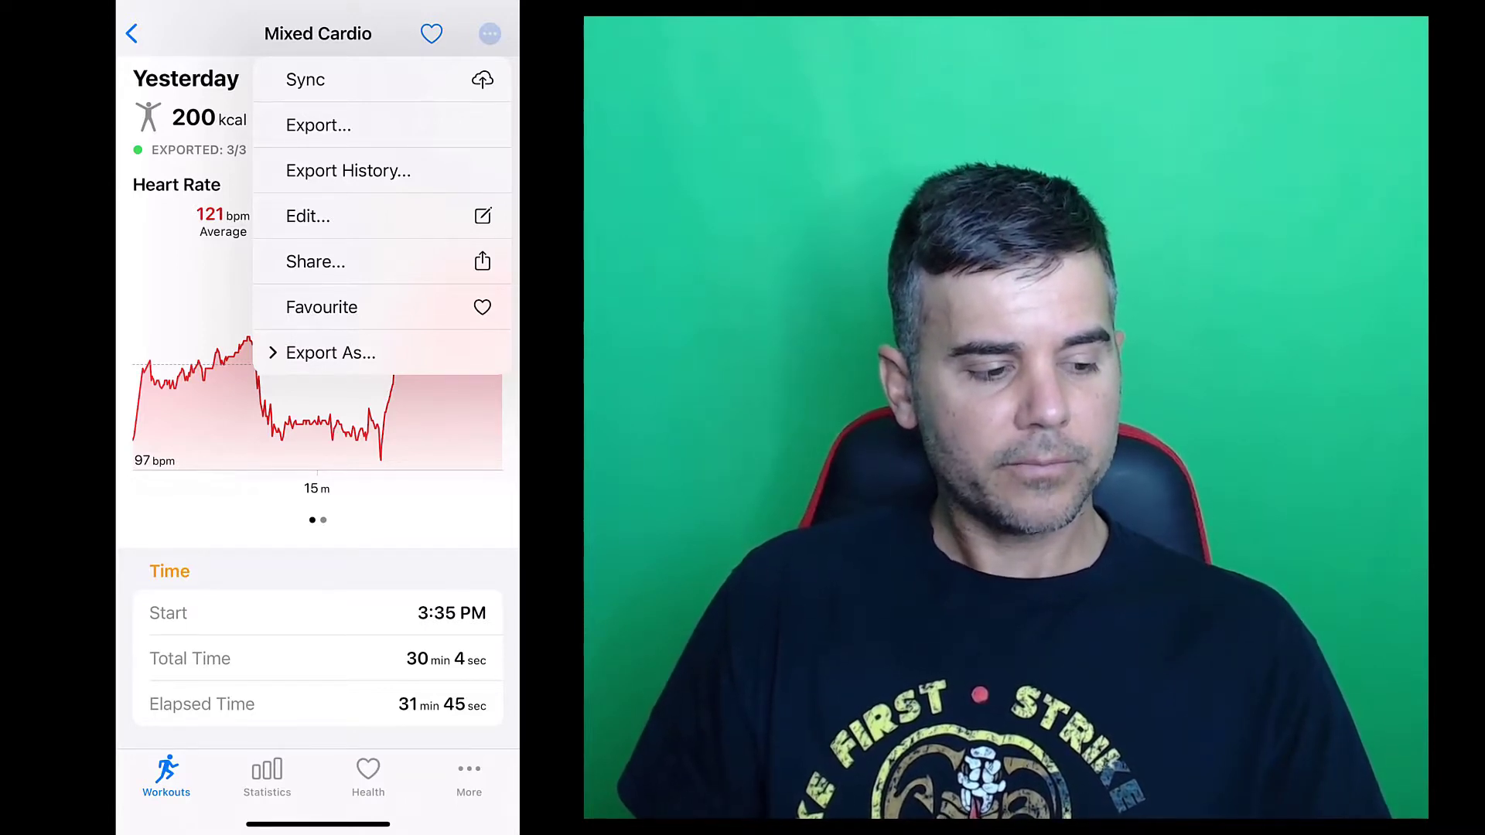
{"action": "left_click", "coordinate": [490, 34]}
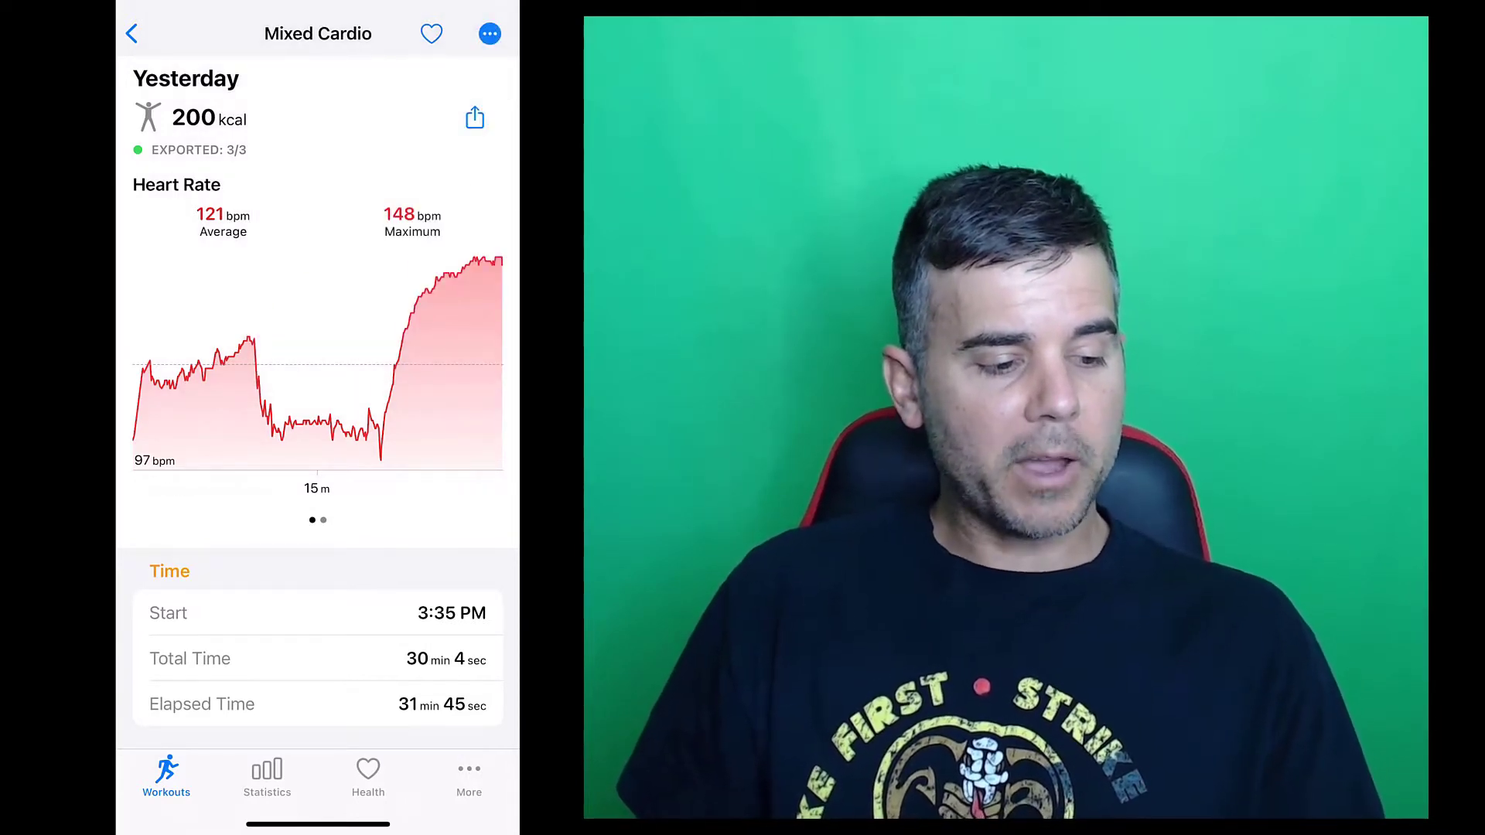
Review the Mixed Cardio cadence, recovery, energy, training load, heart rate zones and weather stats.
{"action": "scroll", "scroll_direction": "left", "scroll_amount": 3}
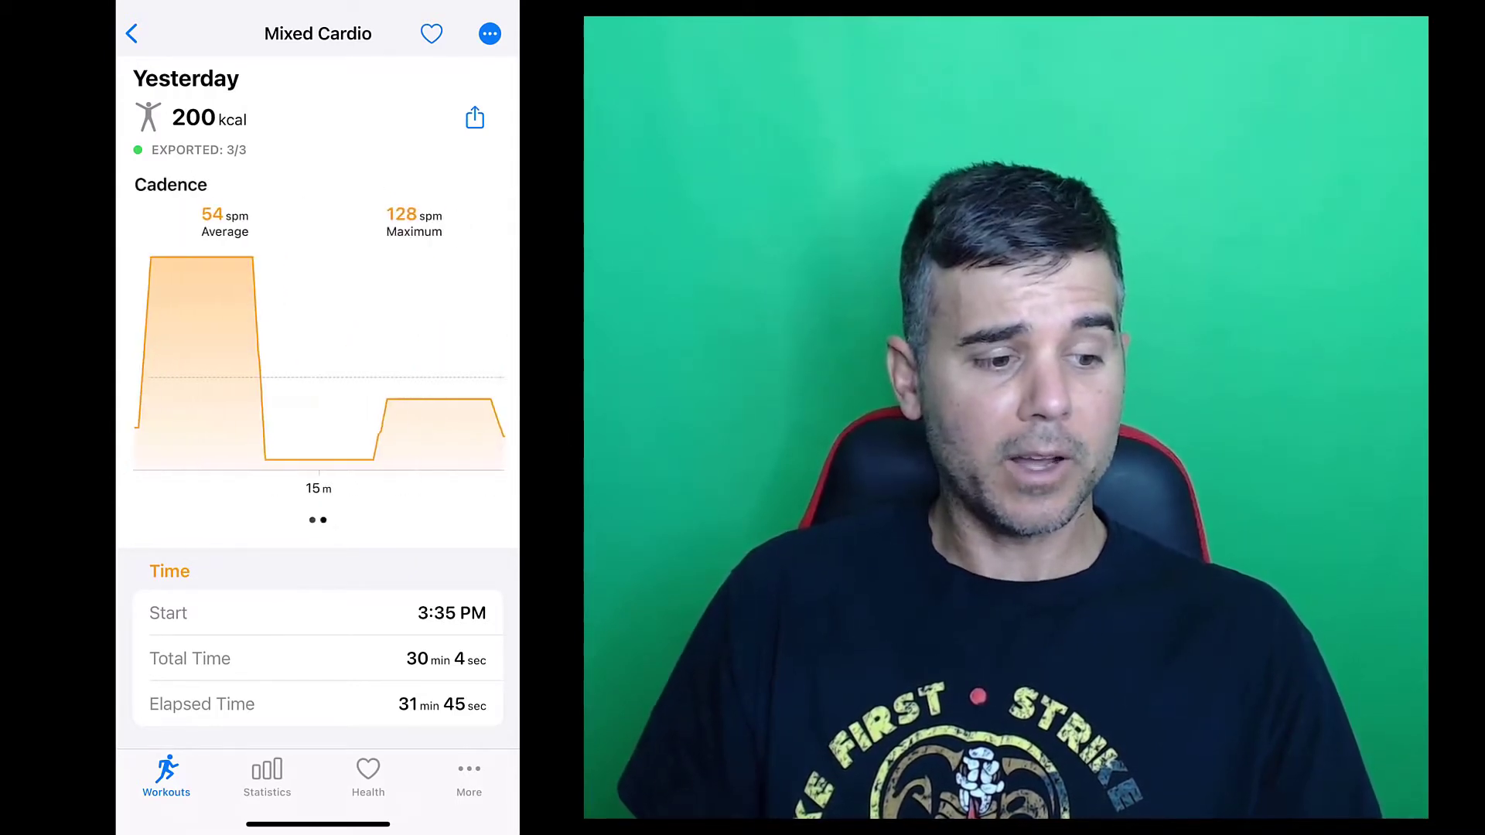
{"action": "scroll", "scroll_direction": "down", "scroll_amount": 3}
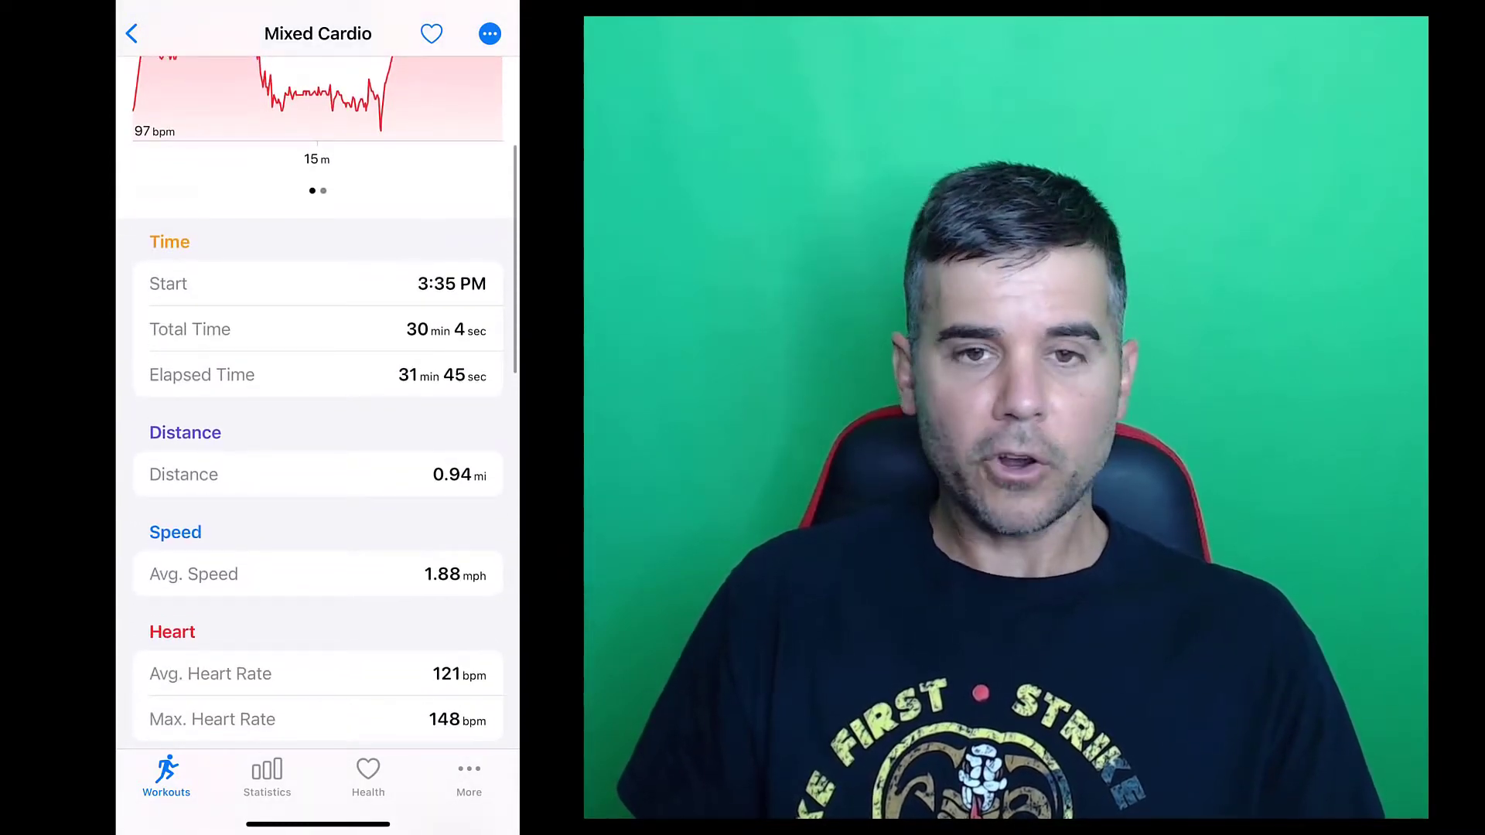
{"action": "scroll", "scroll_direction": "down", "scroll_amount": 3}
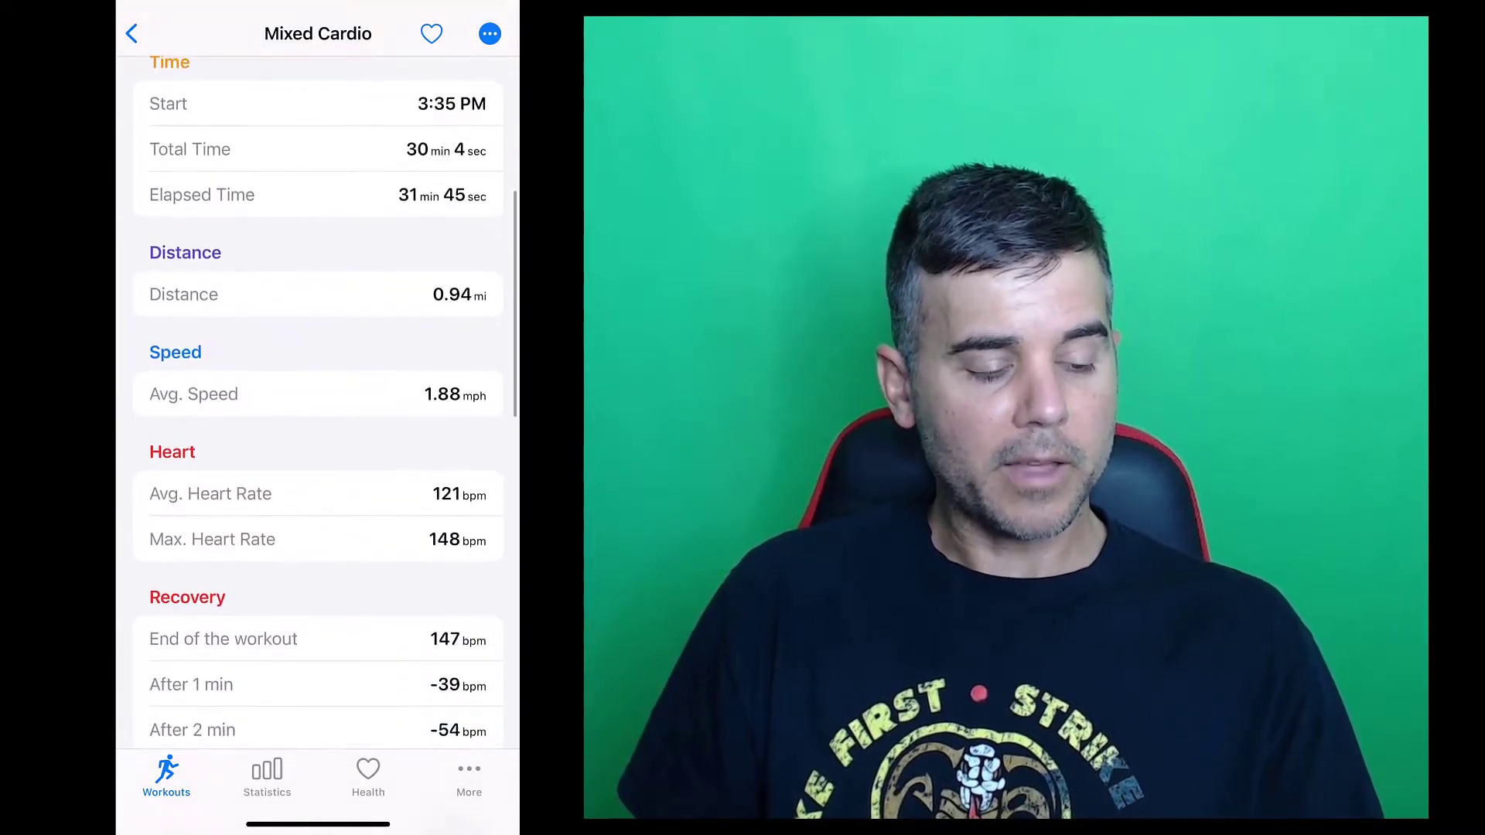
{"action": "scroll", "scroll_direction": "down", "scroll_amount": 3}
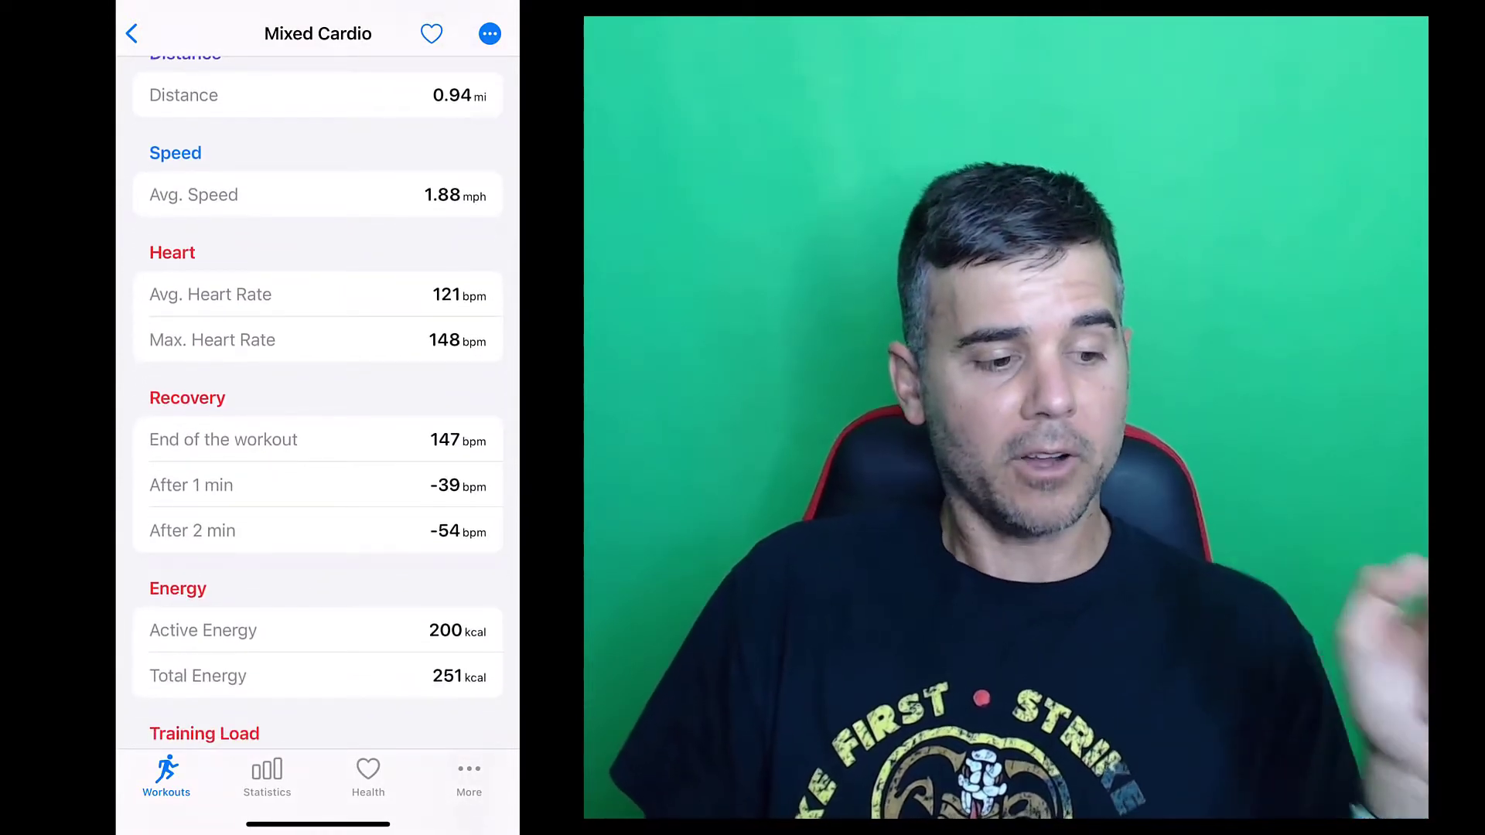
{"action": "scroll", "scroll_direction": "down", "scroll_amount": 3}
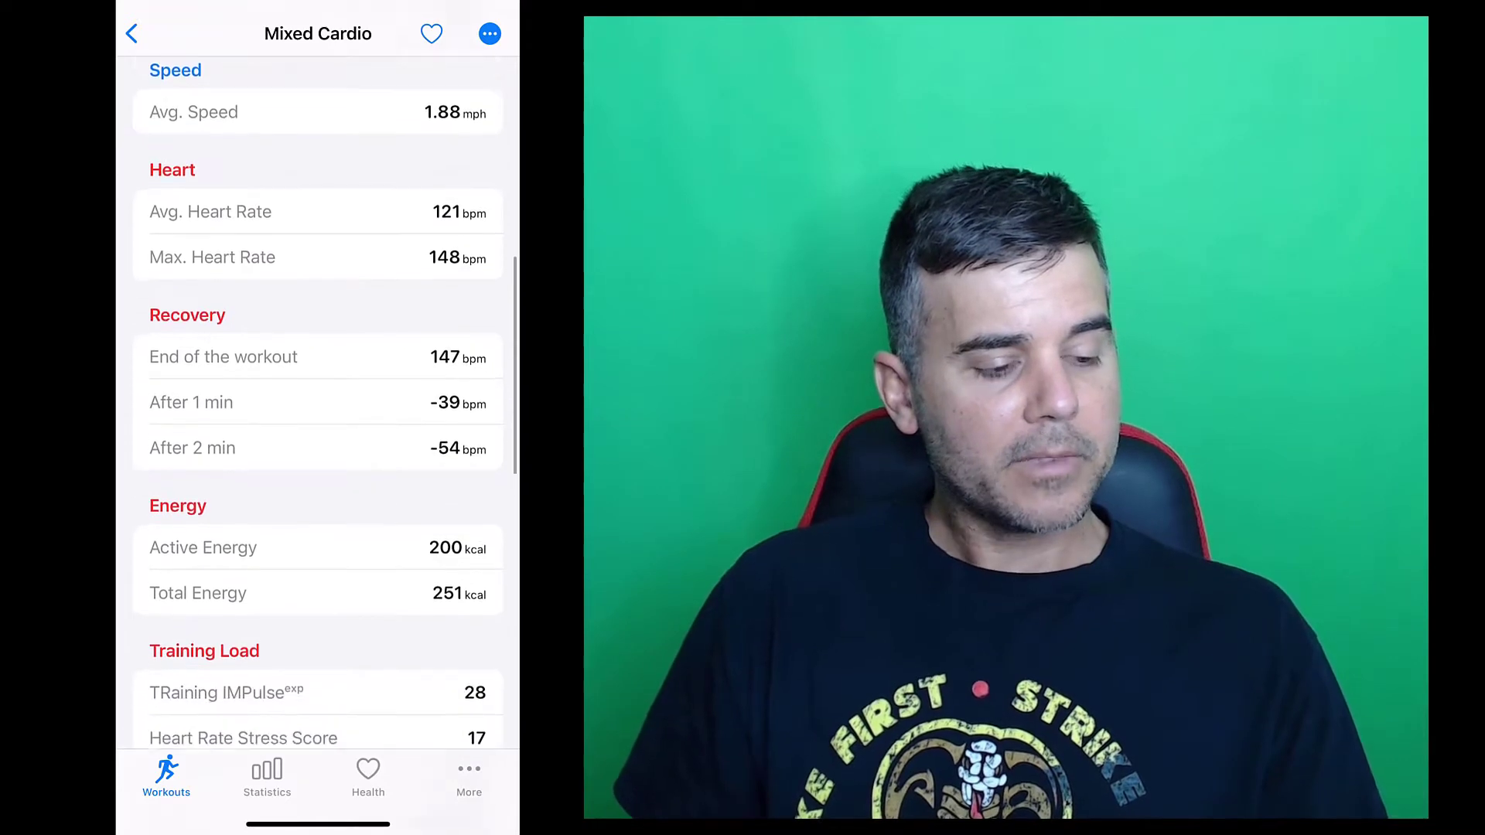
{"action": "scroll", "scroll_direction": "down", "scroll_amount": 3}
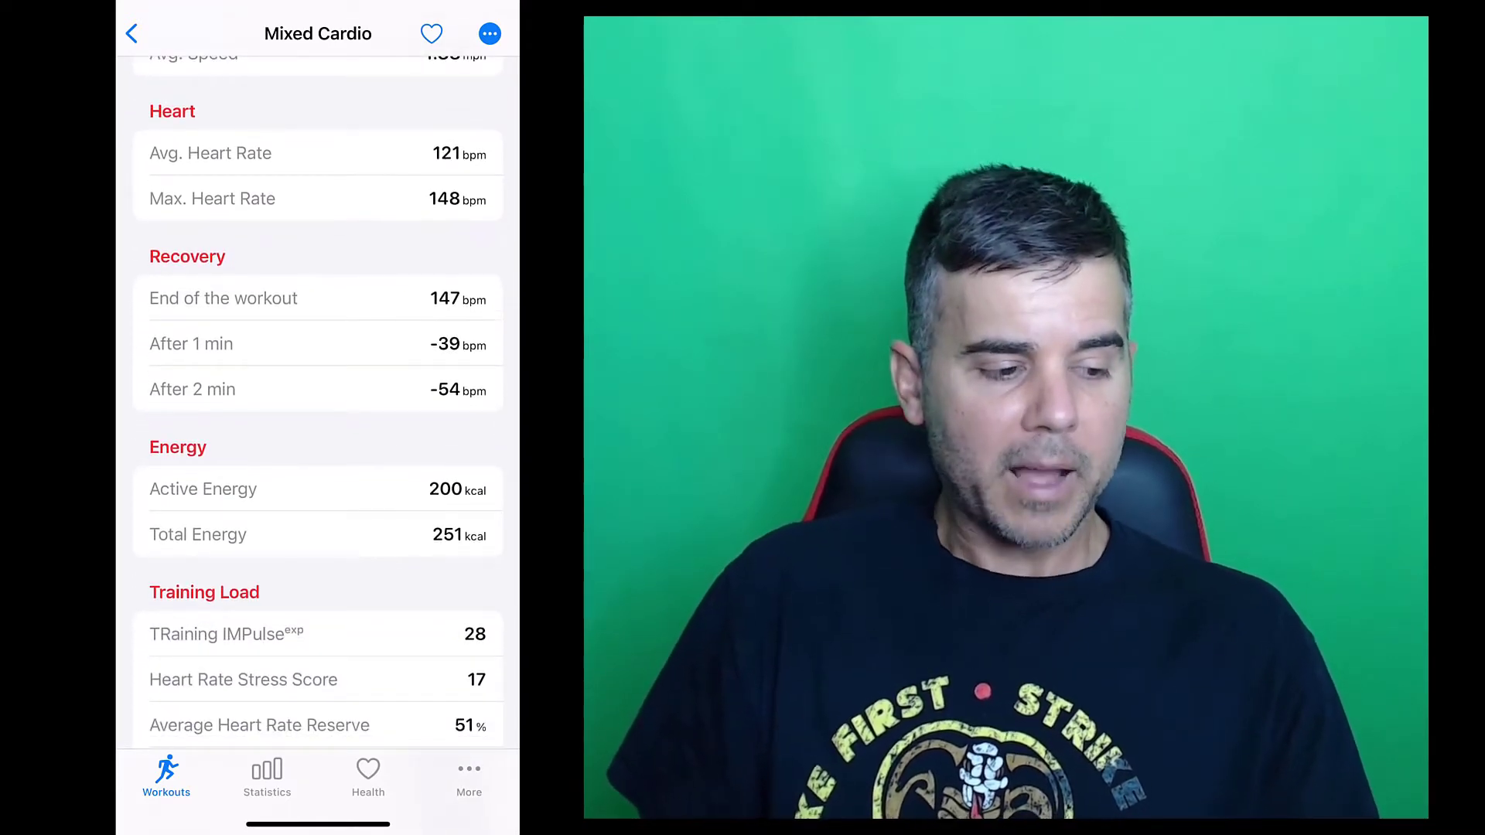
{"action": "scroll", "scroll_direction": "down", "scroll_amount": 3}
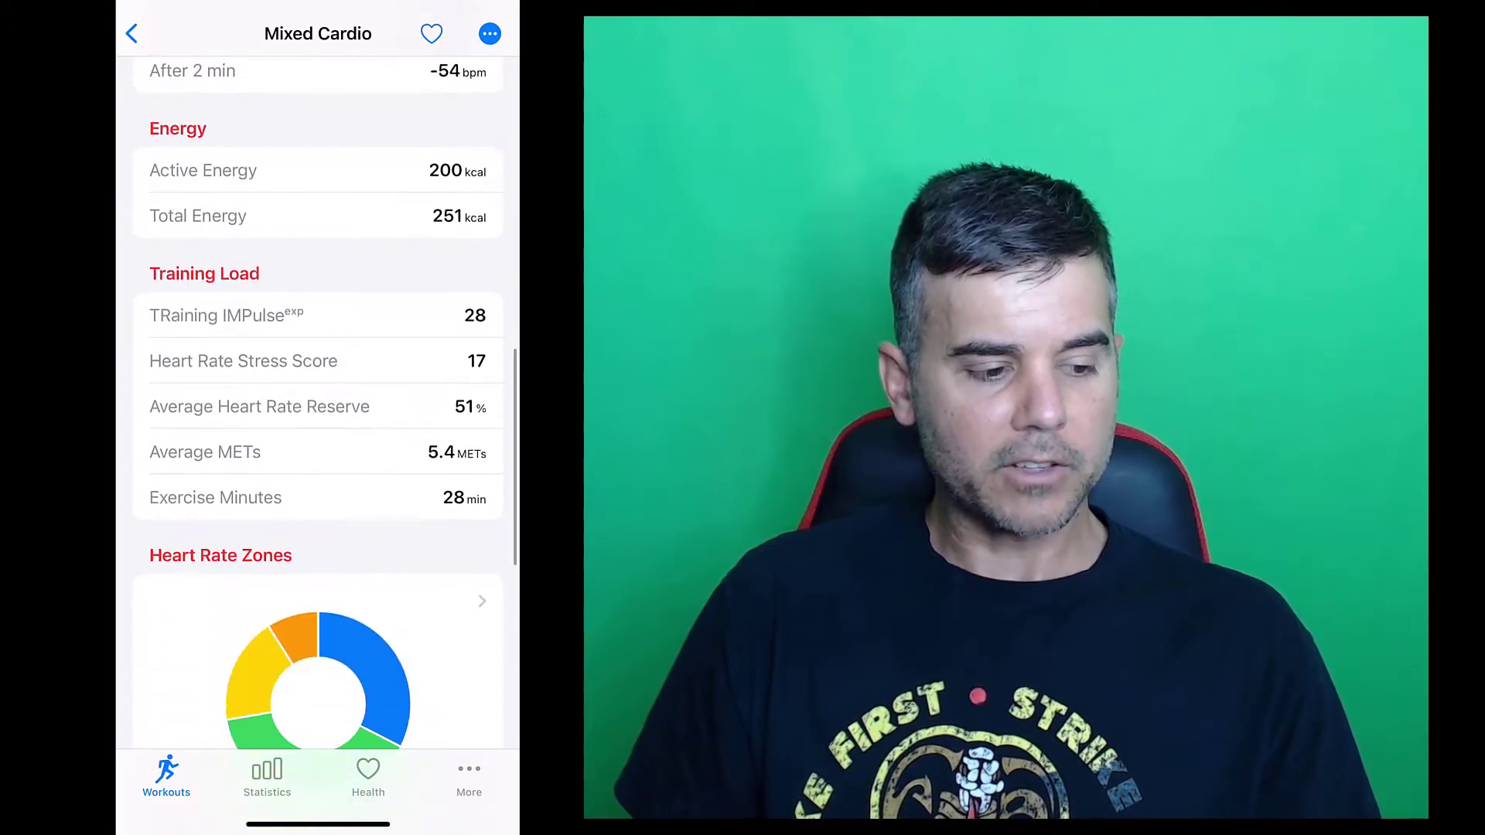
{"action": "scroll", "scroll_direction": "down", "scroll_amount": 3}
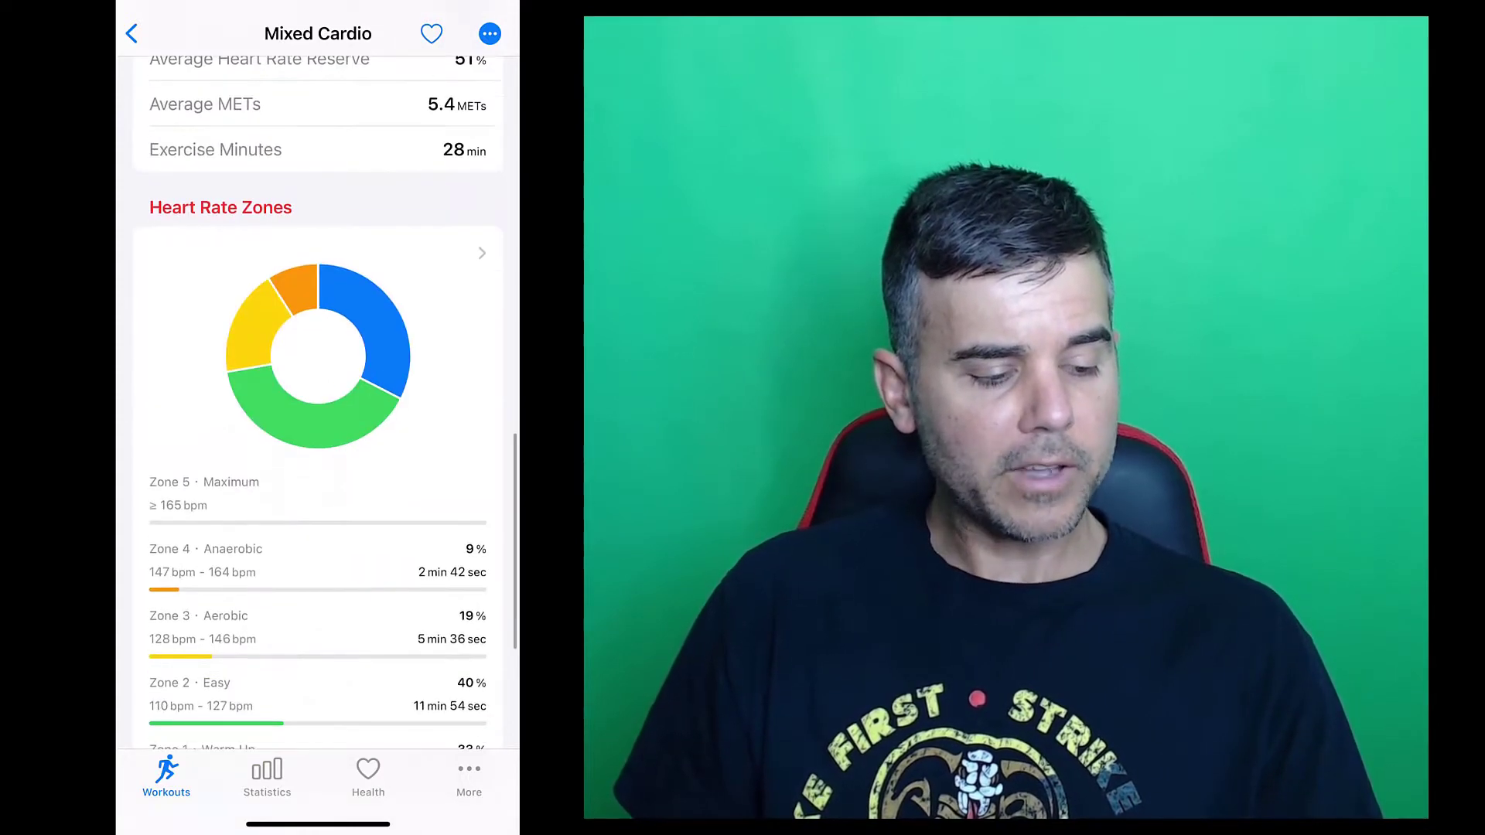
{"action": "scroll", "scroll_direction": "down", "scroll_amount": 3}
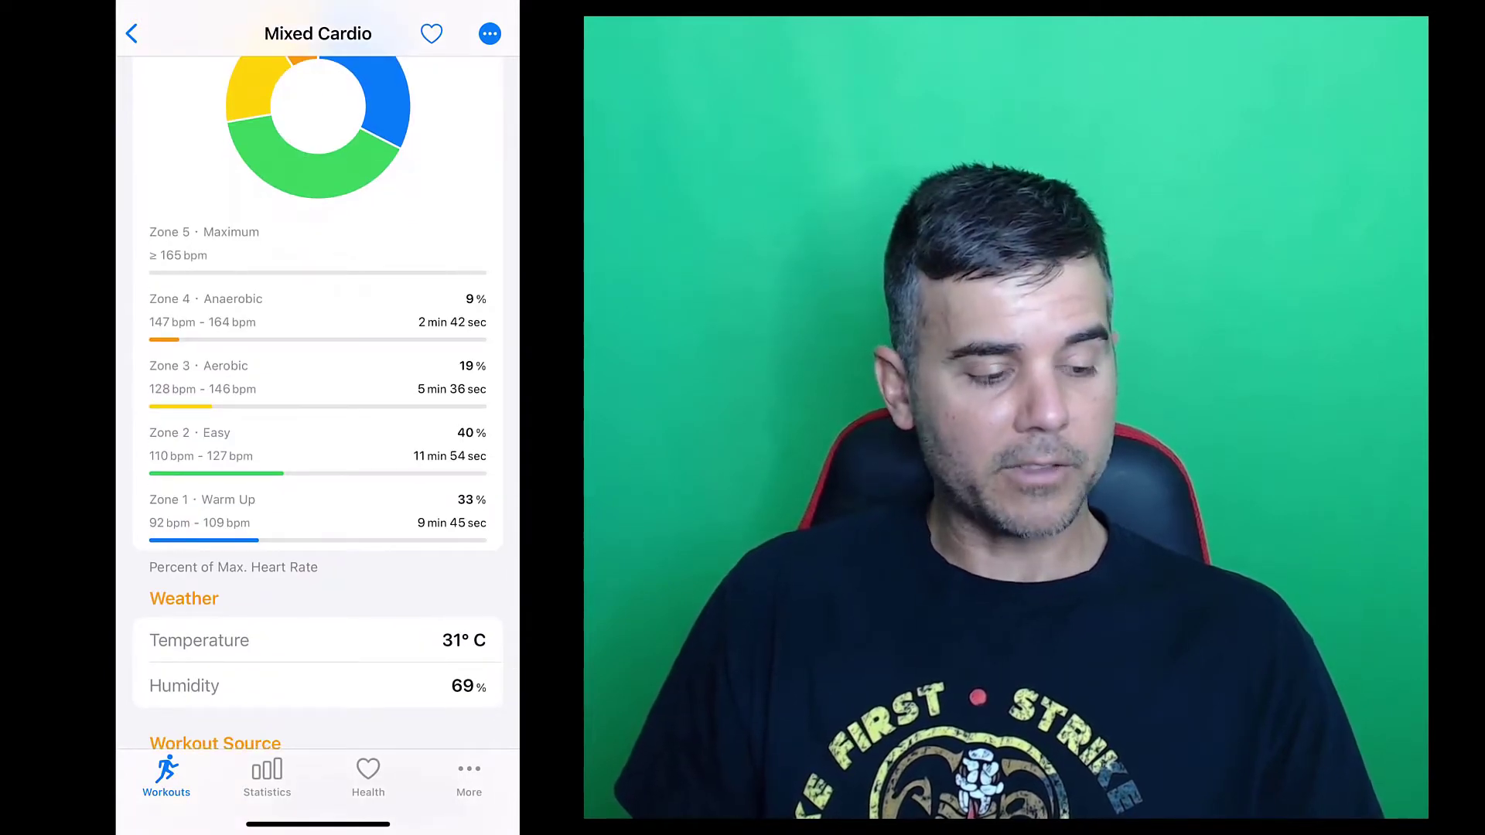
{"action": "scroll", "scroll_direction": "down", "scroll_amount": 3}
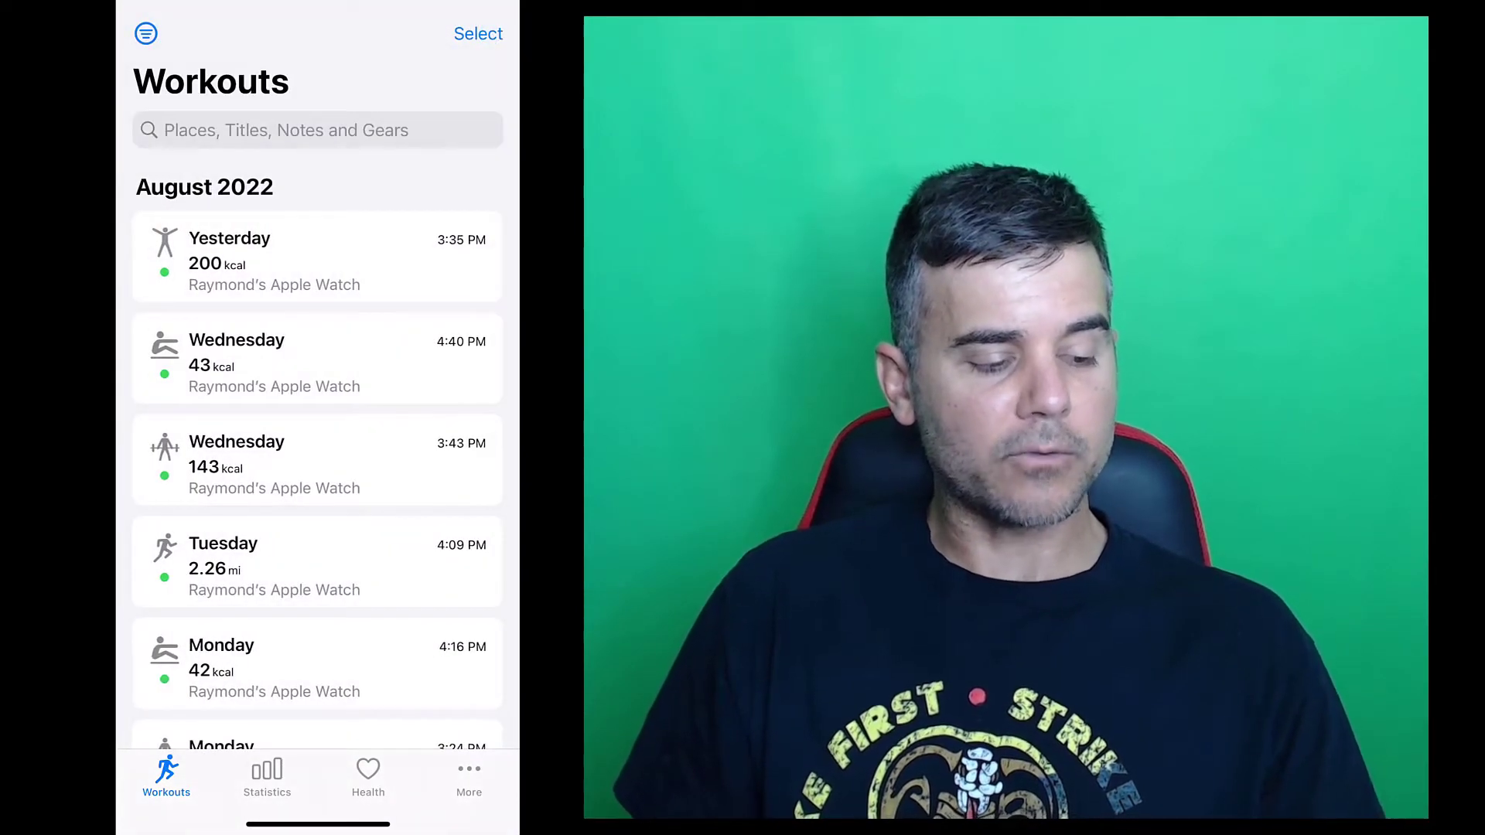
Scroll to July 2022 and view the Friday, July 29 Chincoteague 3.6 mi bike ride.
{"action": "scroll", "scroll_direction": "down", "scroll_amount": 3}
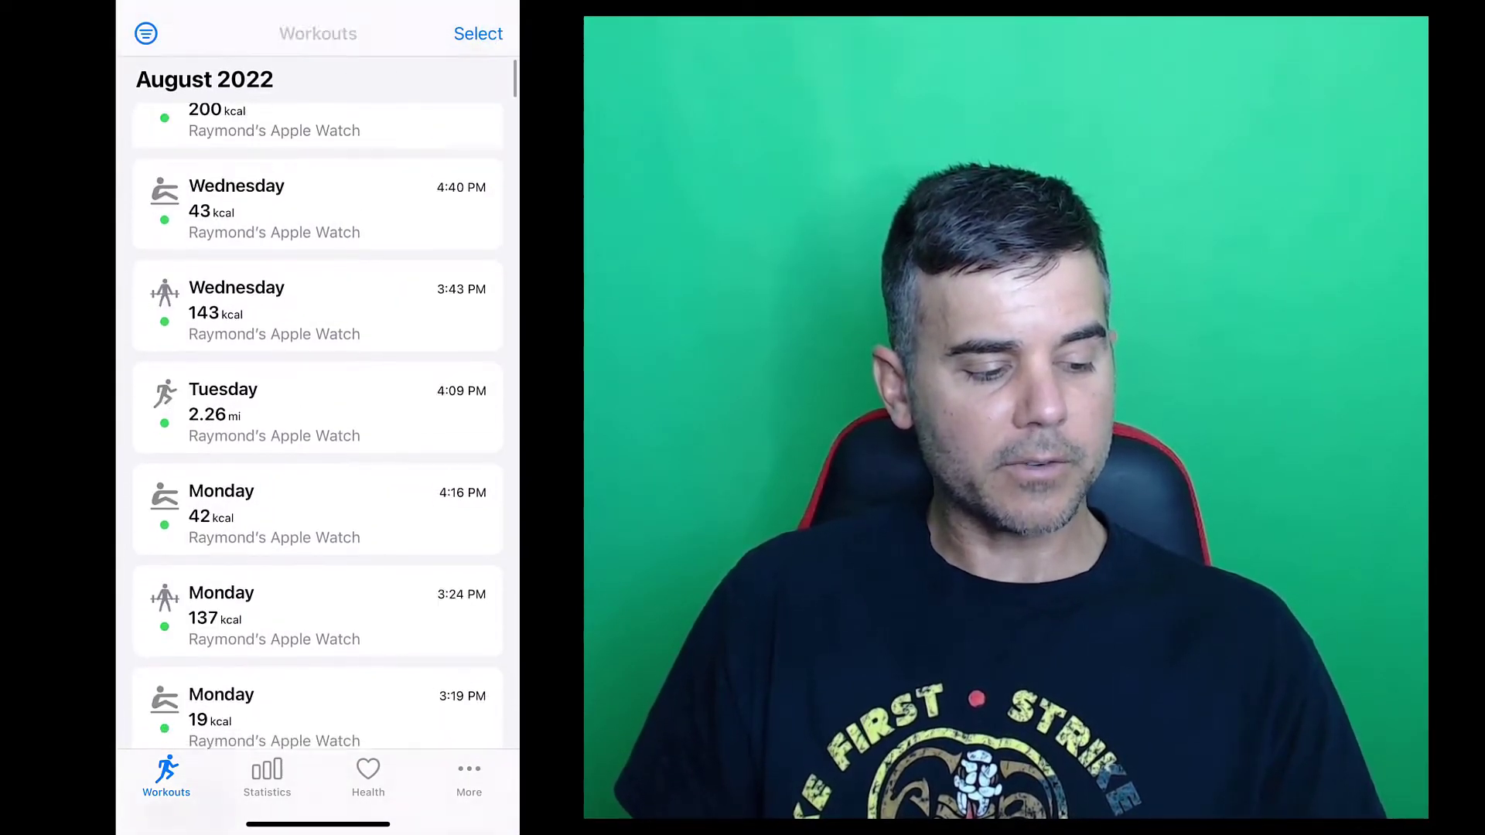
{"action": "scroll", "scroll_direction": "down", "scroll_amount": 3}
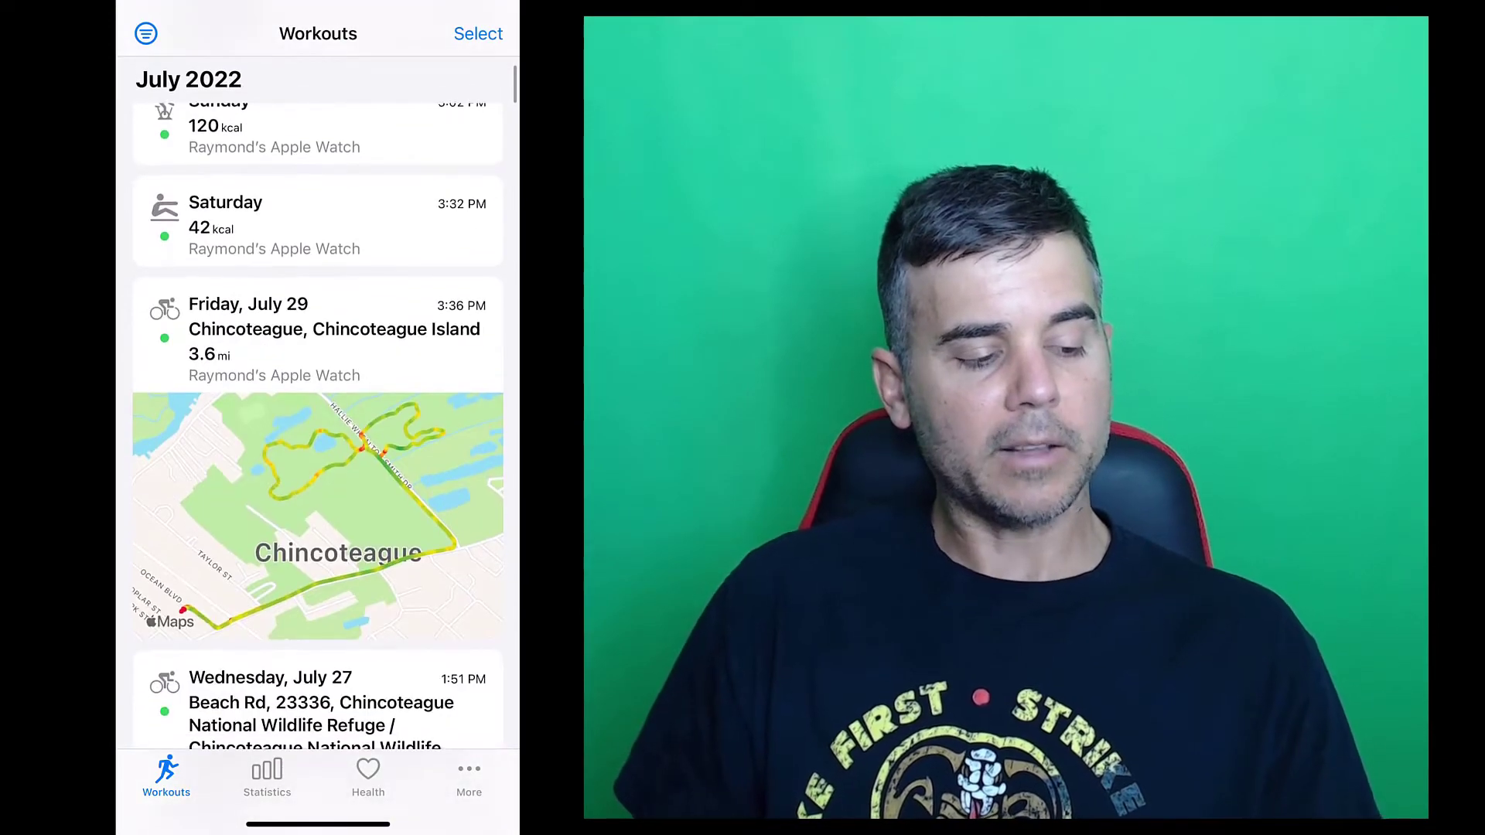
{"action": "left_click", "coordinate": [336, 328]}
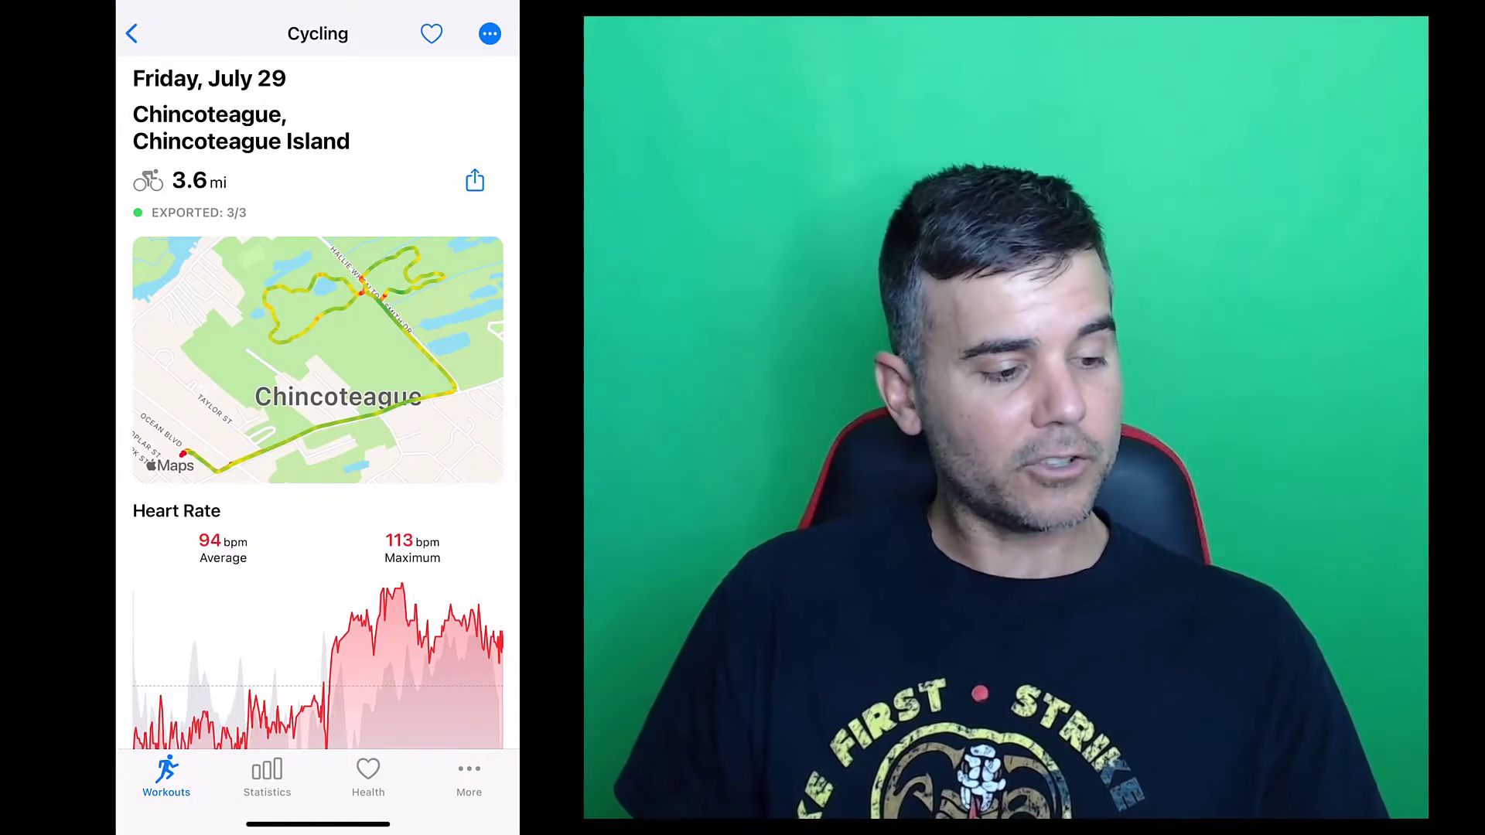
Review the ride's speed, elevation, recovery, energy, training load and heart rate zones, then return to Workouts.
{"action": "scroll", "scroll_direction": "down", "scroll_amount": 3}
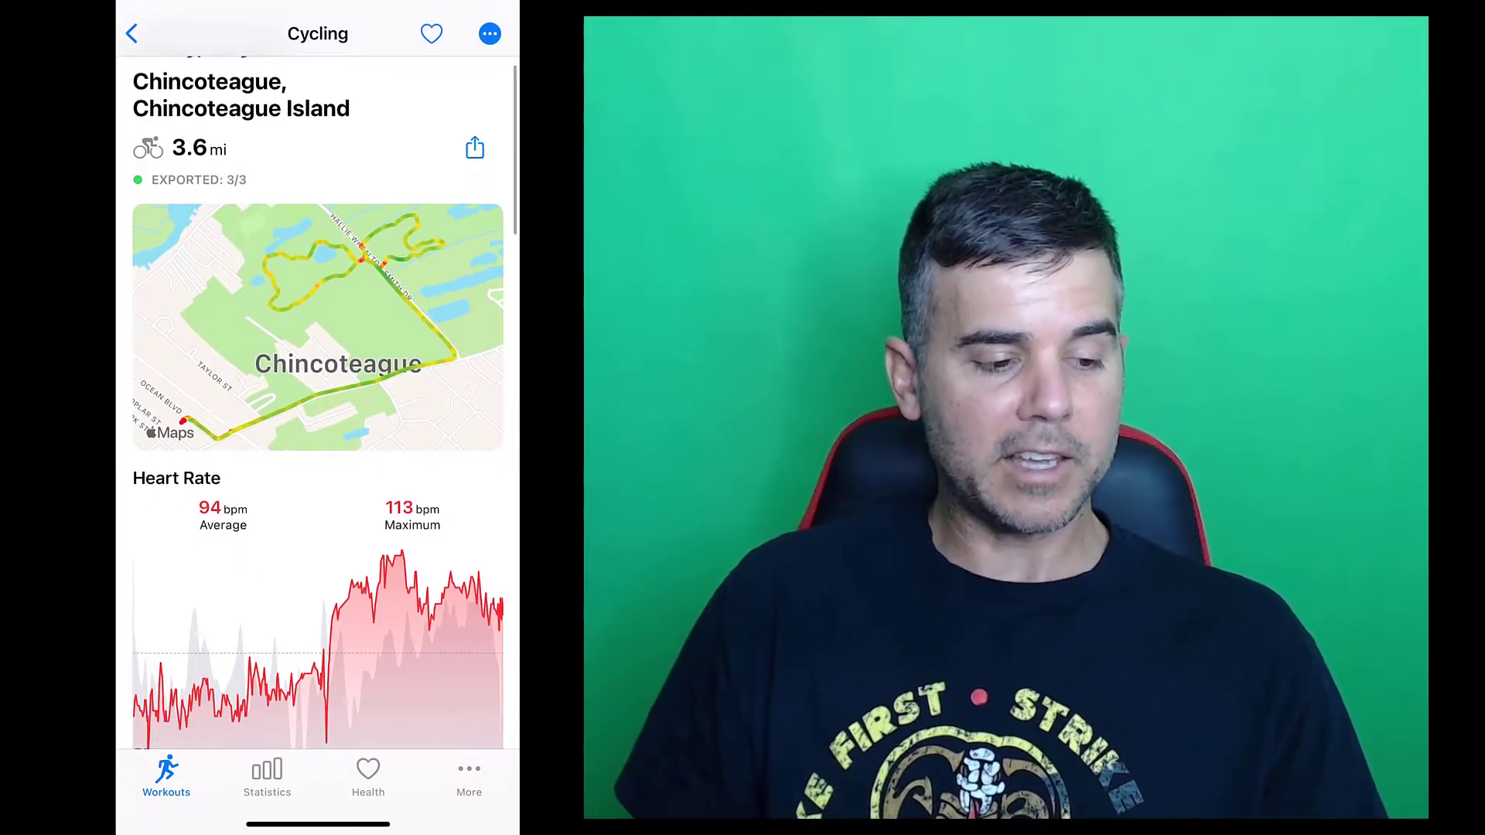
{"action": "scroll", "scroll_direction": "down", "scroll_amount": 3}
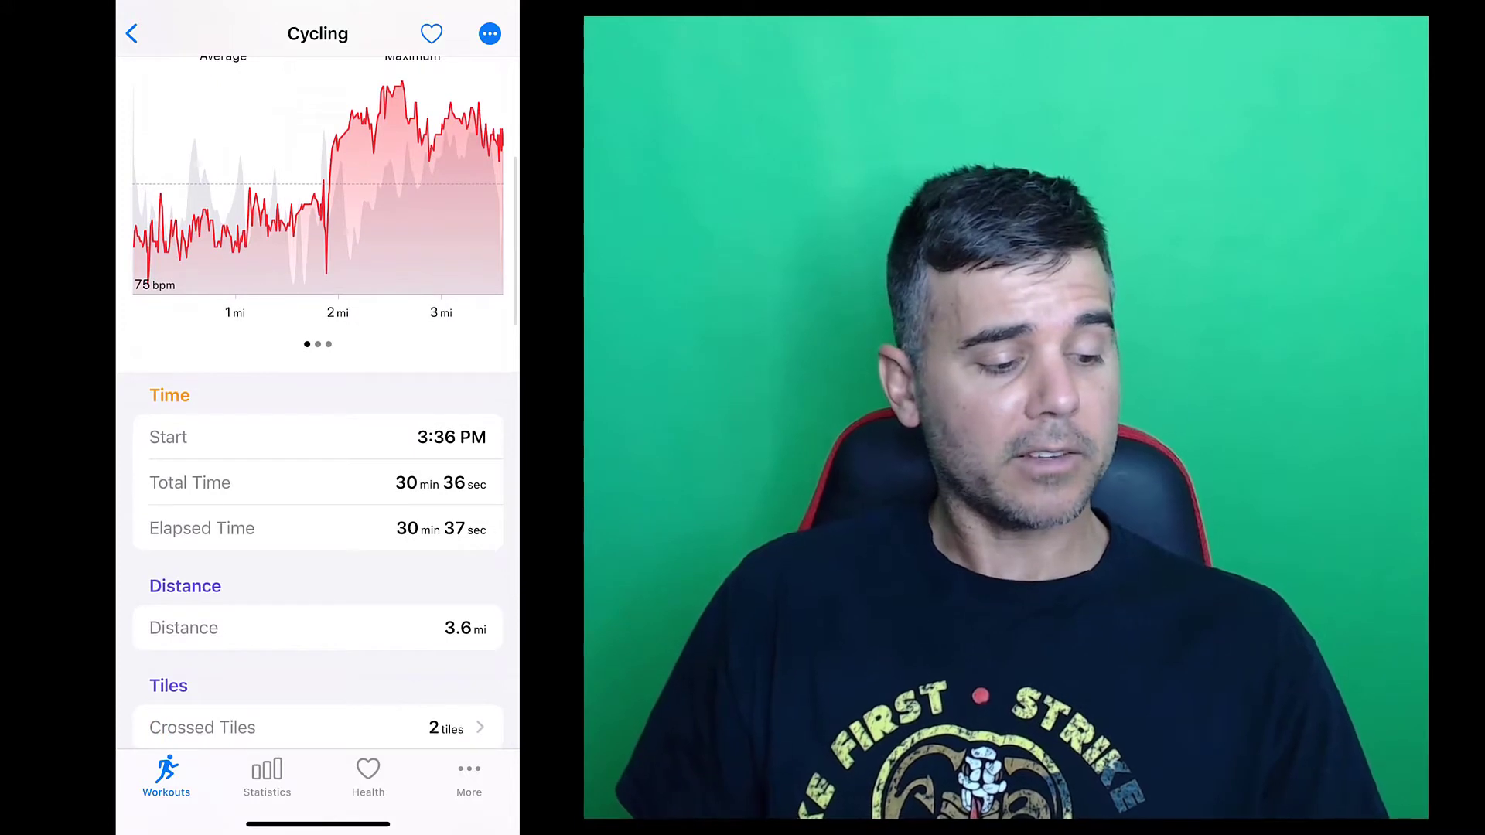
{"action": "scroll", "scroll_direction": "down", "scroll_amount": 3}
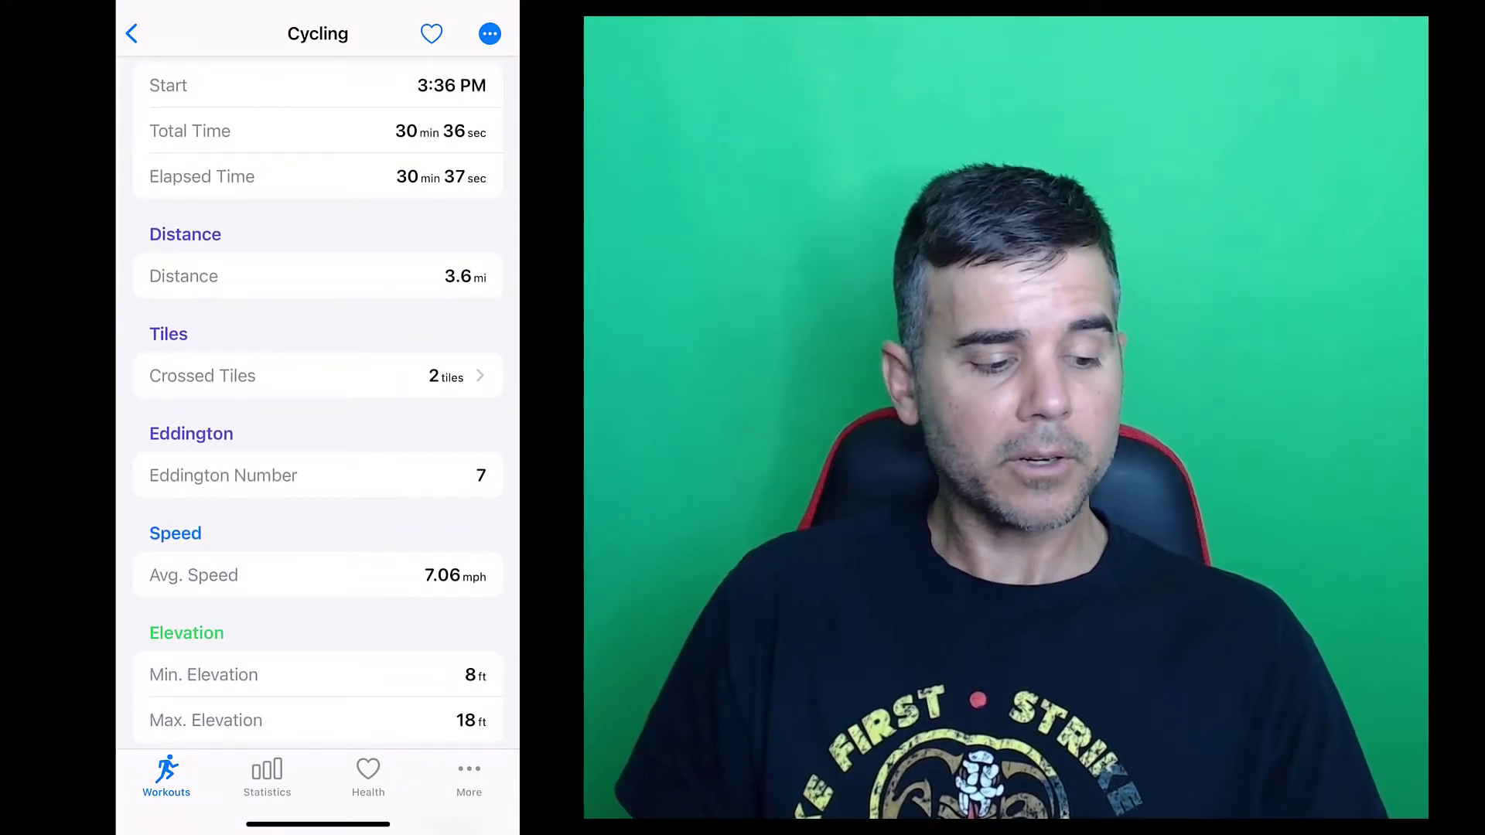
{"action": "scroll", "scroll_direction": "down", "scroll_amount": 3}
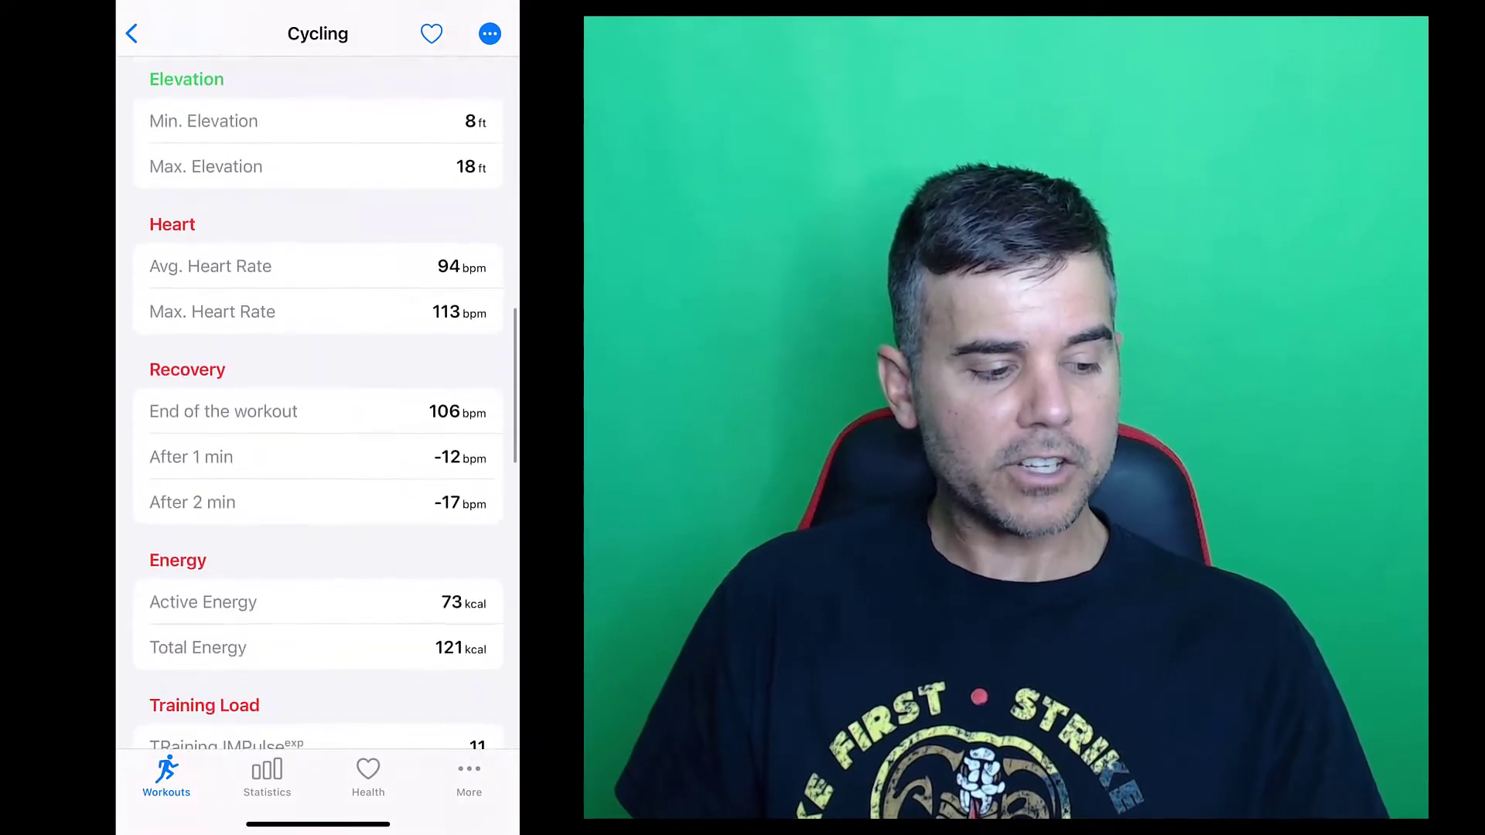
{"action": "scroll", "scroll_direction": "down", "scroll_amount": 3}
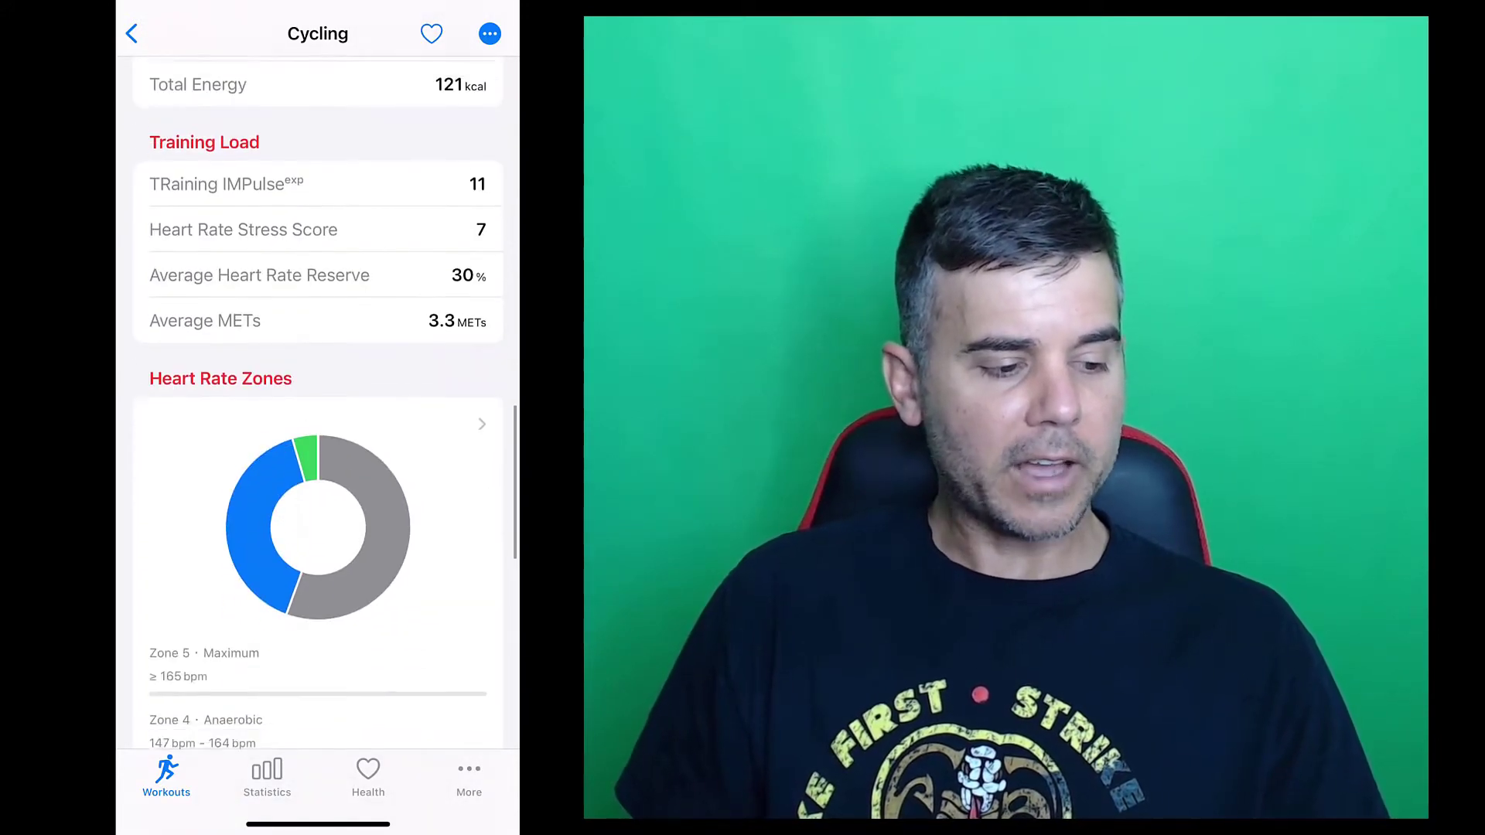
{"action": "scroll", "scroll_direction": "down", "scroll_amount": 3}
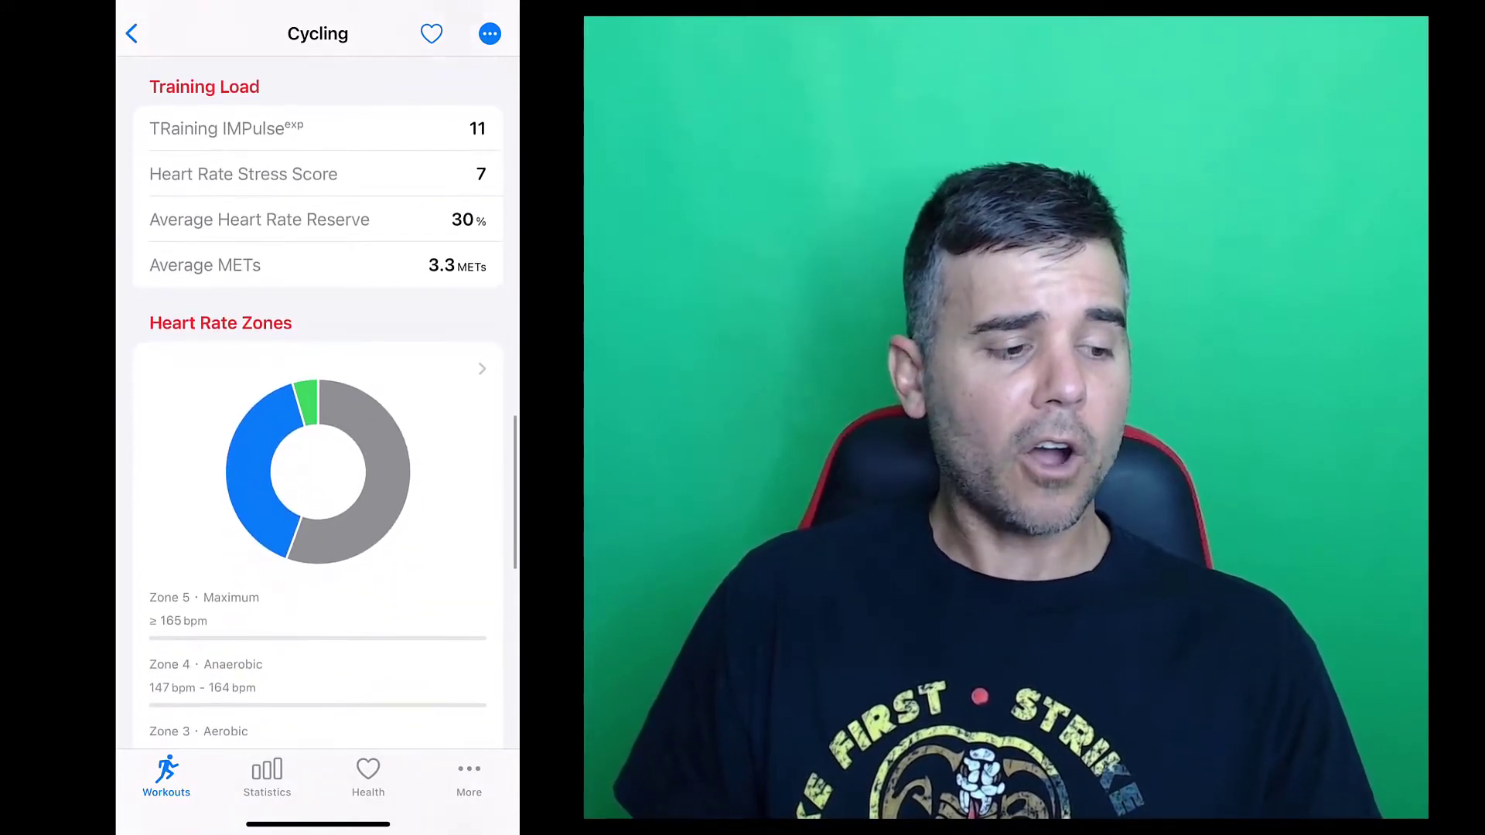
{"action": "left_click", "coordinate": [131, 32]}
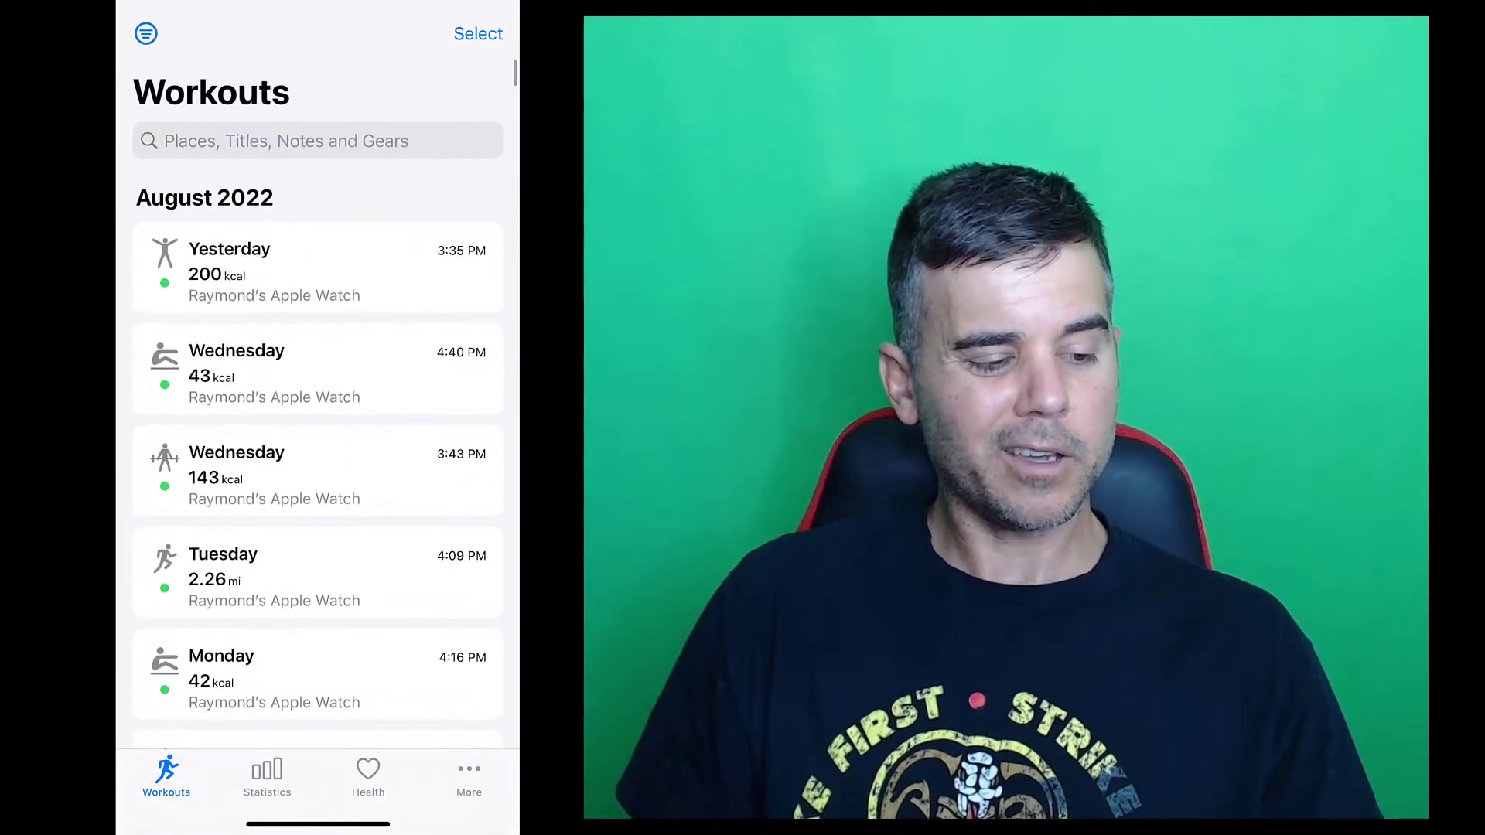
Switch to the Statistics section showing fitness 12, fatigue 15 and form -8.
{"action": "scroll", "scroll_direction": "down", "scroll_amount": 3}
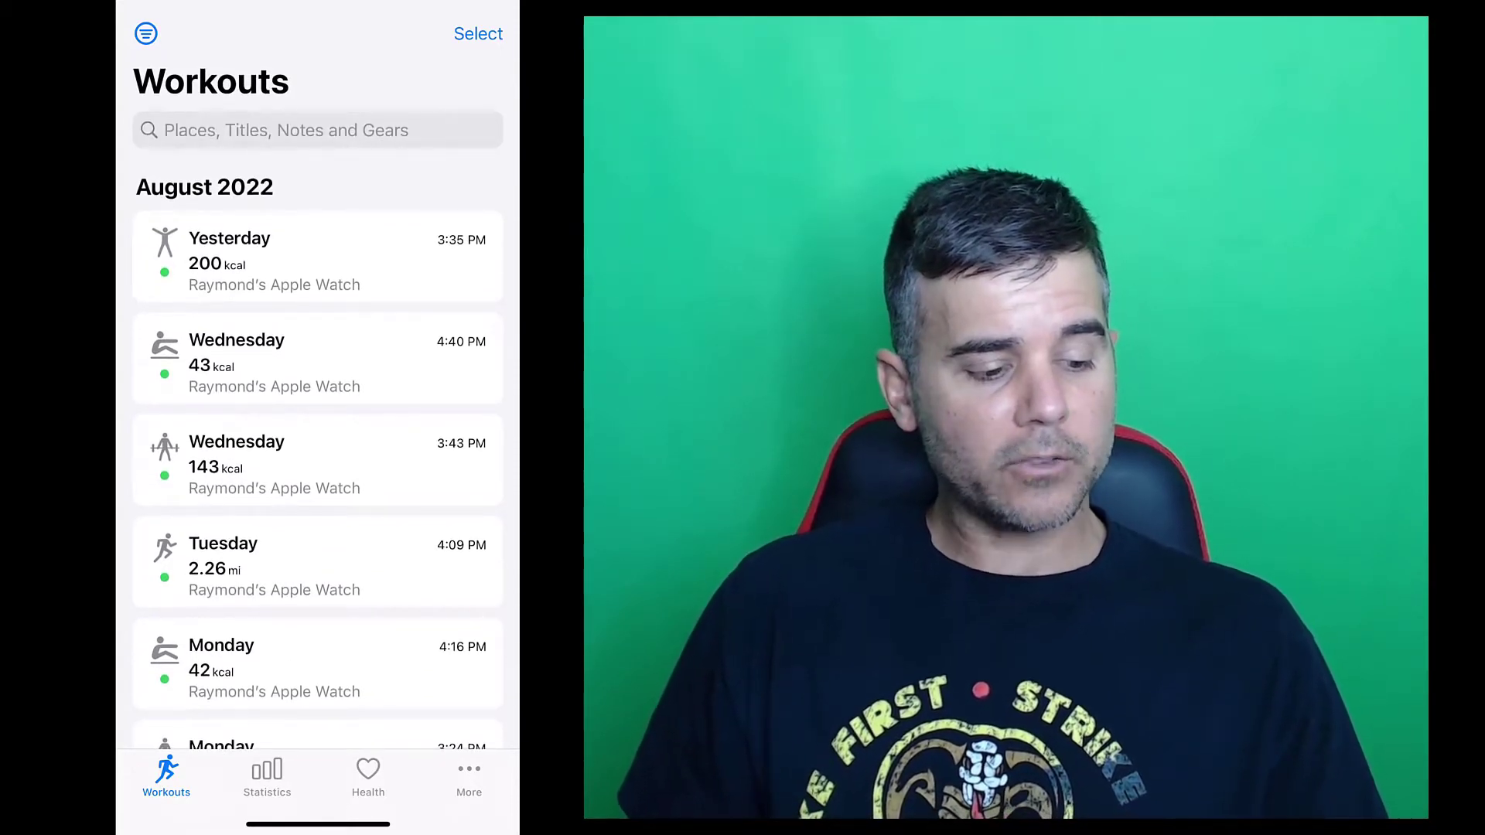
{"action": "left_click", "coordinate": [266, 777]}
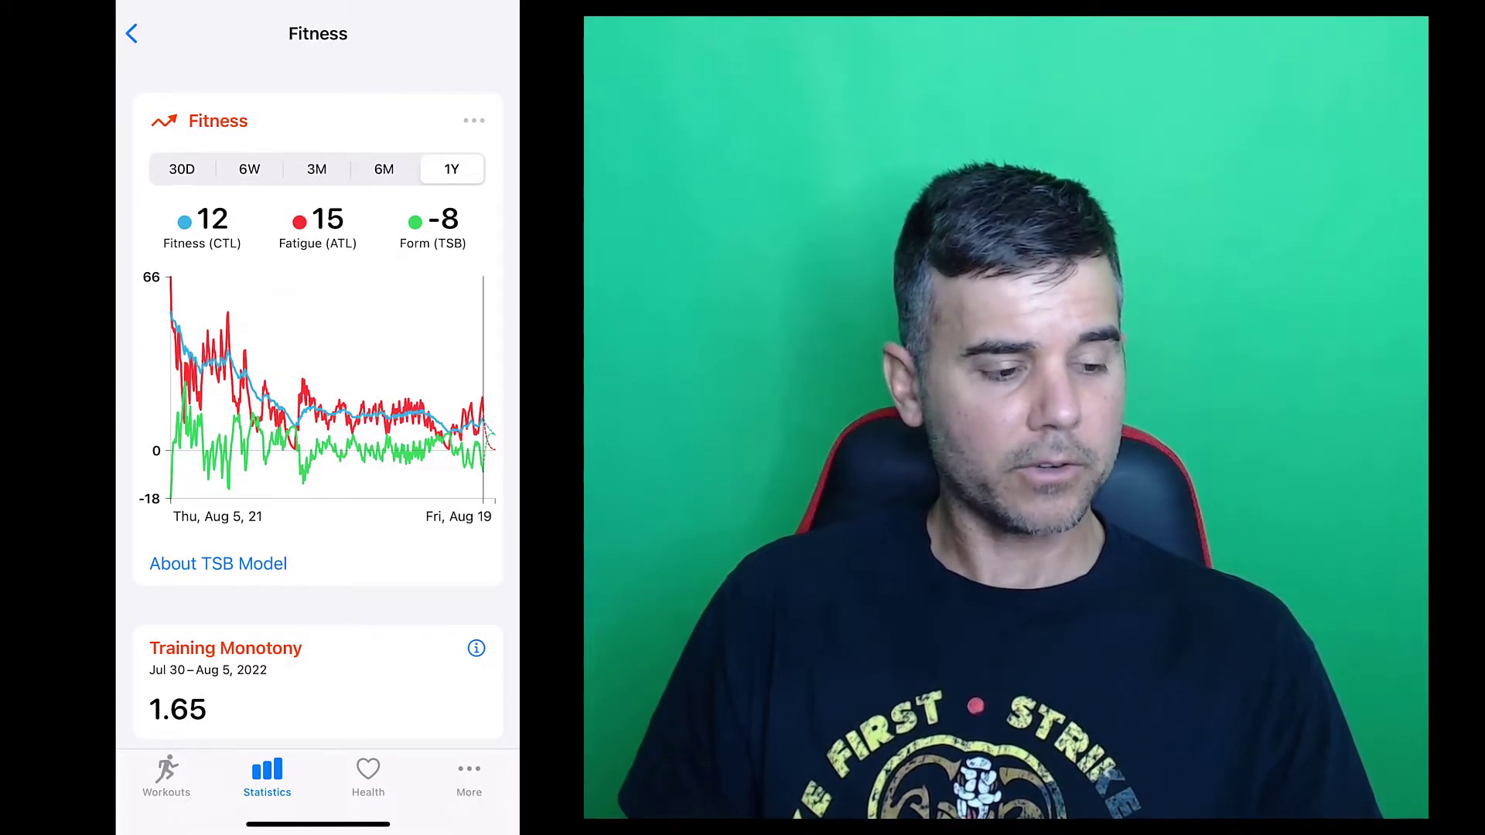
View the Fitness chart over 30-day and 3-month ranges, then the statistics summaries.
{"action": "left_click", "coordinate": [183, 168]}
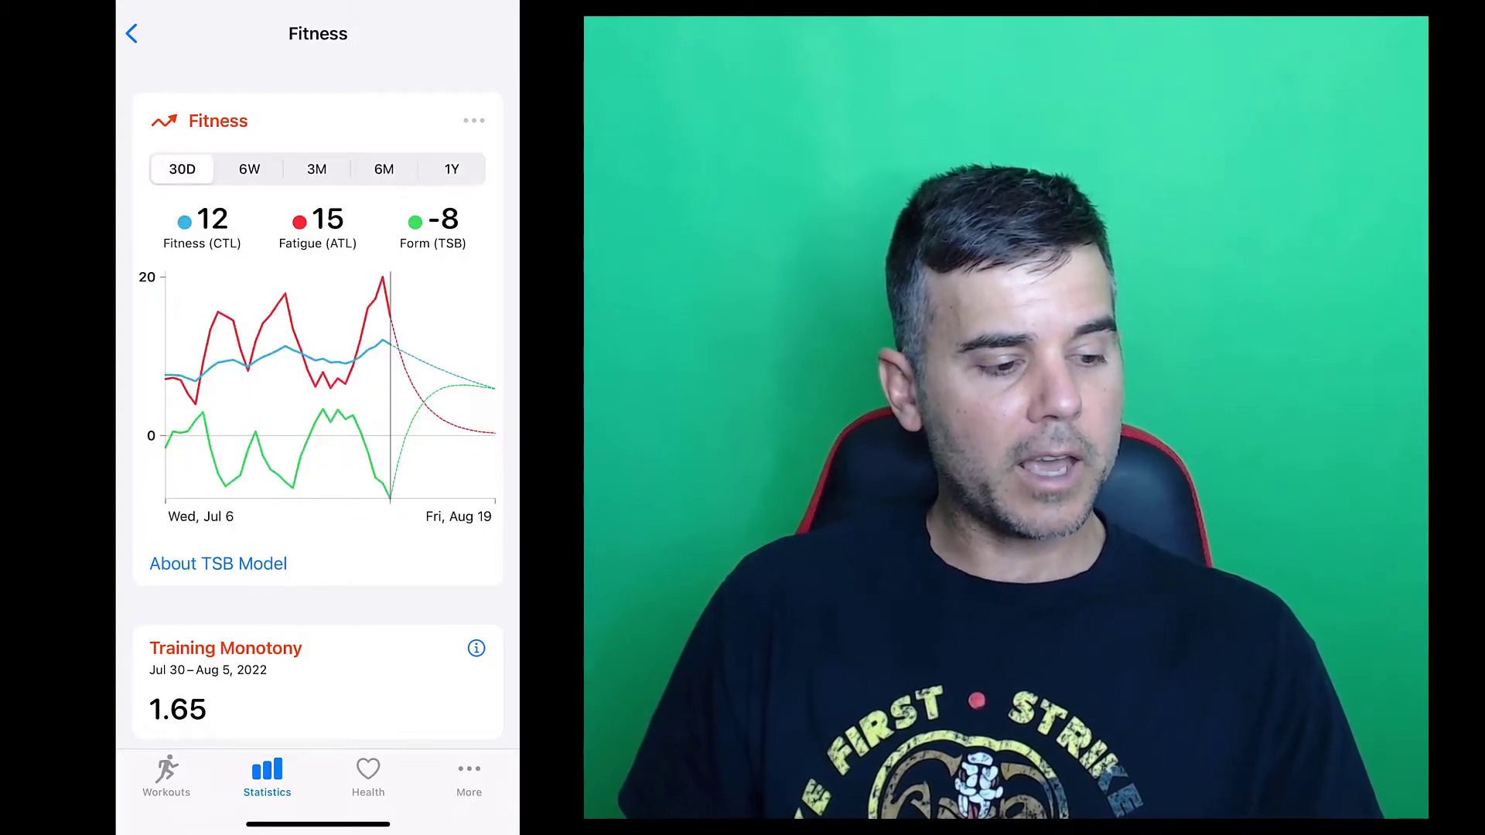
{"action": "left_click", "coordinate": [315, 168]}
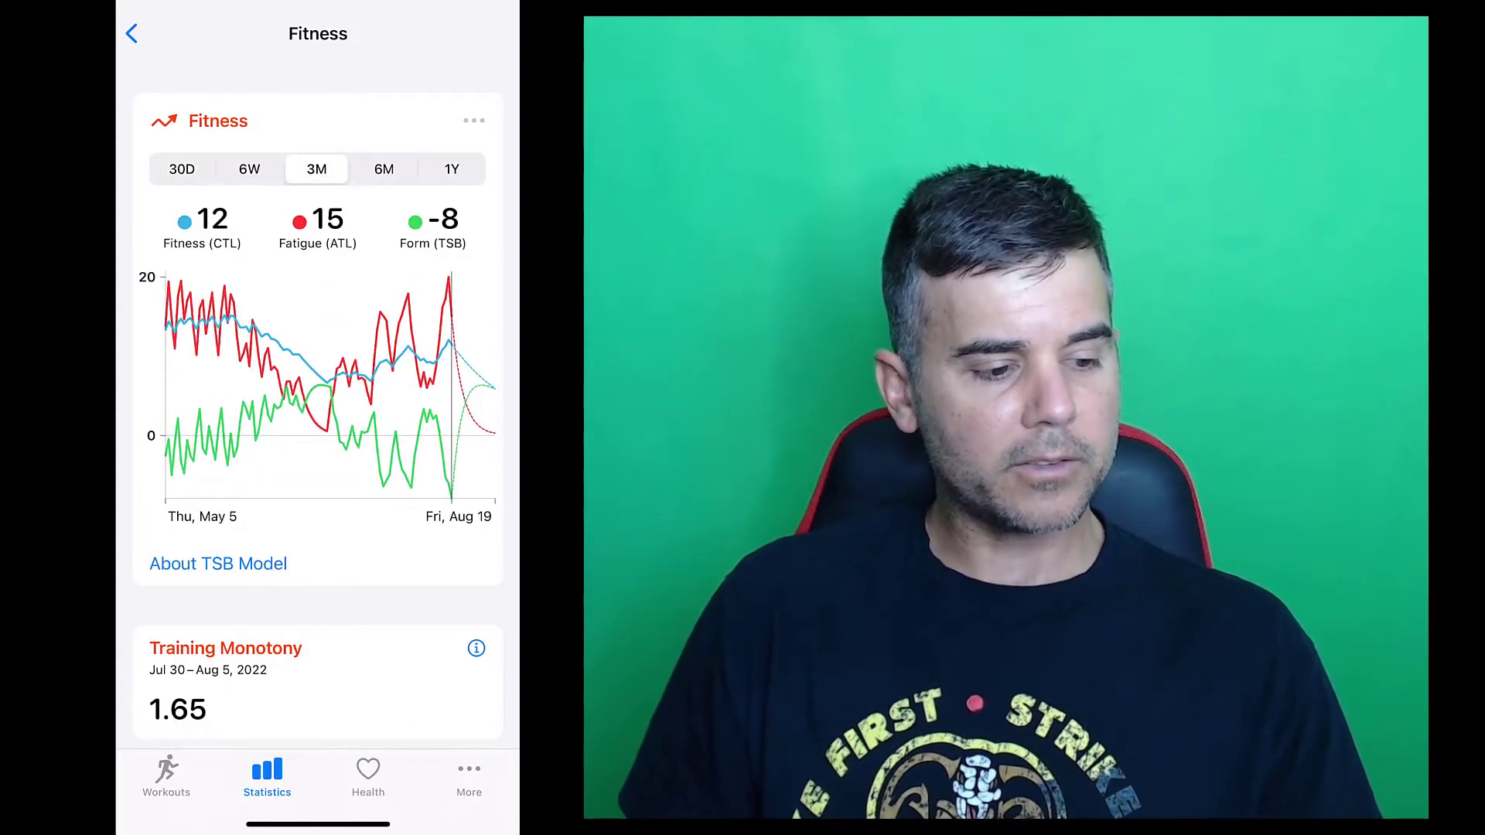
{"action": "scroll", "scroll_direction": "down", "scroll_amount": 3}
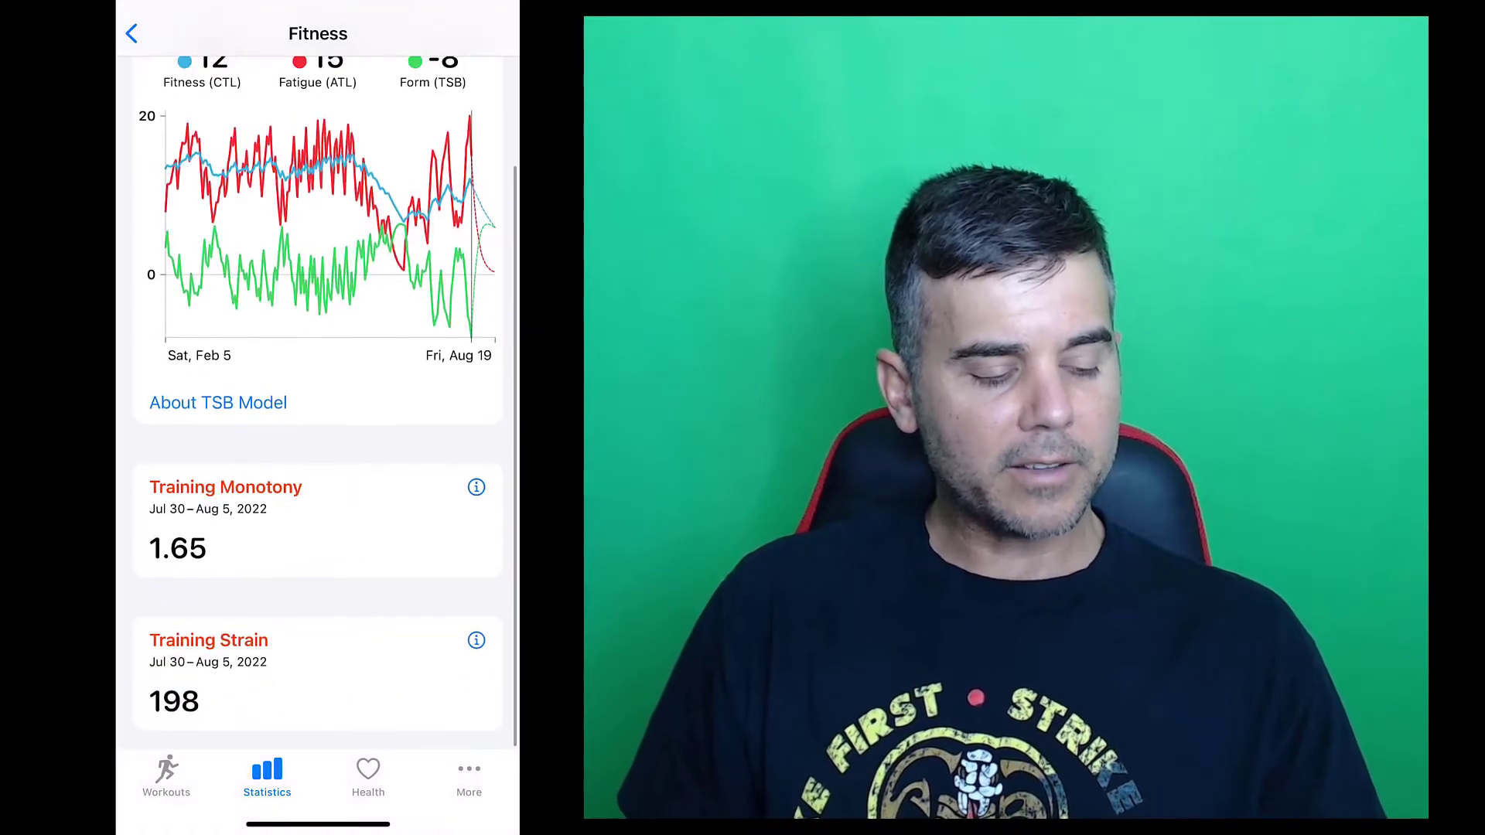
{"action": "scroll", "scroll_direction": "down", "scroll_amount": 3}
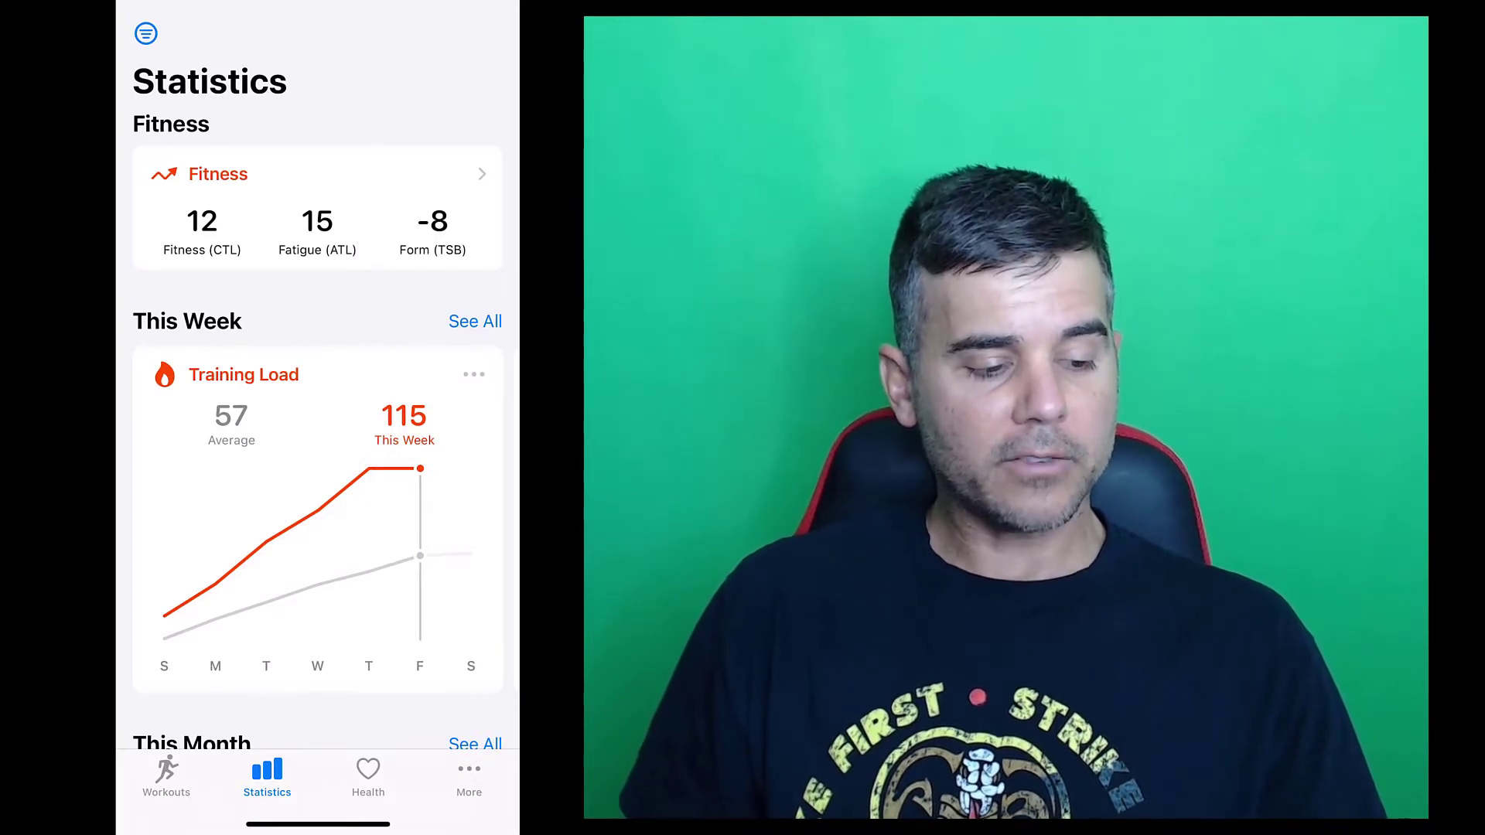
{"action": "scroll", "scroll_direction": "down", "scroll_amount": 3}
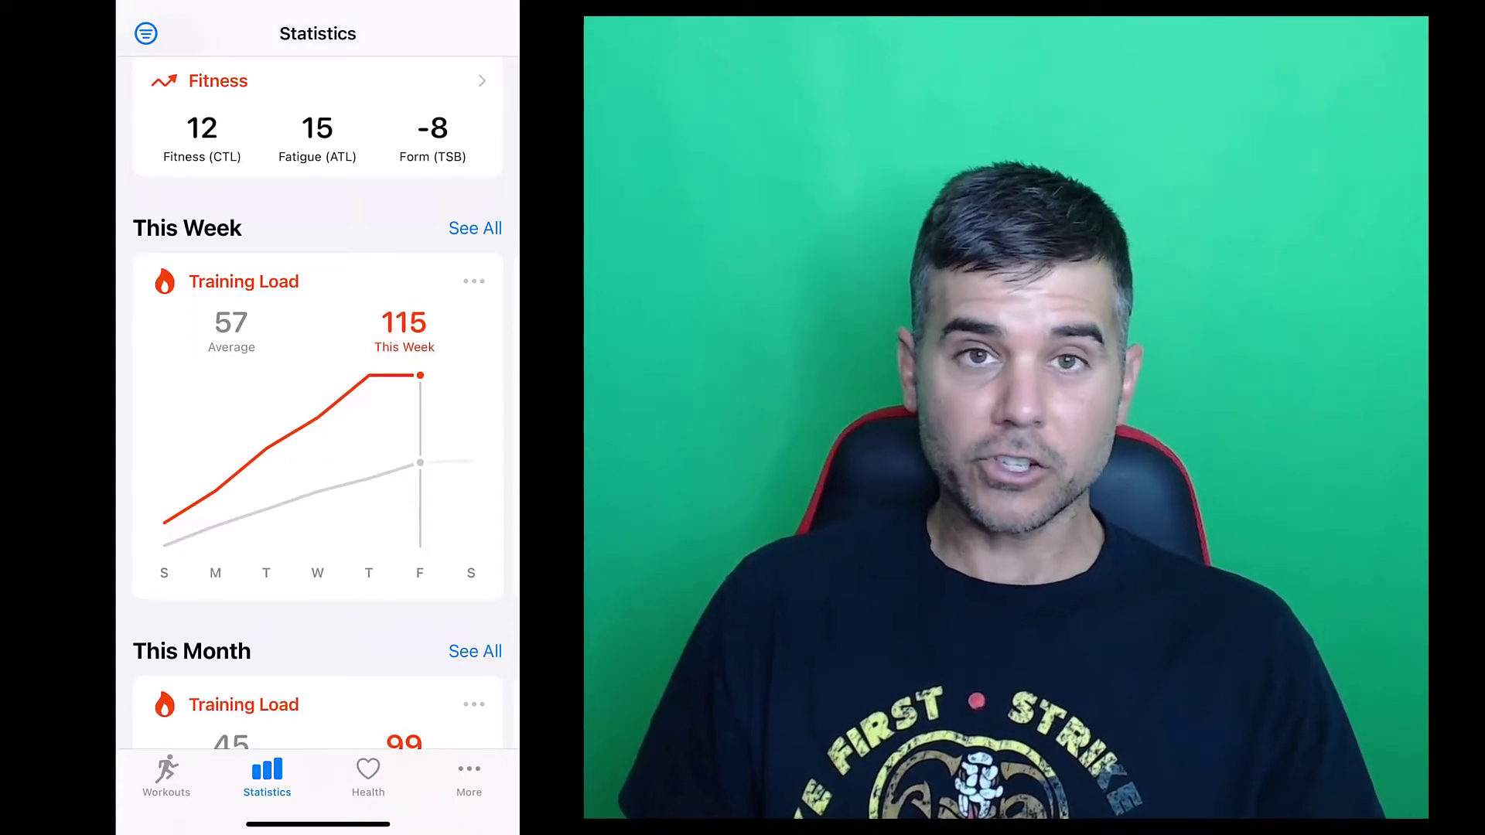
{"action": "scroll", "scroll_direction": "down", "scroll_amount": 3}
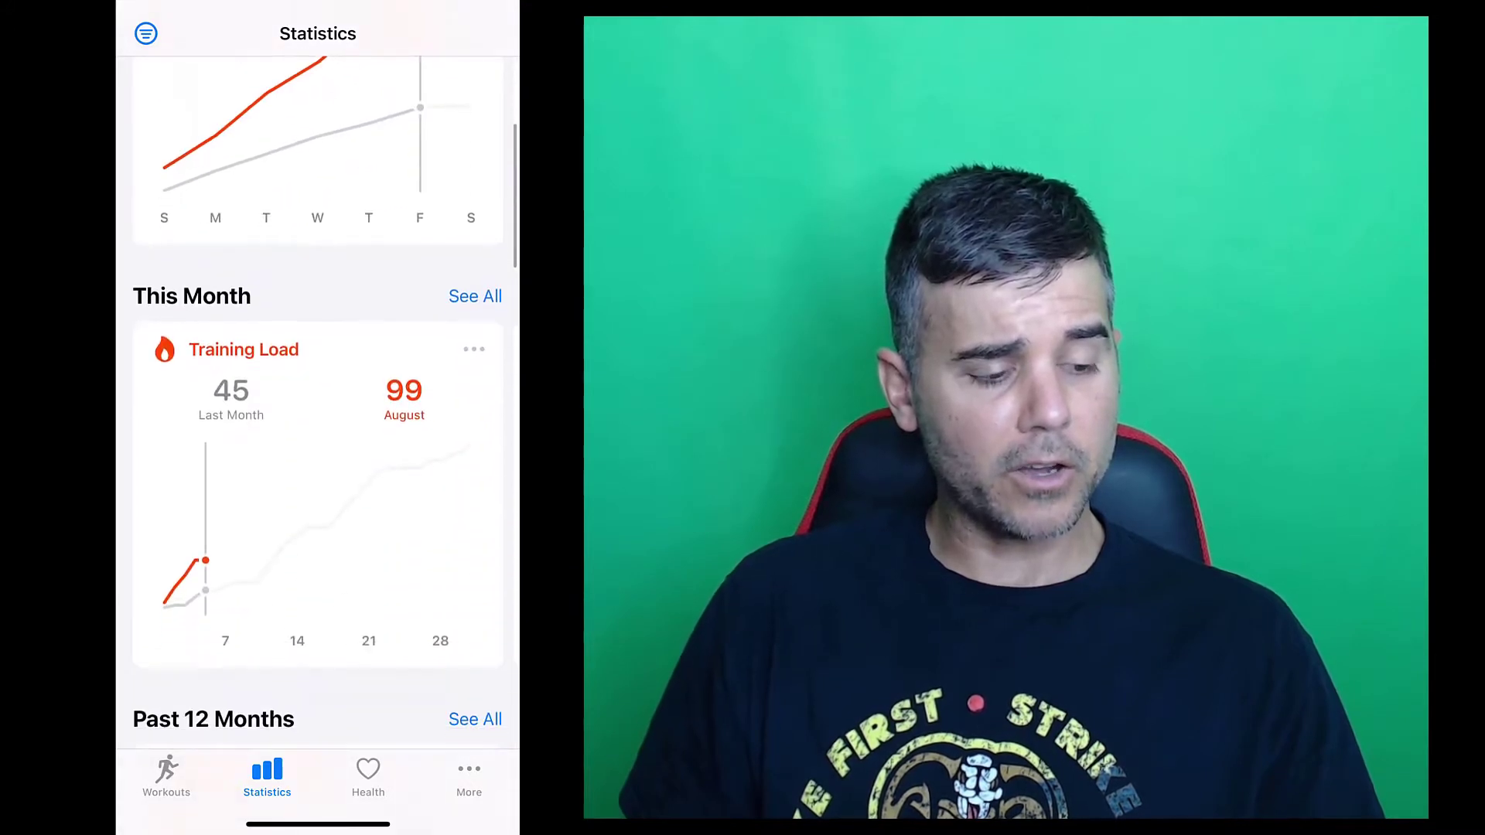
{"action": "scroll", "scroll_direction": "down", "scroll_amount": 3}
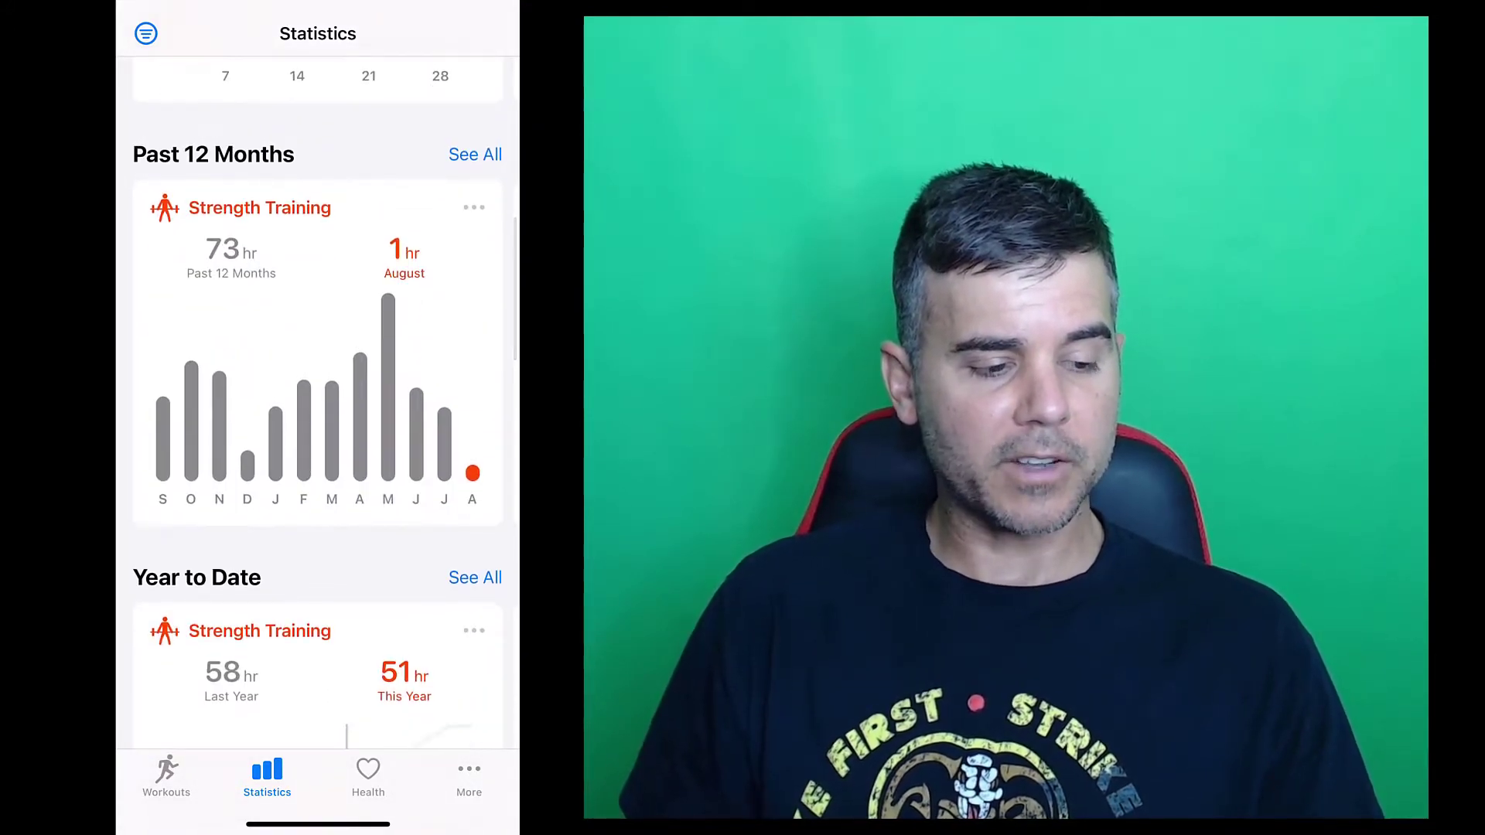
Scroll through all-time totals, Eddington number 7 and route heatmaps.
{"action": "scroll", "scroll_direction": "down", "scroll_amount": 3}
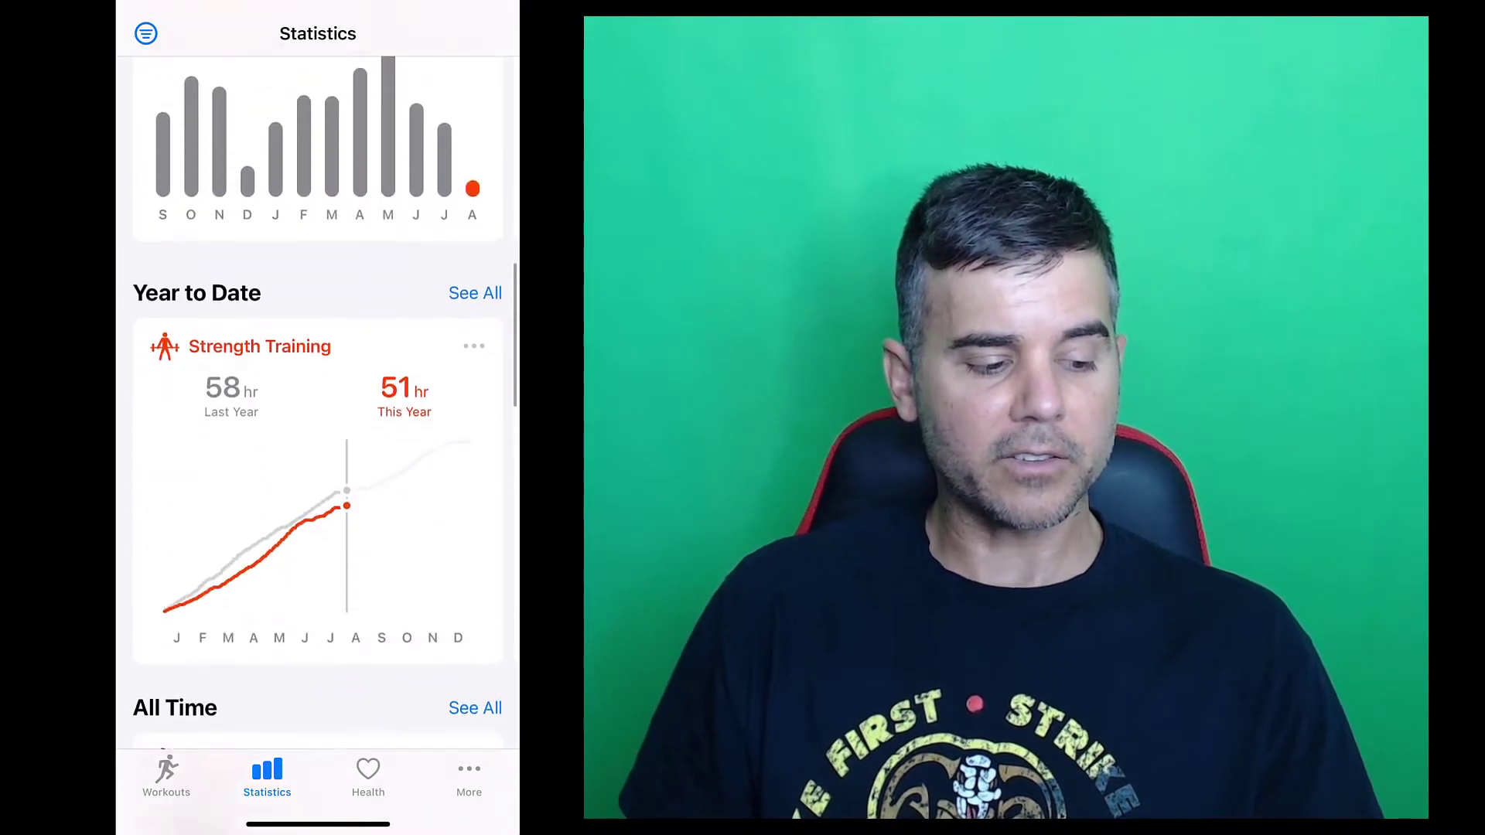
{"action": "scroll", "scroll_direction": "down", "scroll_amount": 3}
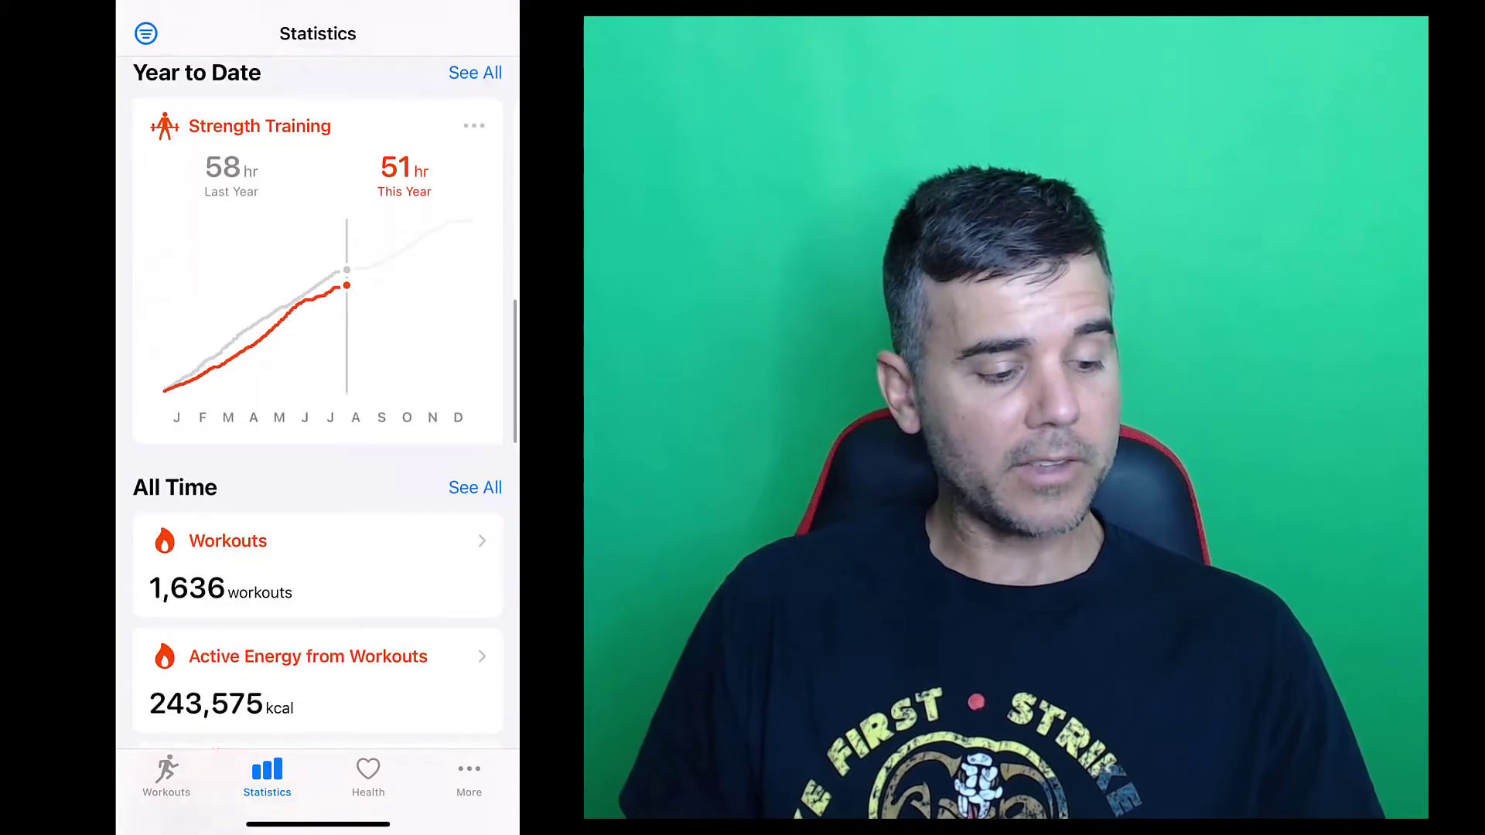
{"action": "scroll", "scroll_direction": "down", "scroll_amount": 3}
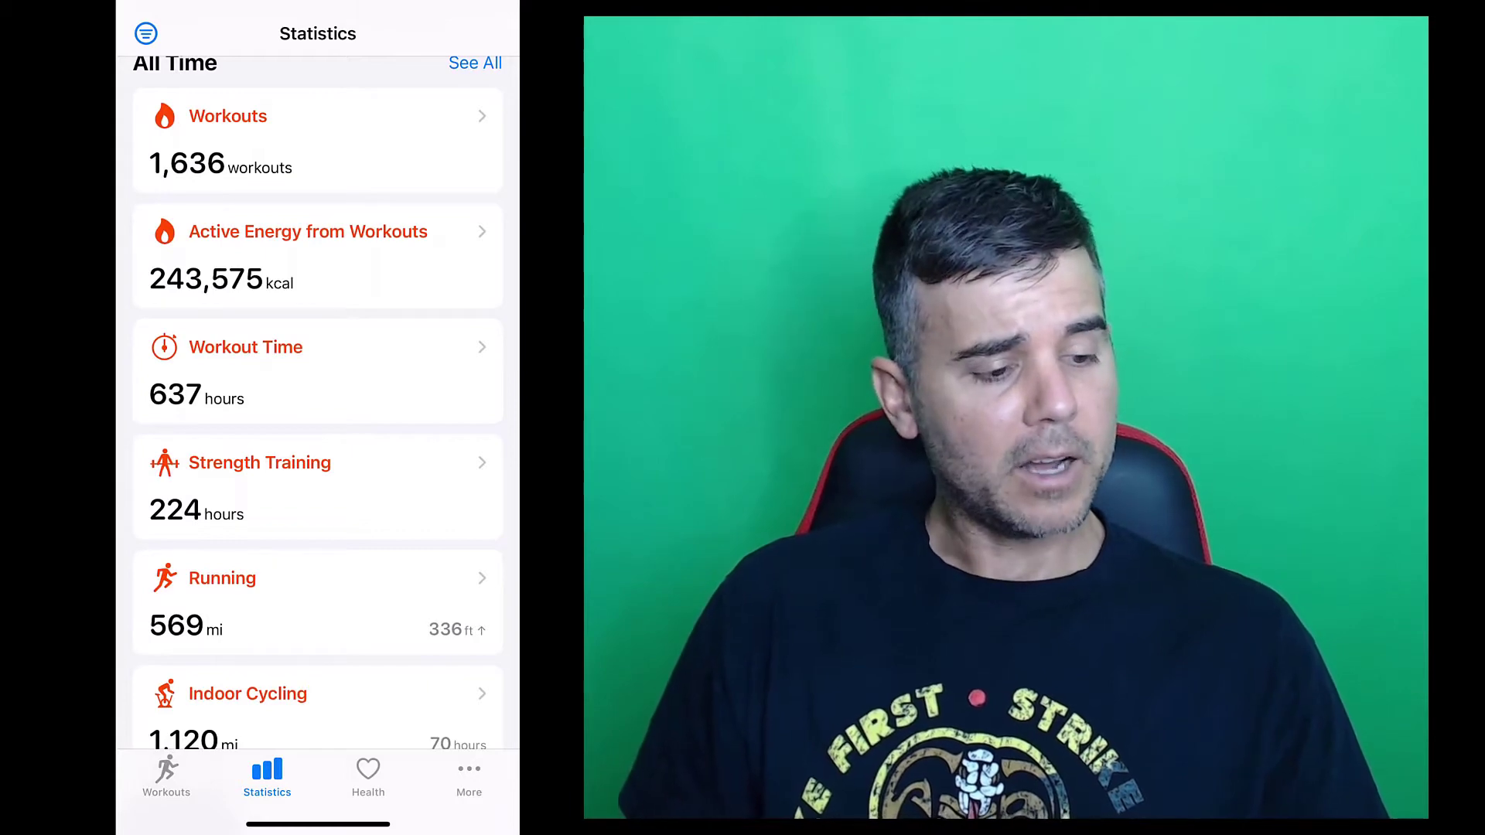
{"action": "scroll", "scroll_direction": "down", "scroll_amount": 3}
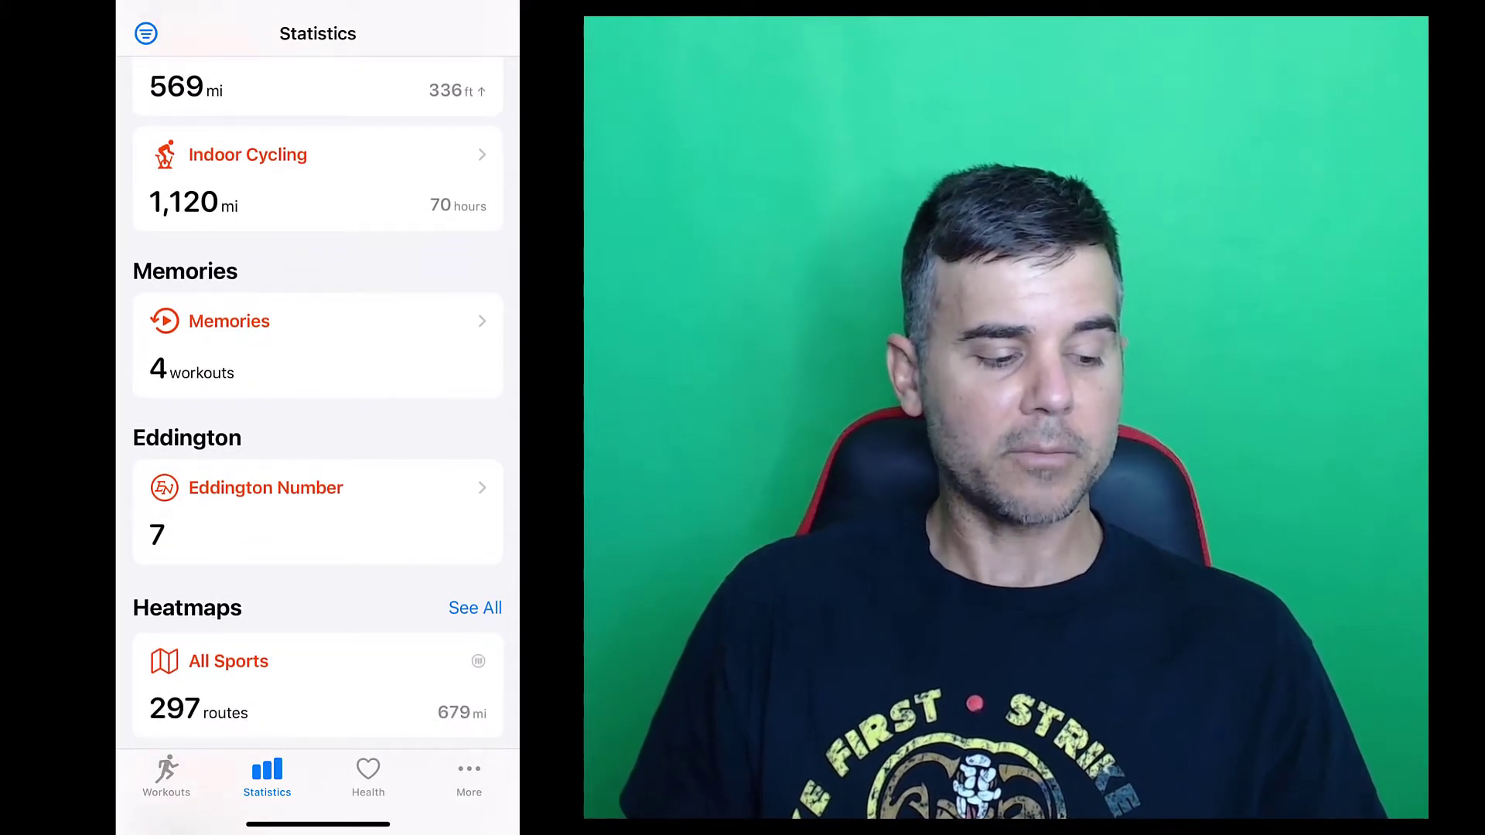
{"action": "scroll", "scroll_direction": "down", "scroll_amount": 3}
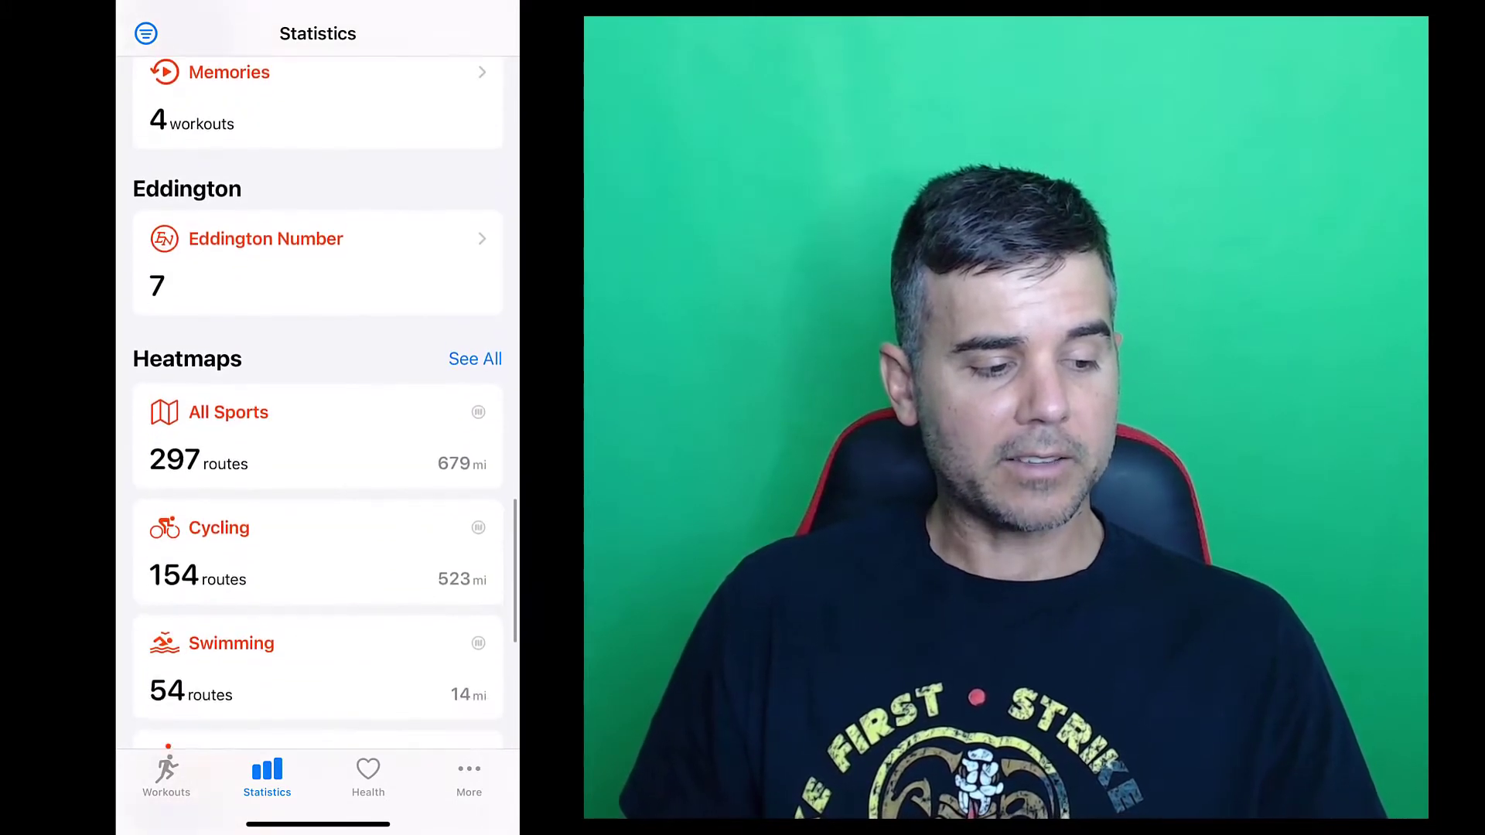
{"action": "scroll", "scroll_direction": "down", "scroll_amount": 3}
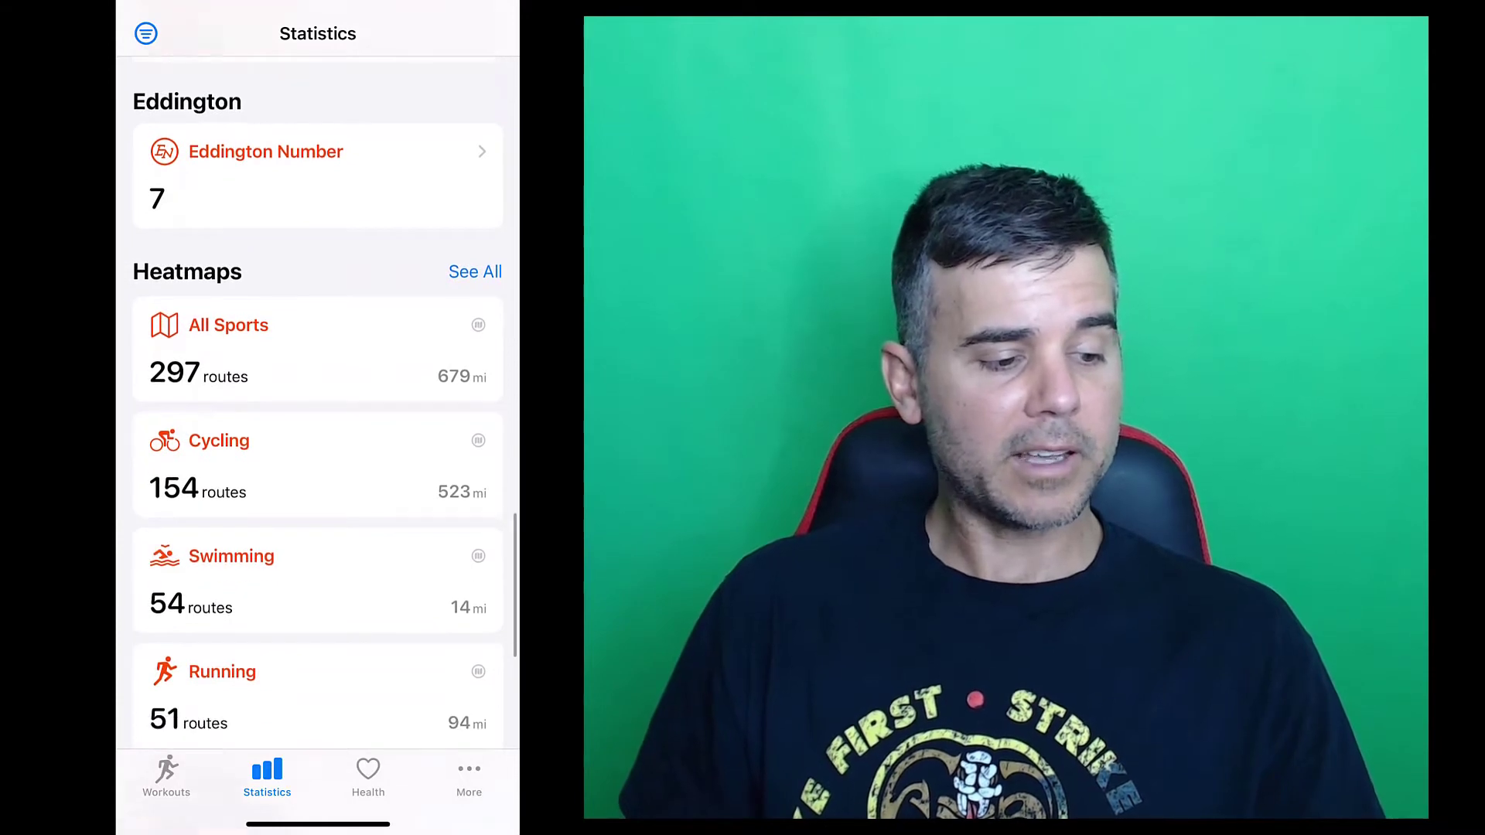
{"action": "scroll", "scroll_direction": "down", "scroll_amount": 3}
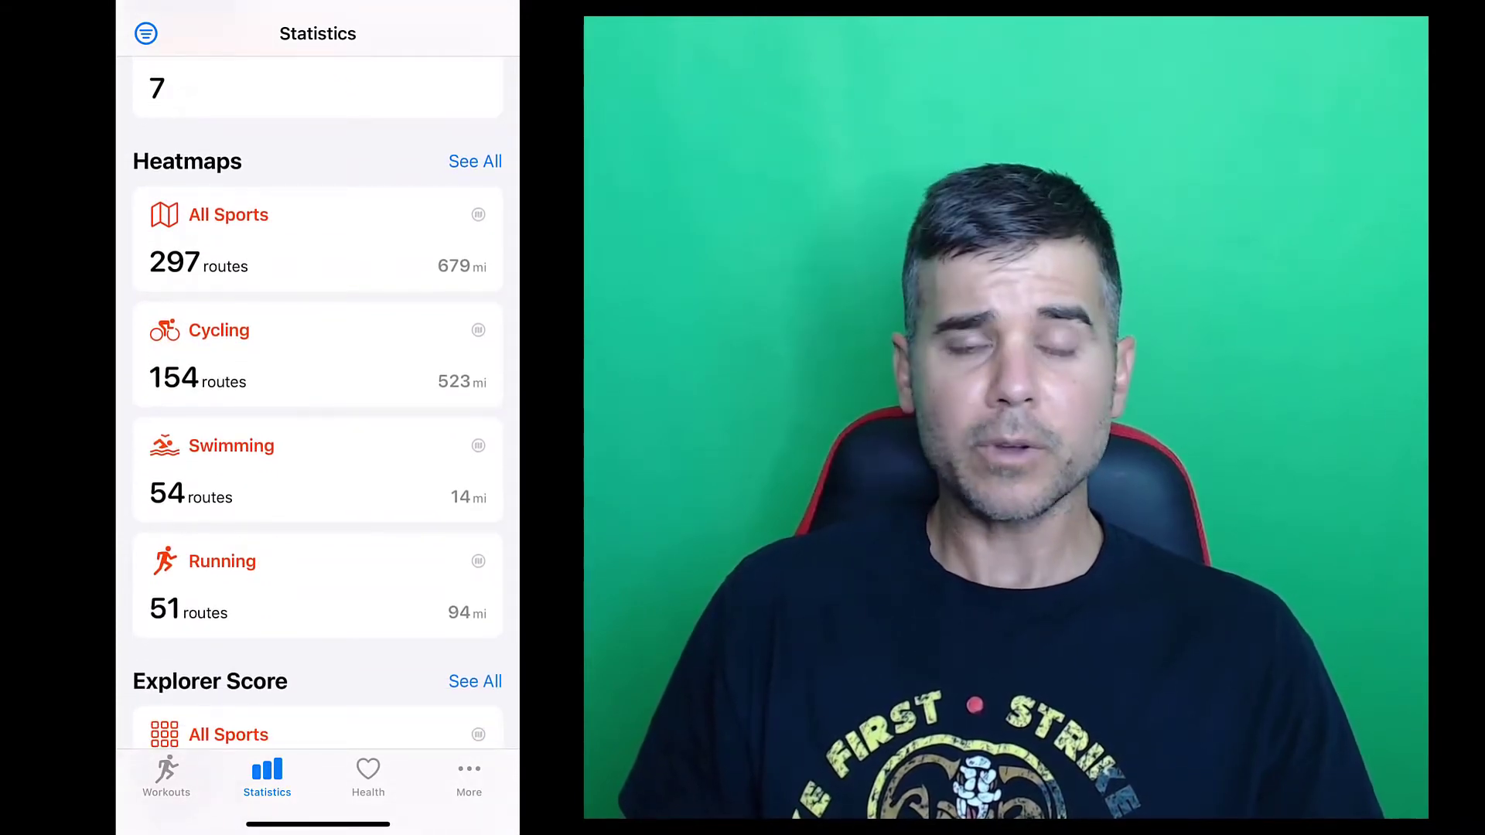
{"action": "scroll", "scroll_direction": "down", "scroll_amount": 3}
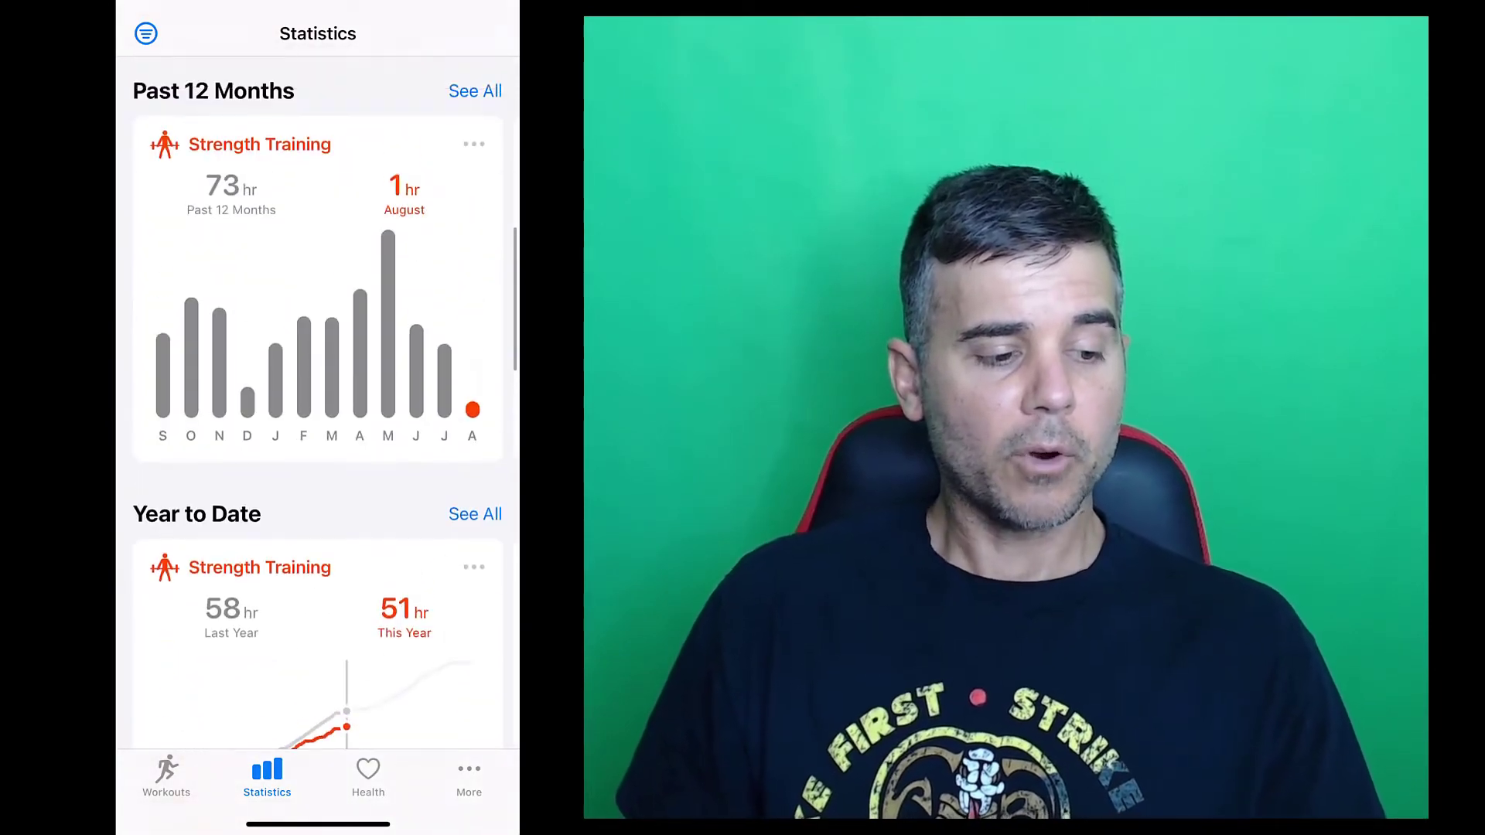
Switch to Health Metrics showing today's 171 kcal active energy, resting energy and exercise minutes.
{"action": "scroll", "scroll_direction": "down", "scroll_amount": 3}
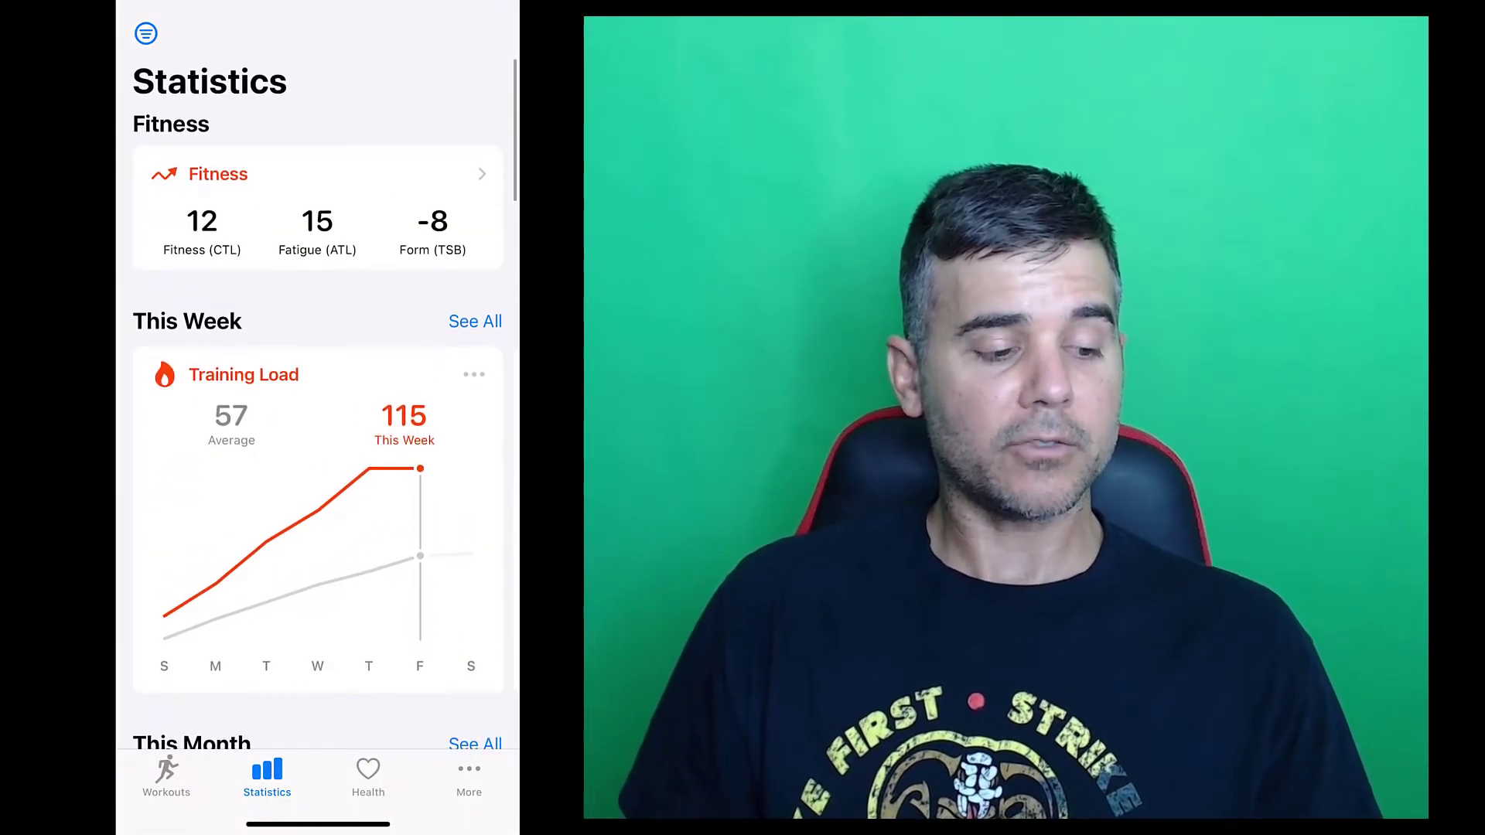
{"action": "scroll", "scroll_direction": "down", "scroll_amount": 3}
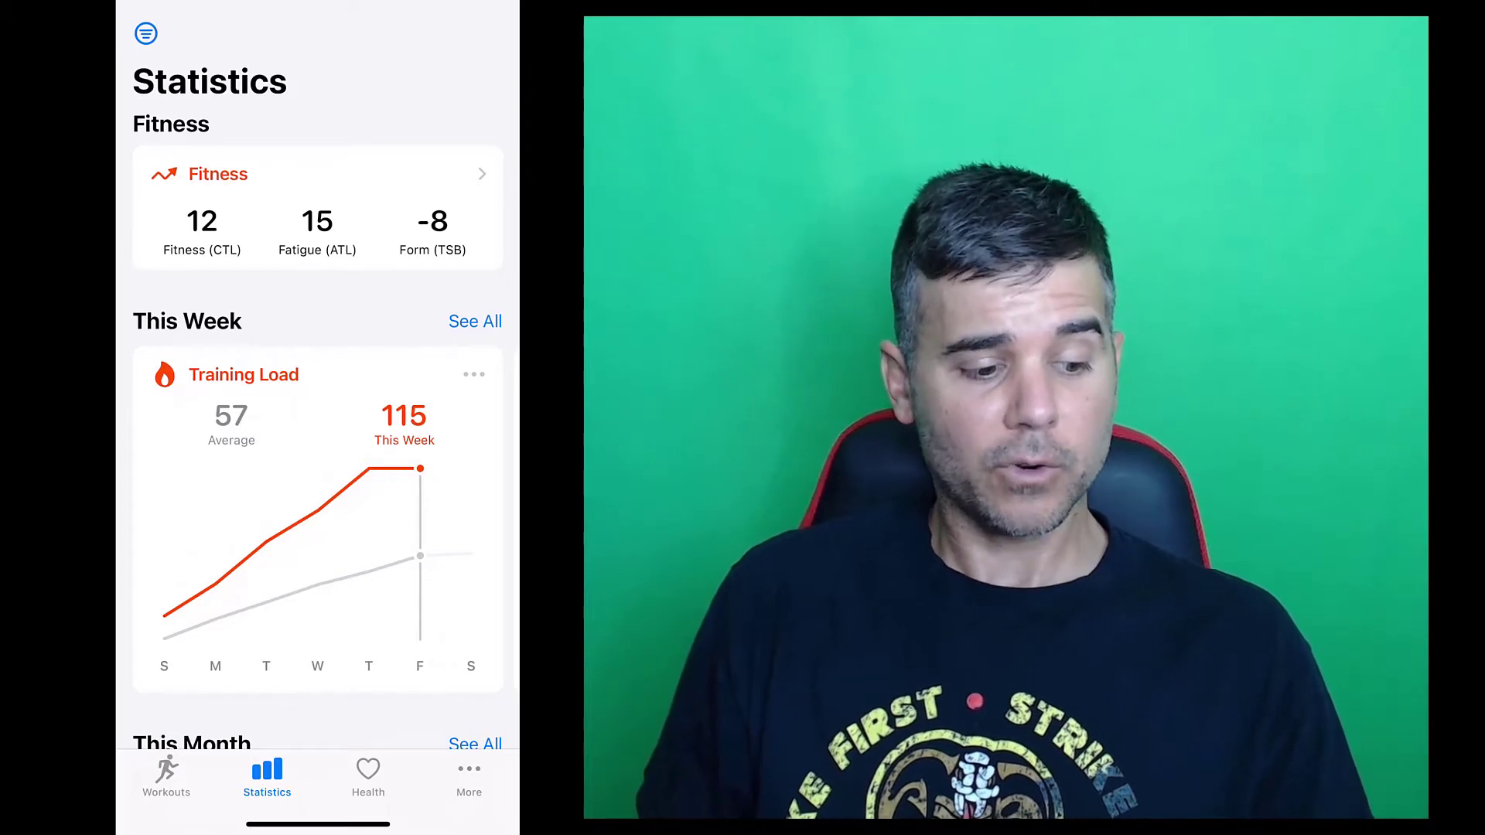
{"action": "left_click", "coordinate": [368, 772]}
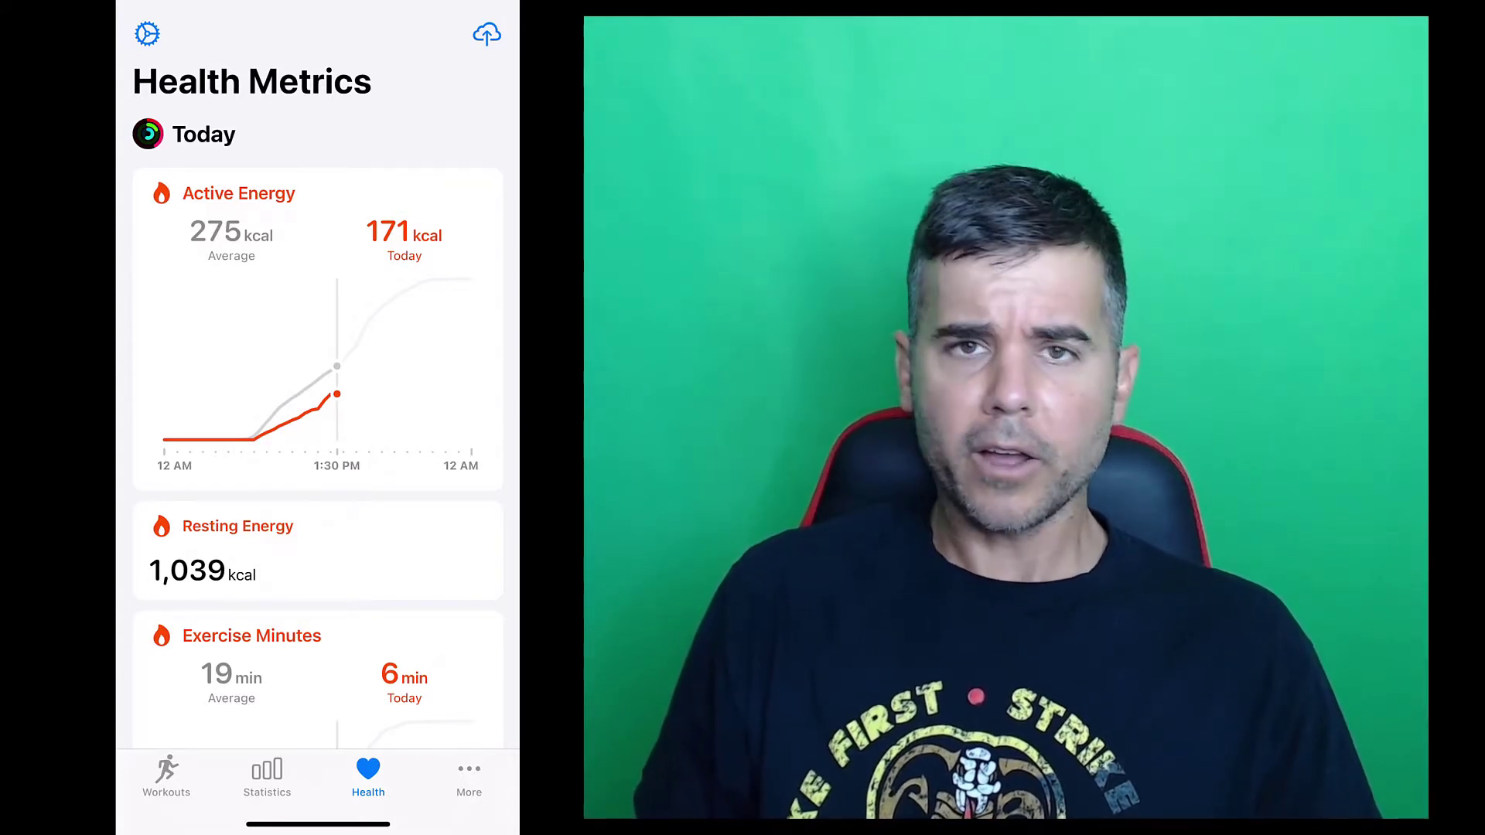
Reopen Health Metrics and return from the HRV detail to the overview.
{"action": "left_click", "coordinate": [266, 776]}
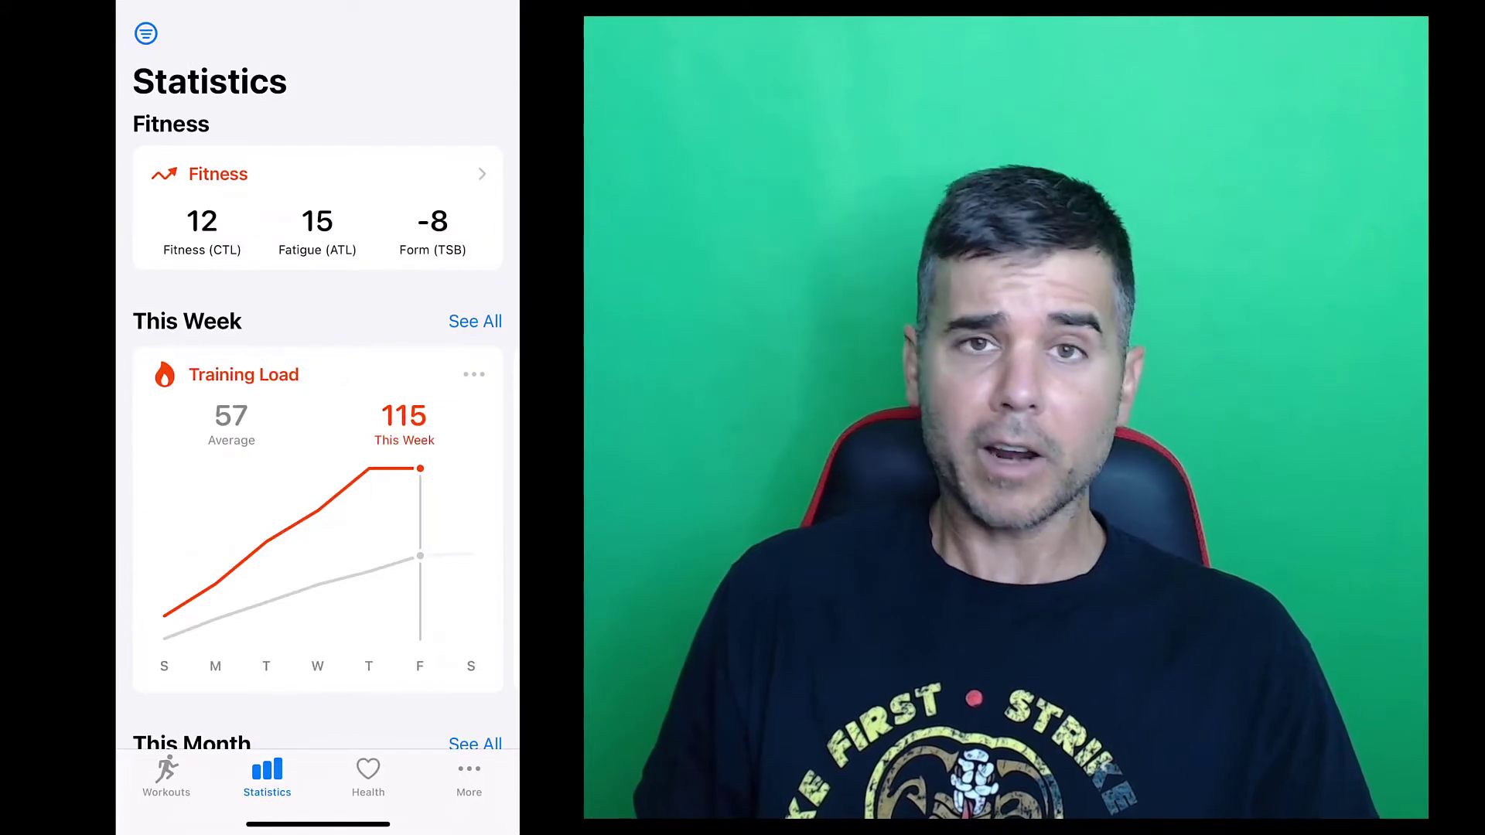
{"action": "left_click", "coordinate": [369, 776]}
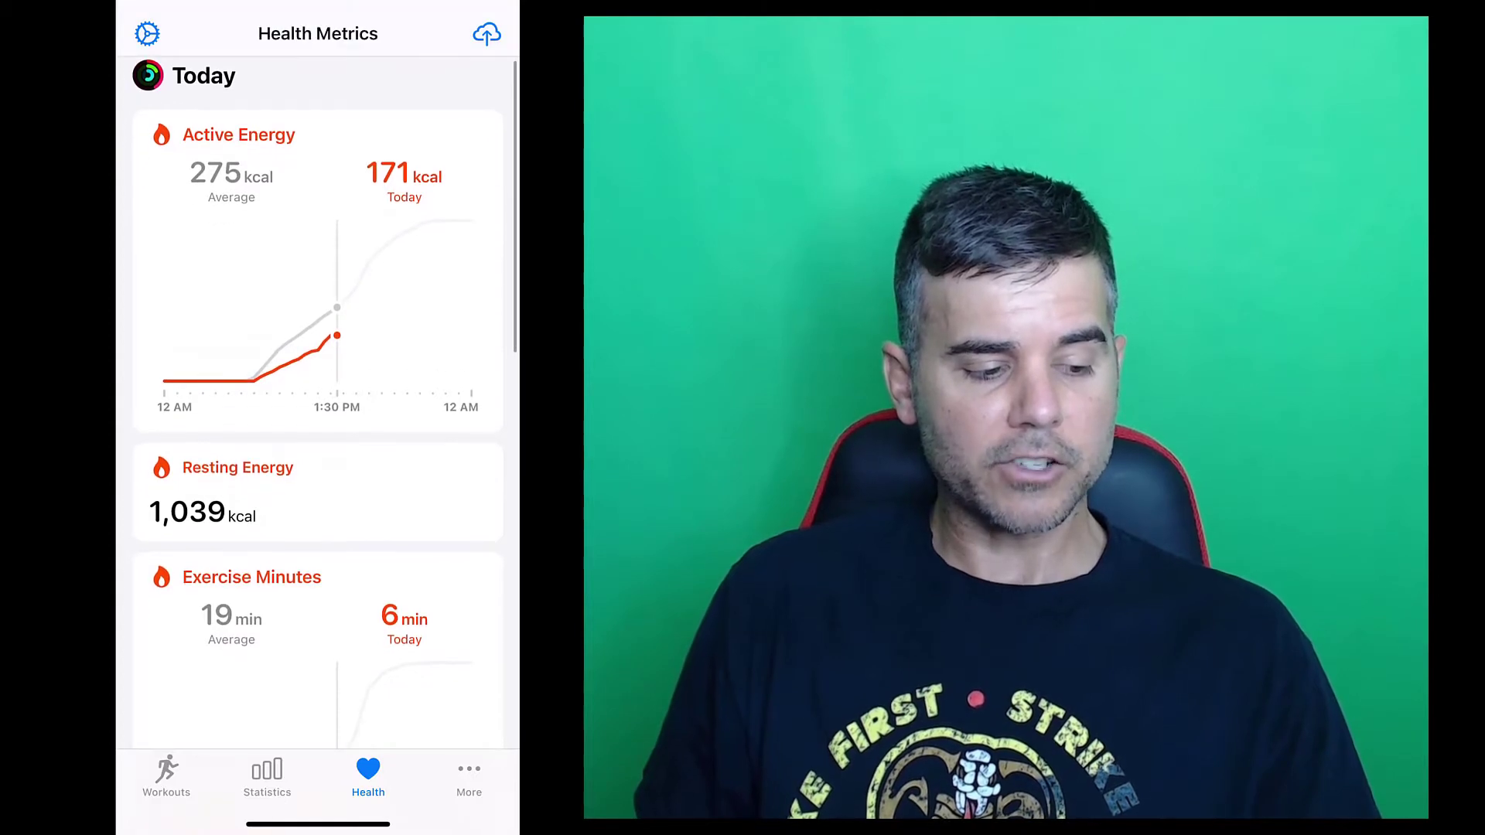
{"action": "scroll", "scroll_direction": "down", "scroll_amount": 3}
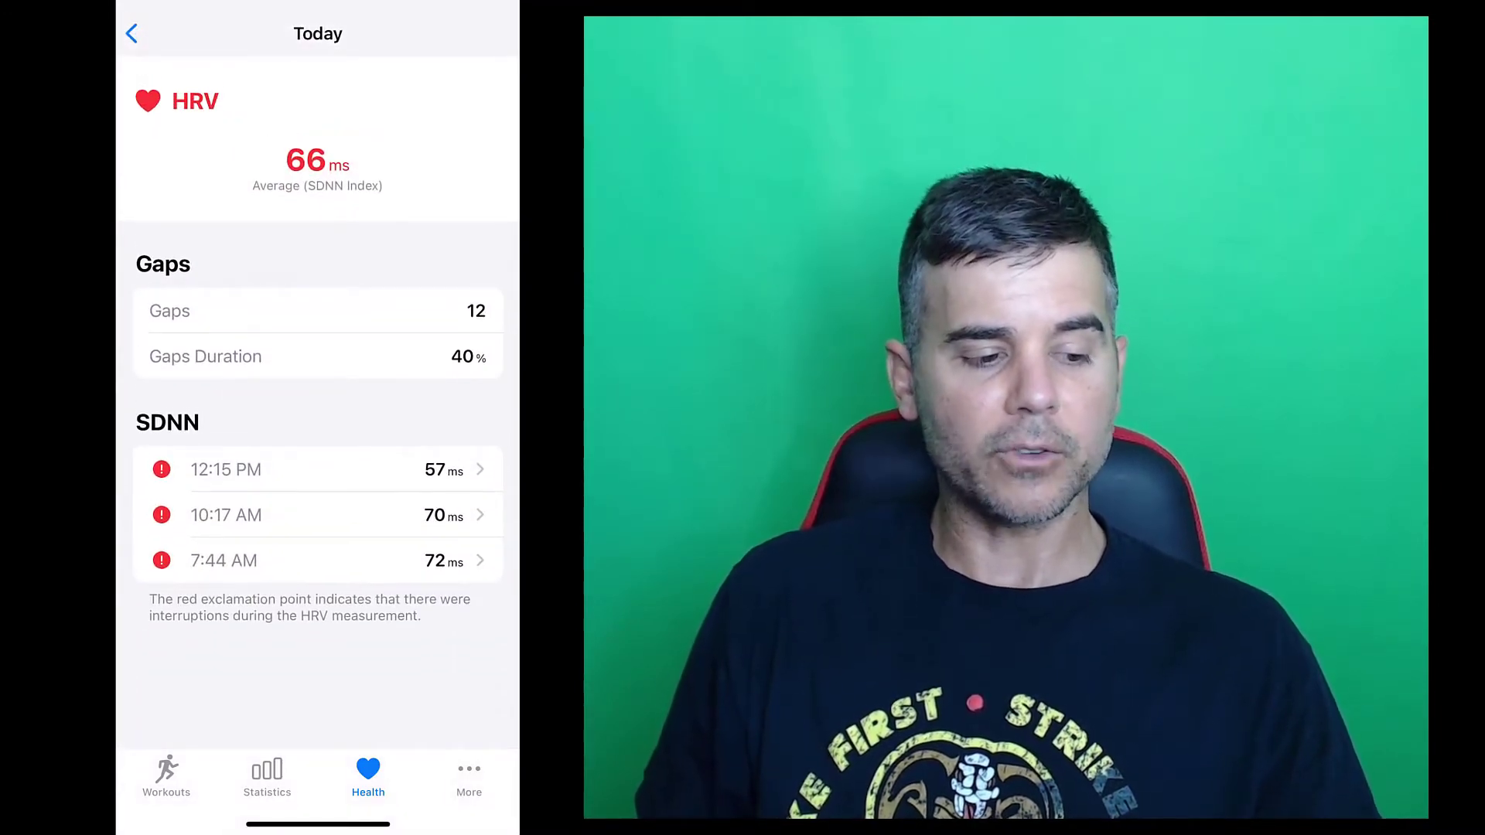
{"action": "left_click", "coordinate": [131, 33]}
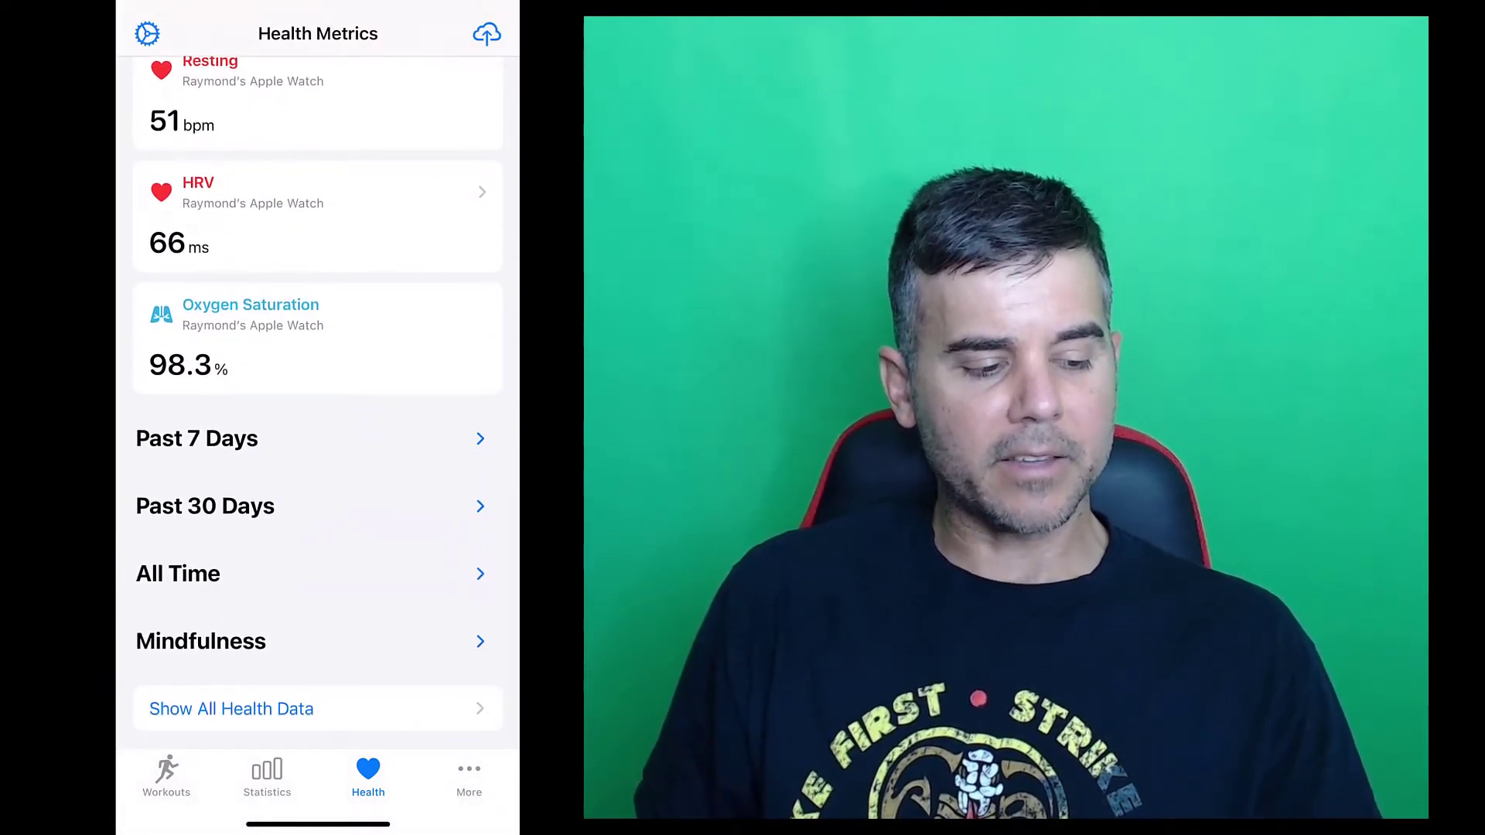
Expand Past 7 Days: 658 kcal/day, 7,882 steps/day, 47 ms HRV, 96.9% oxygen saturation.
{"action": "left_click", "coordinate": [196, 437]}
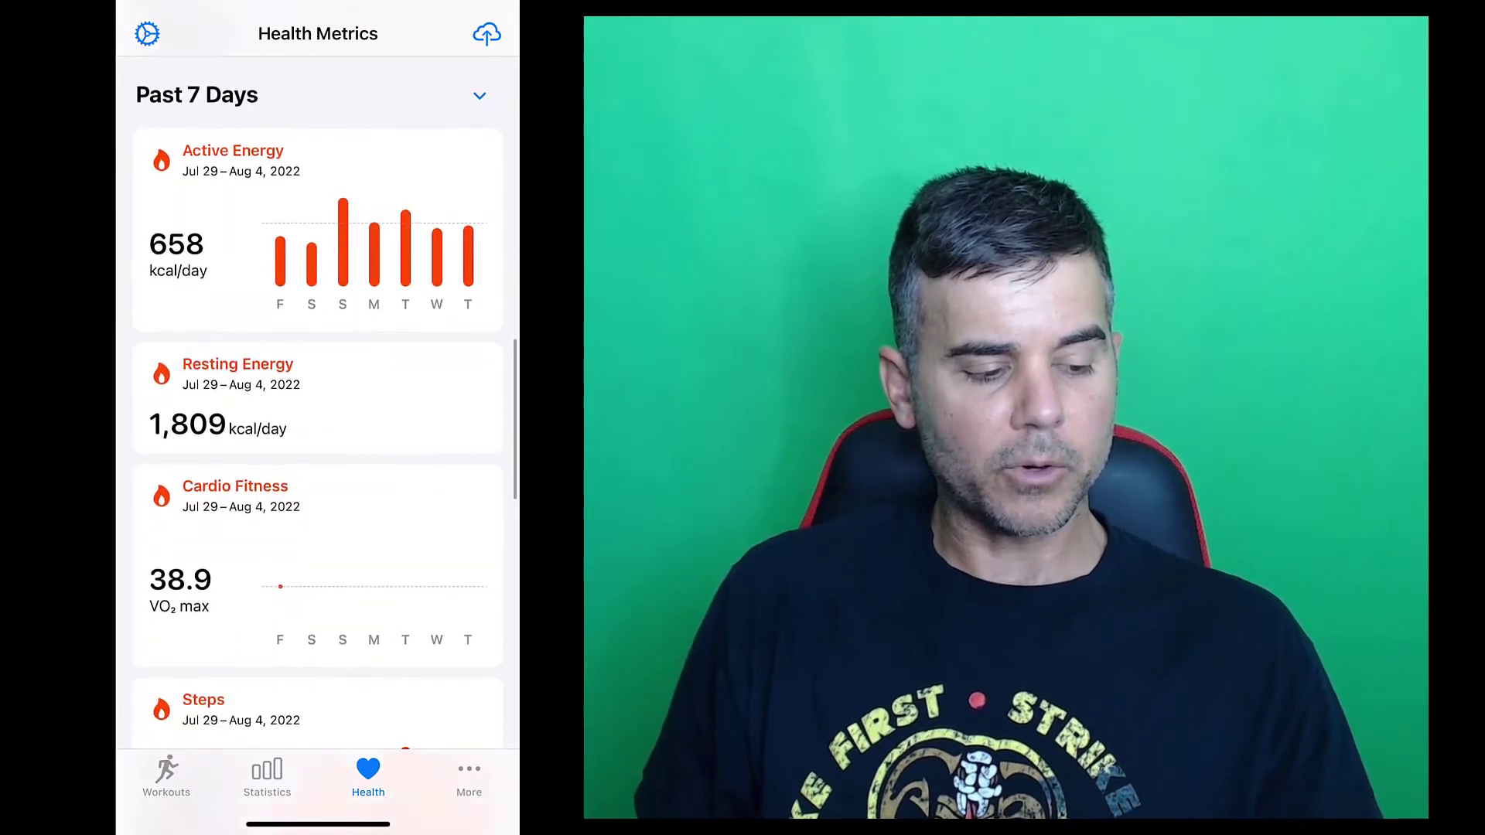
{"action": "scroll", "scroll_direction": "down", "scroll_amount": 3}
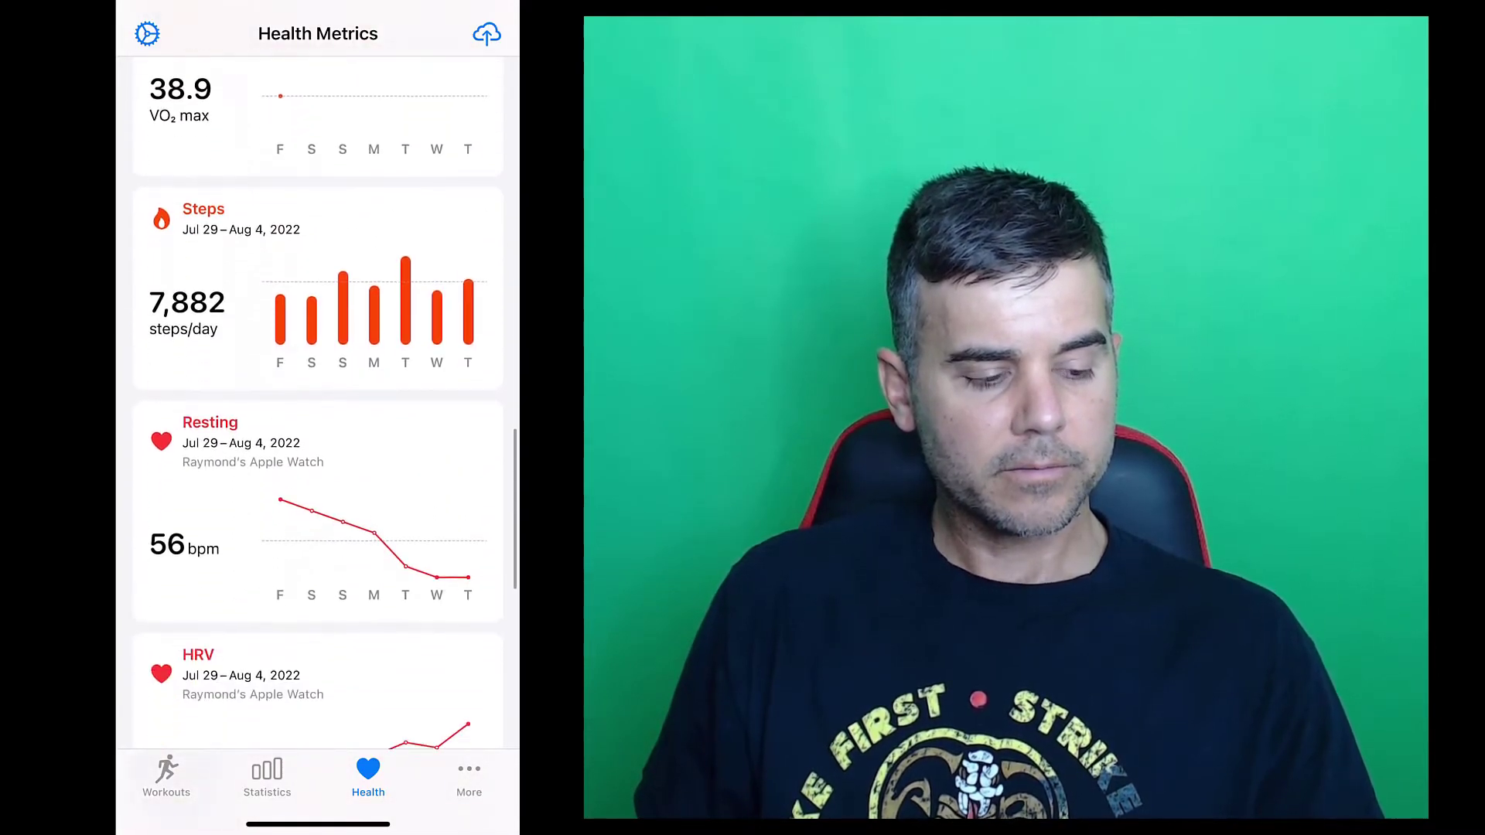
{"action": "scroll", "scroll_direction": "down", "scroll_amount": 3}
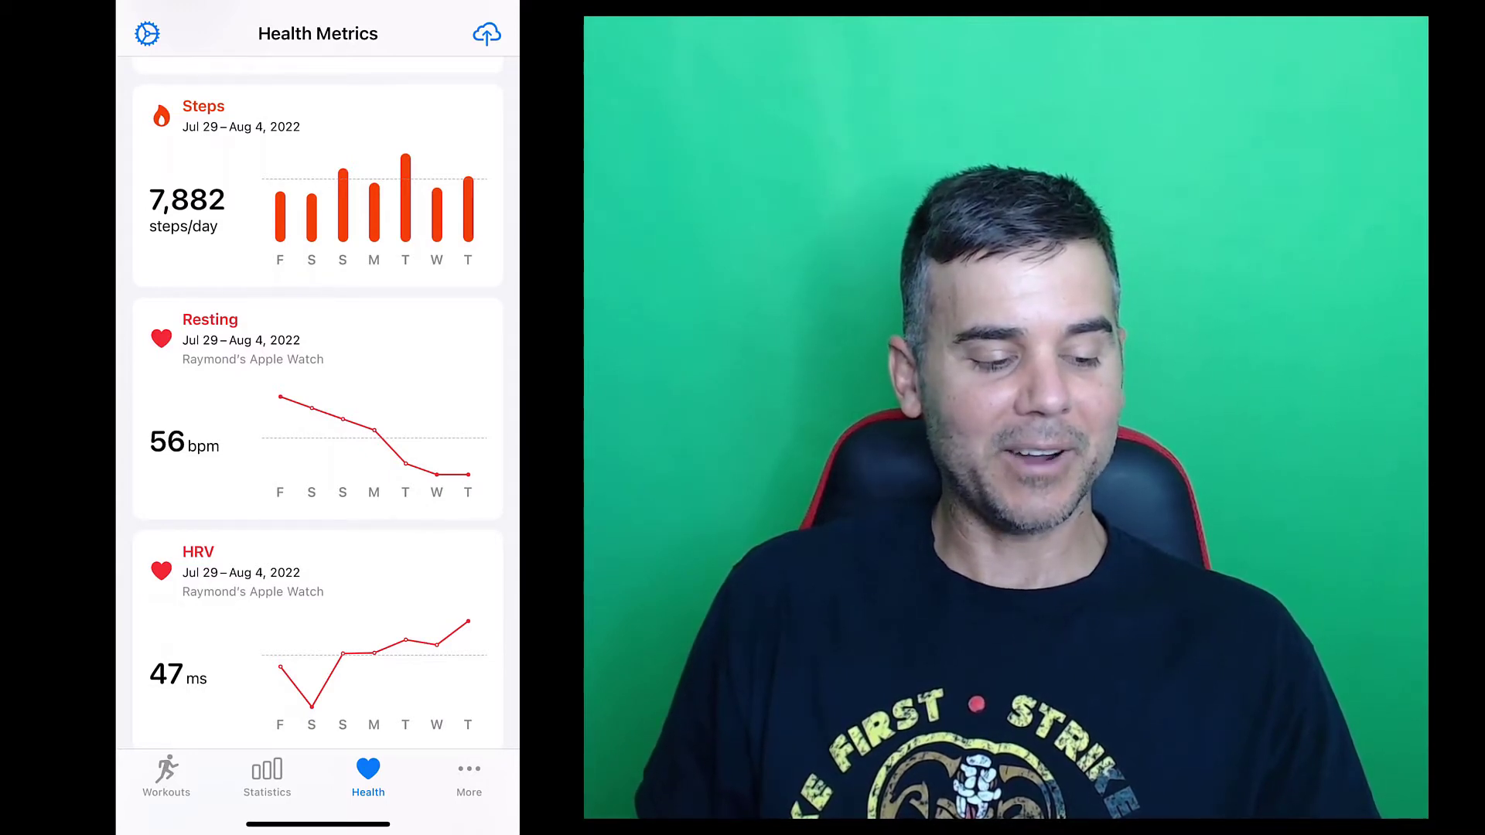
{"action": "scroll", "scroll_direction": "down", "scroll_amount": 3}
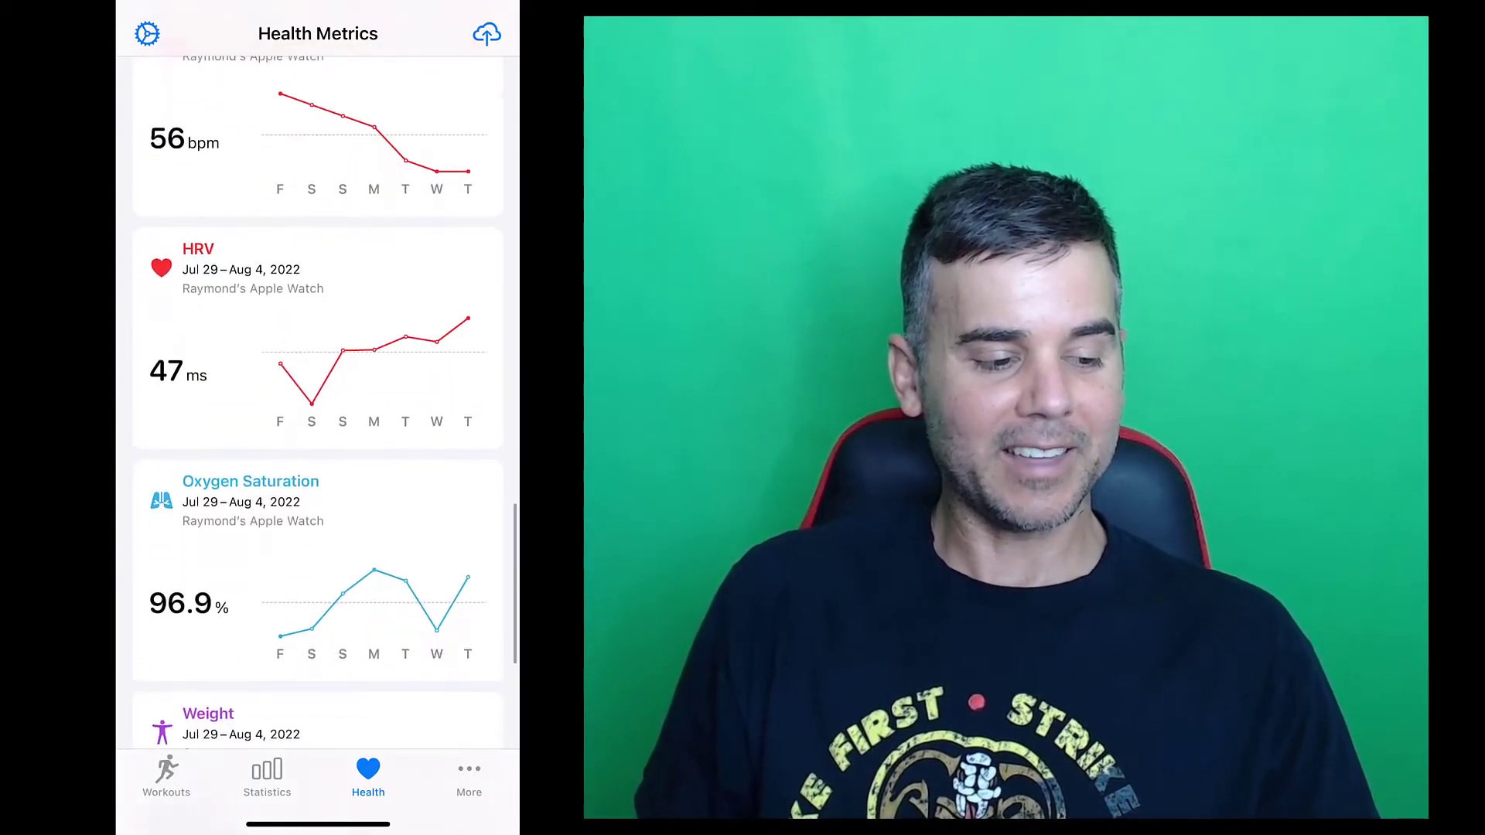
{"action": "scroll", "scroll_direction": "down", "scroll_amount": 3}
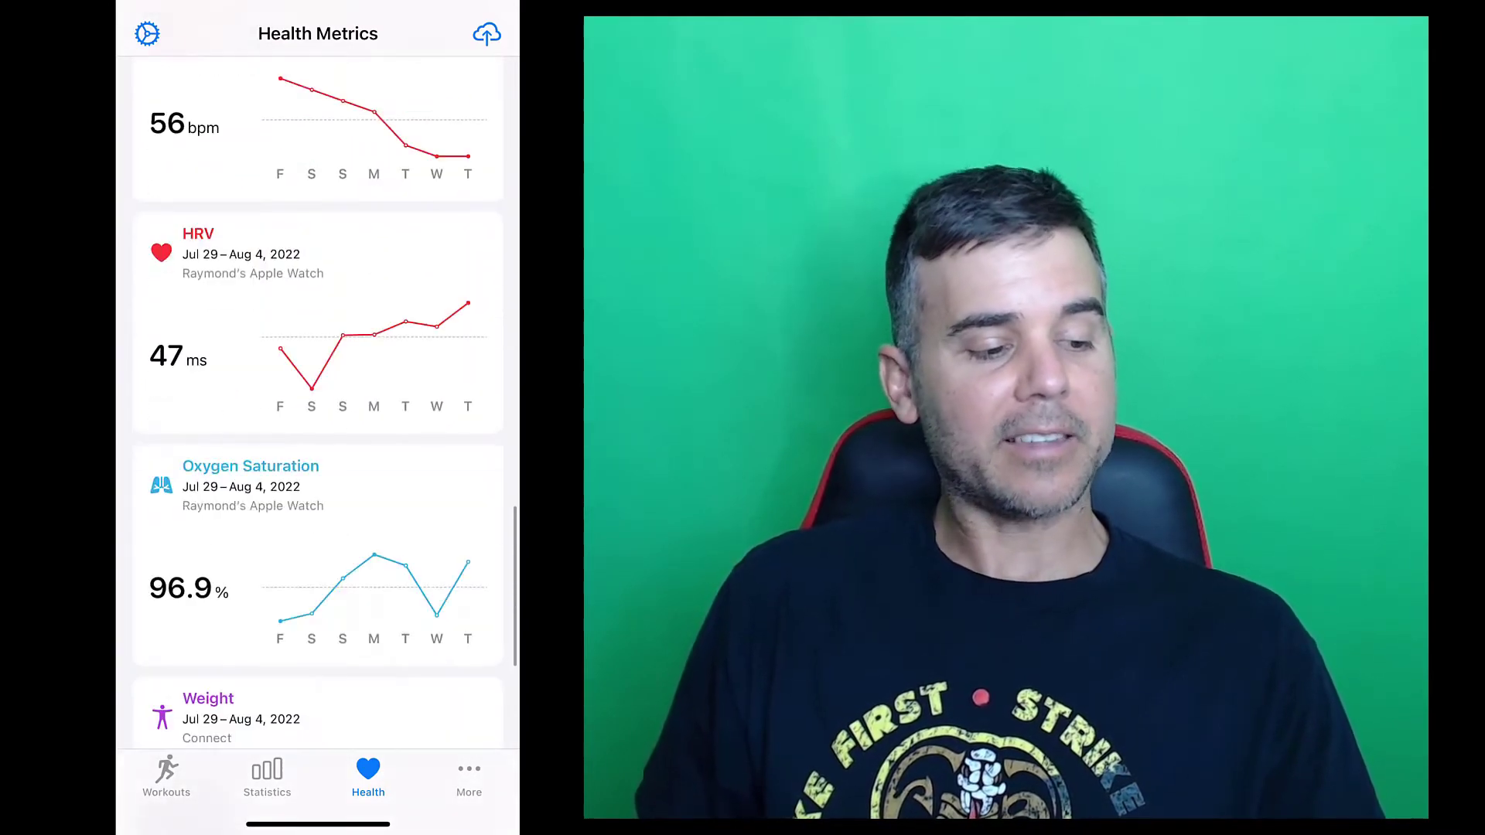
Go via Workouts and Health to the More screen listing fitness platforms with iCloud Drive connected.
{"action": "left_click", "coordinate": [165, 775]}
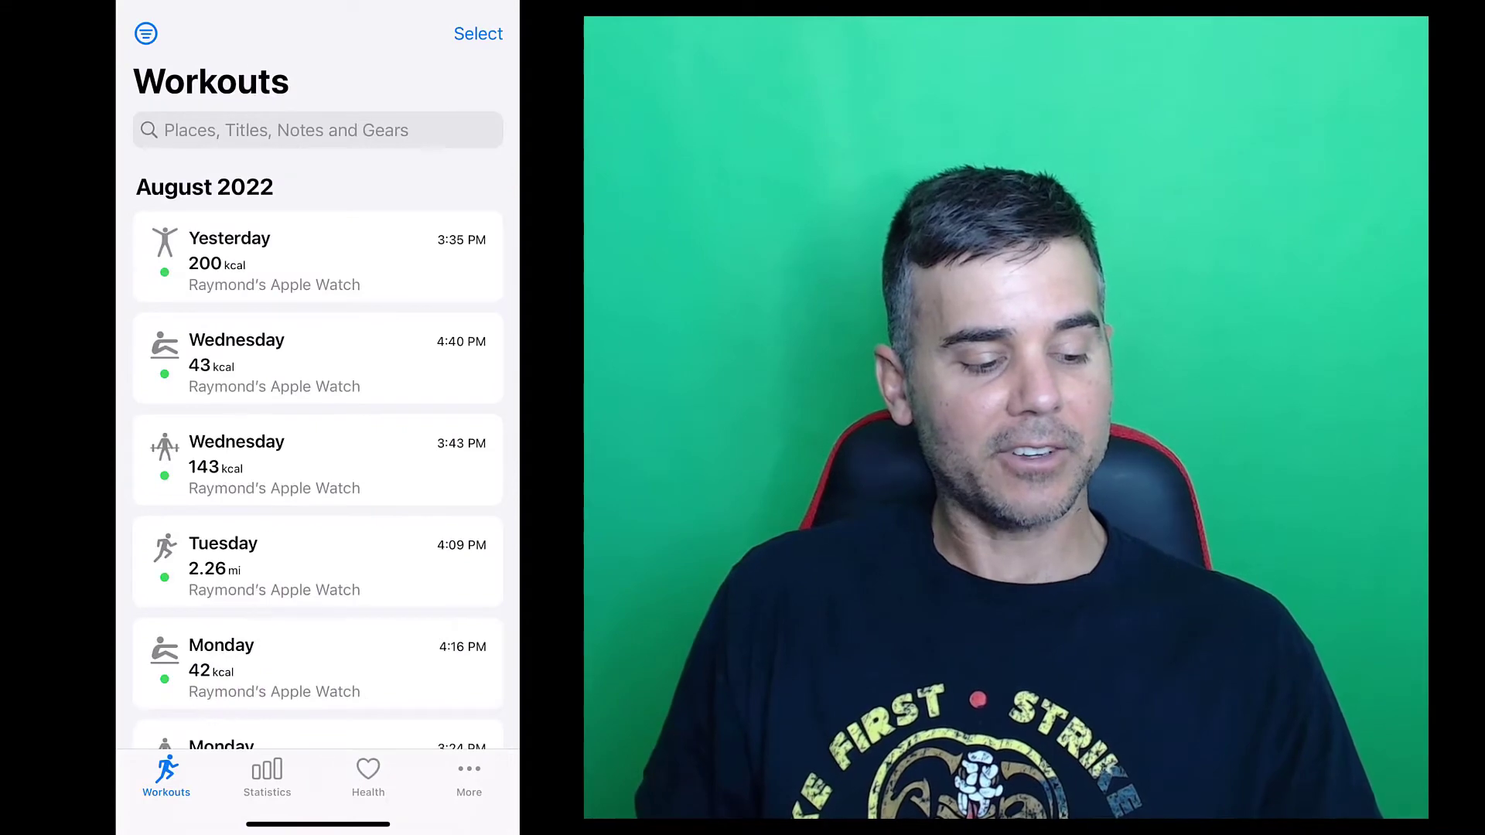
{"action": "left_click", "coordinate": [368, 769]}
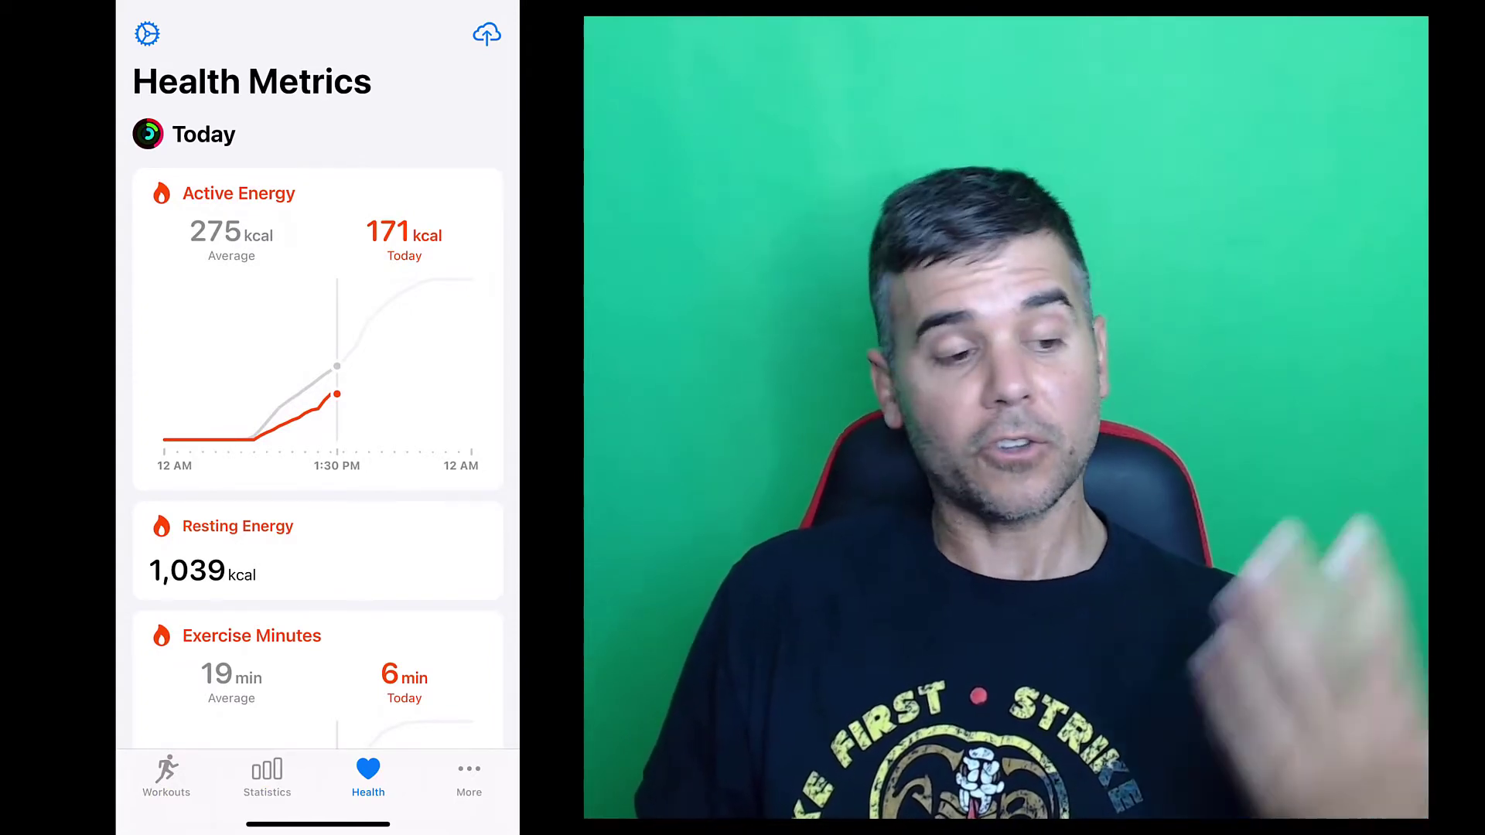
{"action": "left_click", "coordinate": [467, 777]}
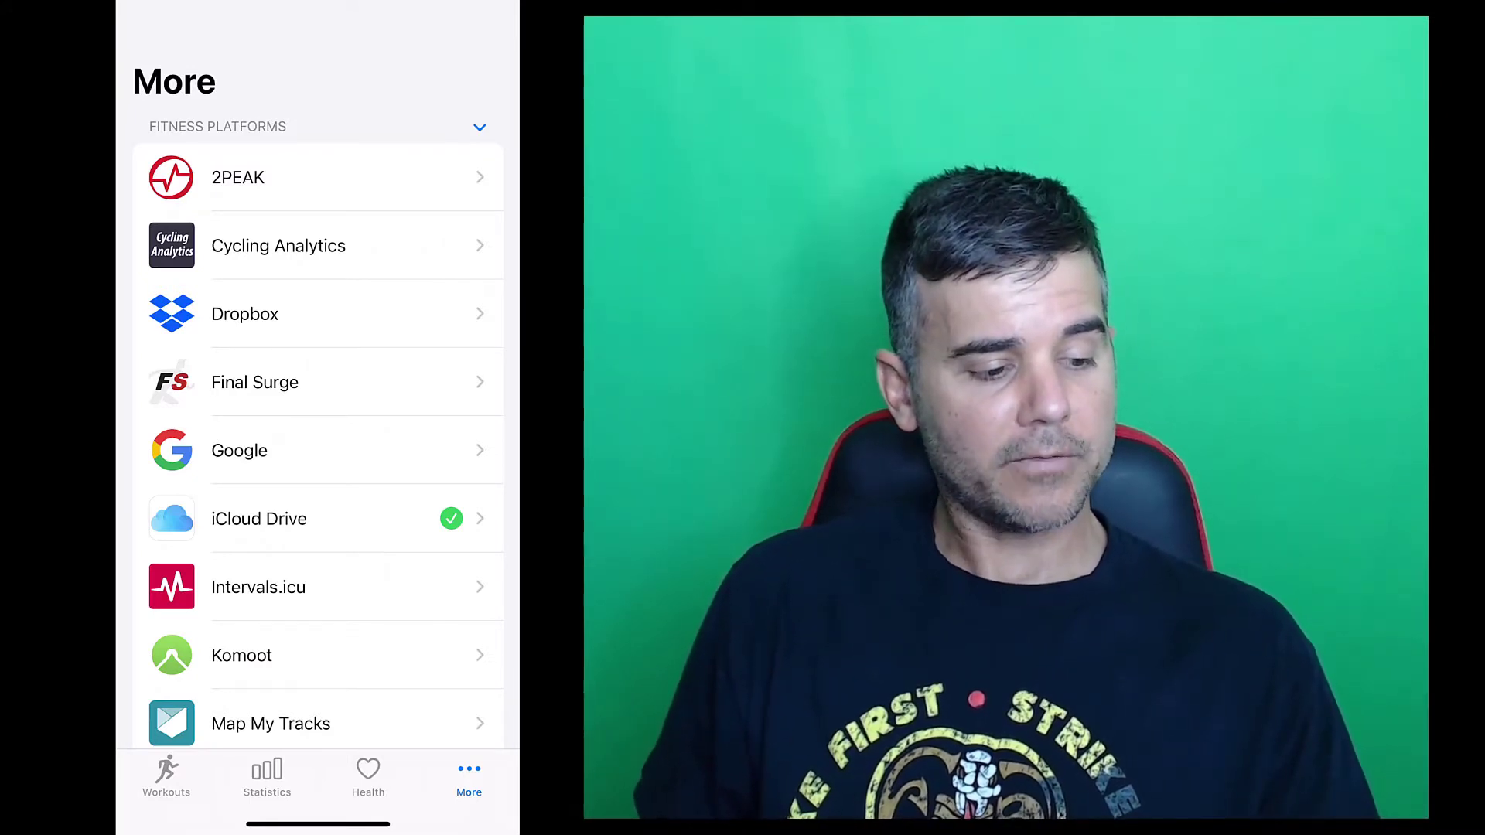
{"action": "scroll", "scroll_direction": "down", "scroll_amount": 3}
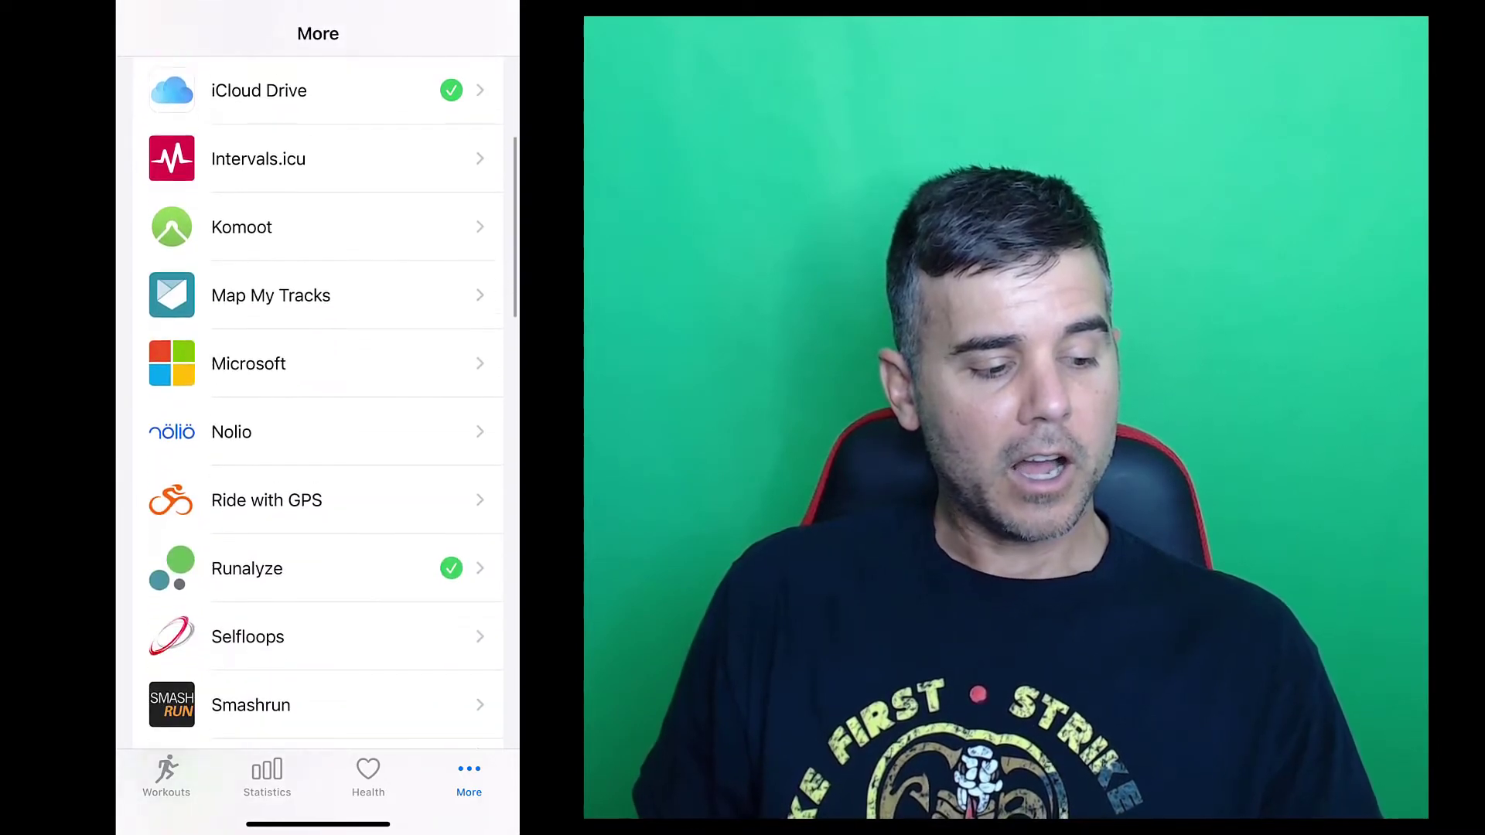
{"action": "scroll", "scroll_direction": "down", "scroll_amount": 3}
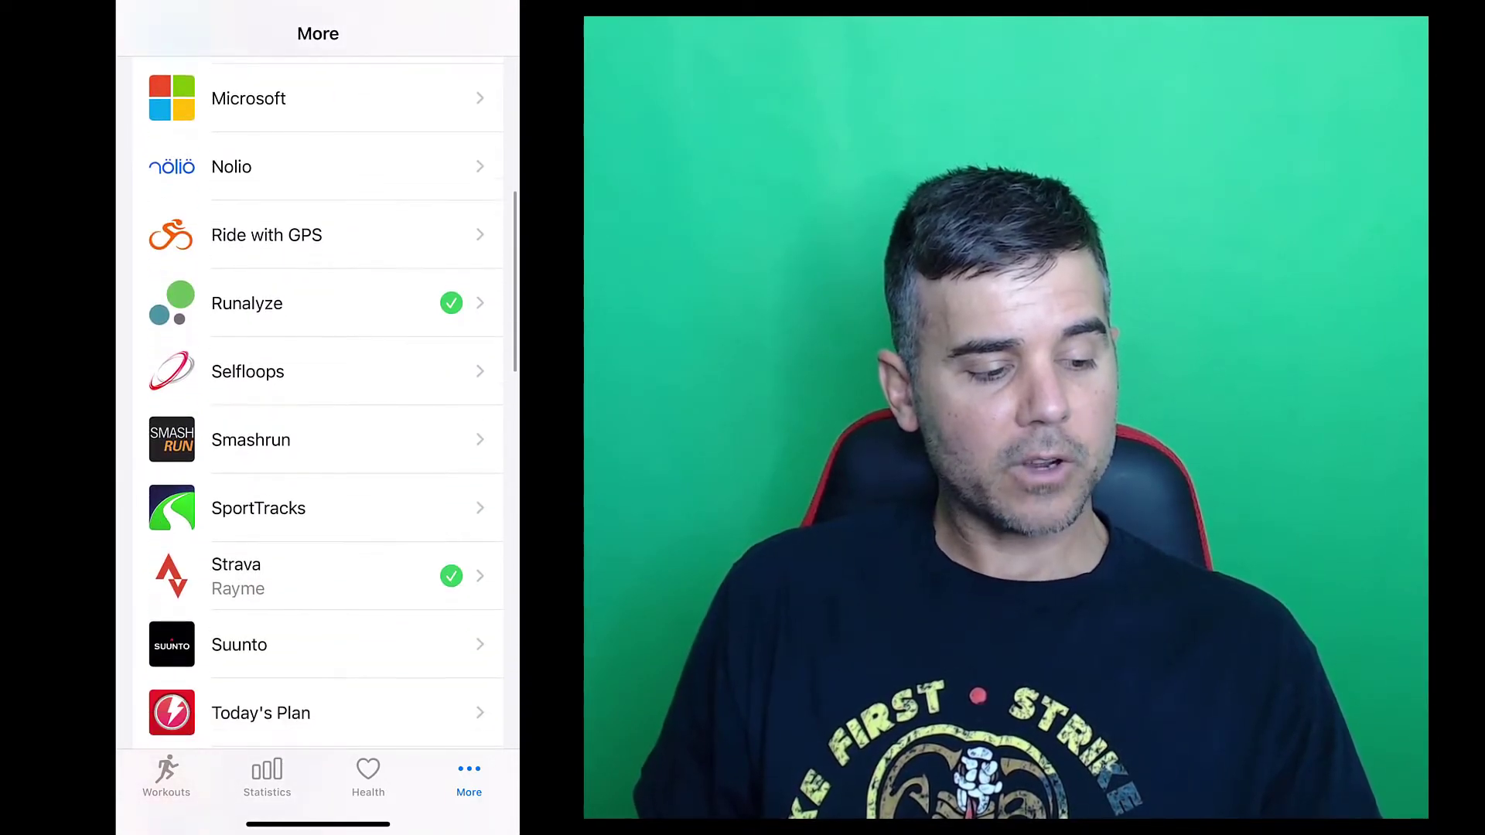
{"action": "scroll", "scroll_direction": "down", "scroll_amount": 3}
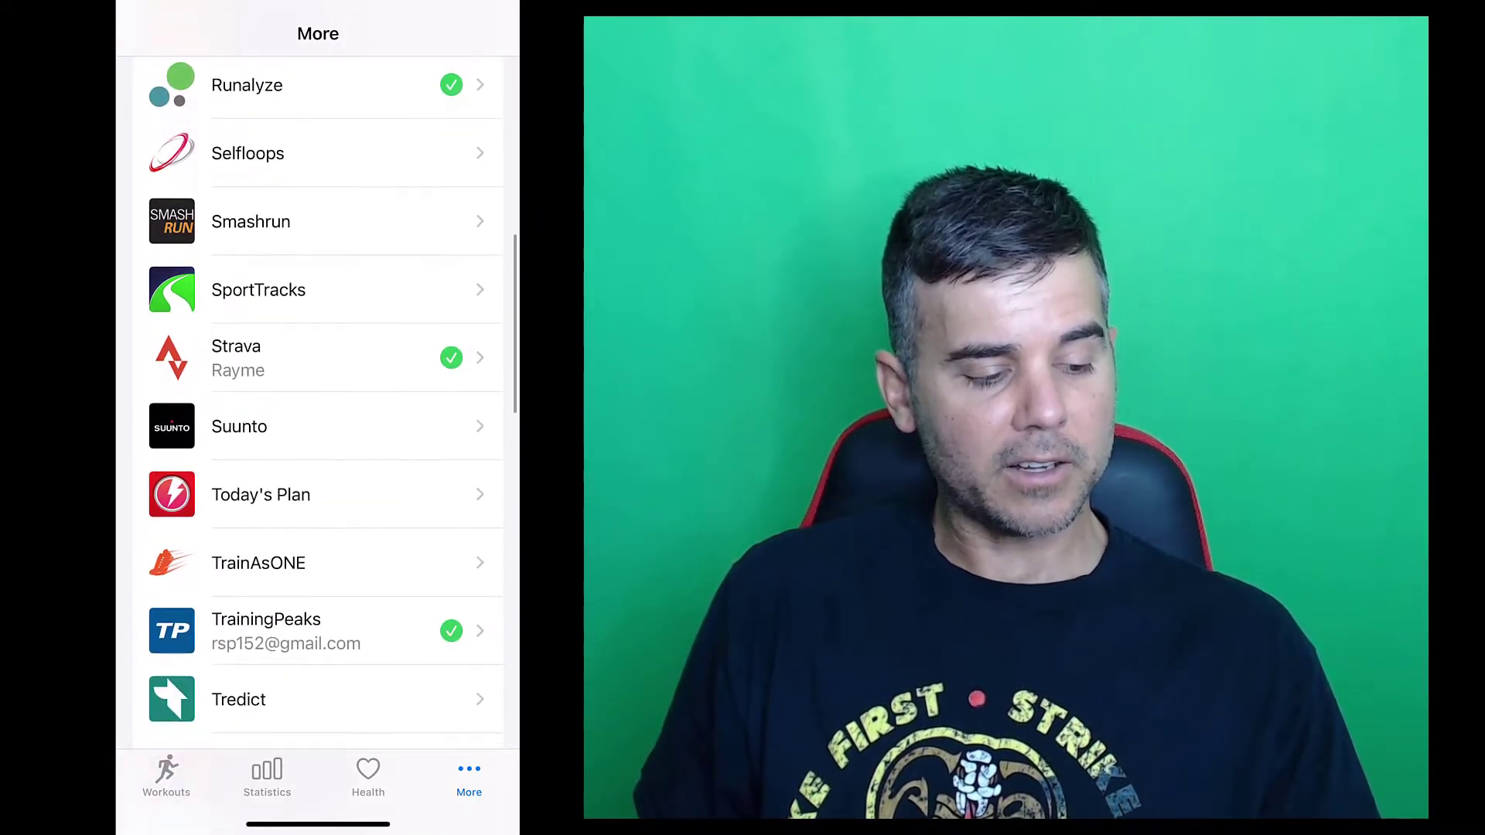
{"action": "scroll", "scroll_direction": "down", "scroll_amount": 3}
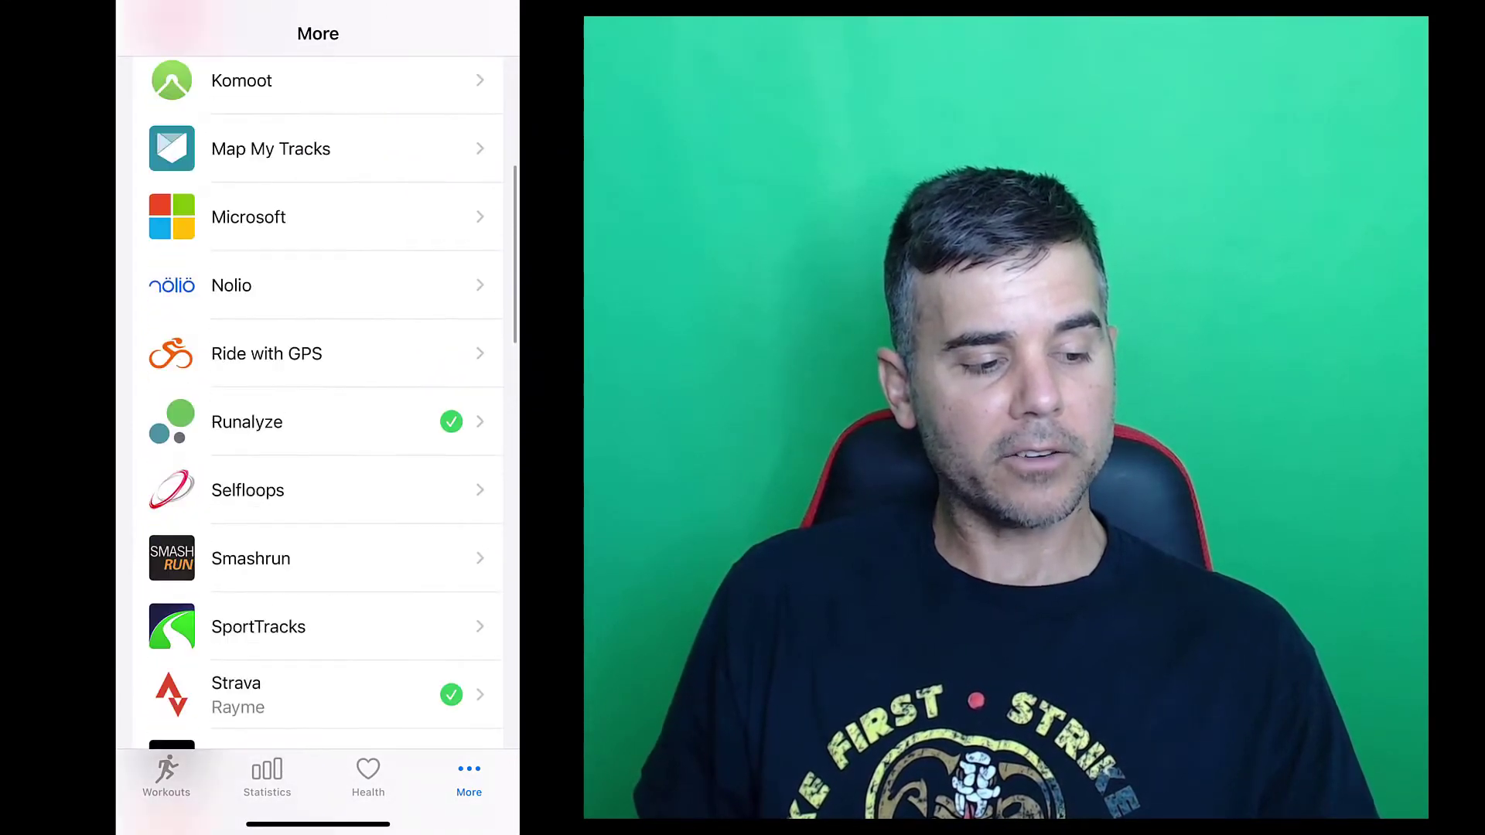
{"action": "scroll", "scroll_direction": "down", "scroll_amount": 3}
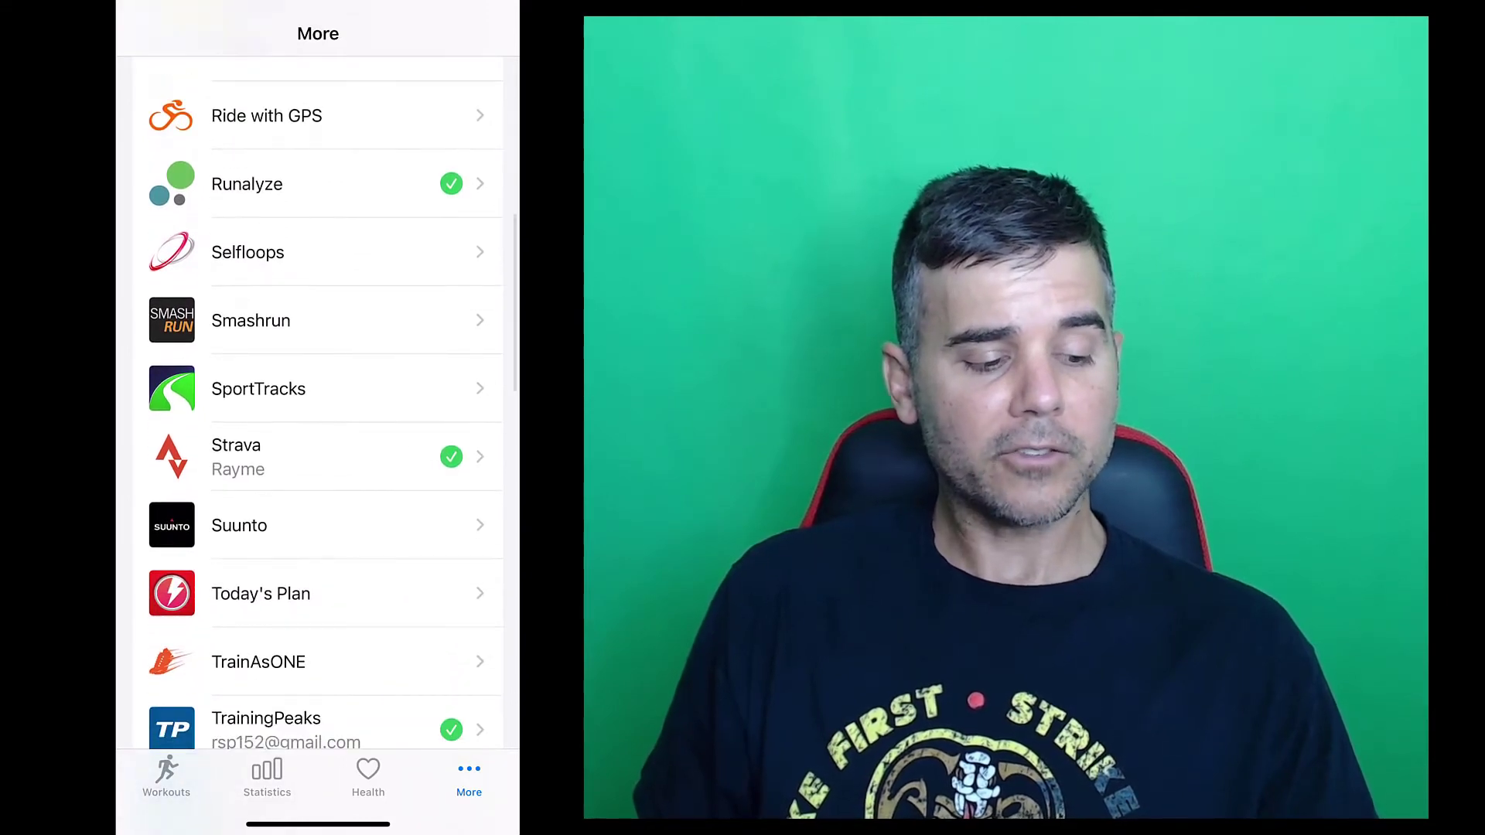
{"action": "scroll", "scroll_direction": "down", "scroll_amount": 3}
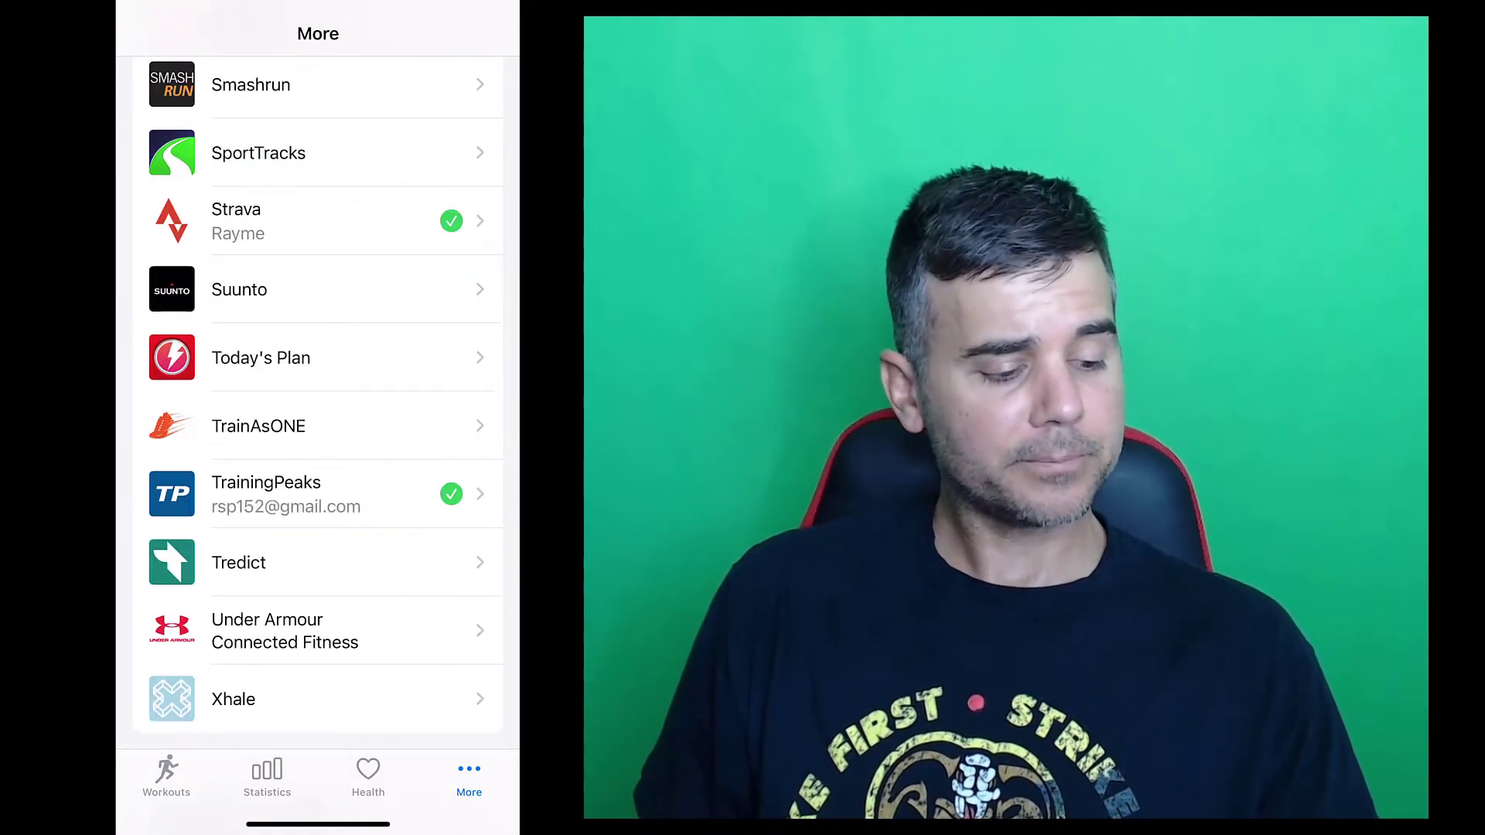
{"action": "scroll", "scroll_direction": "up", "scroll_amount": 3}
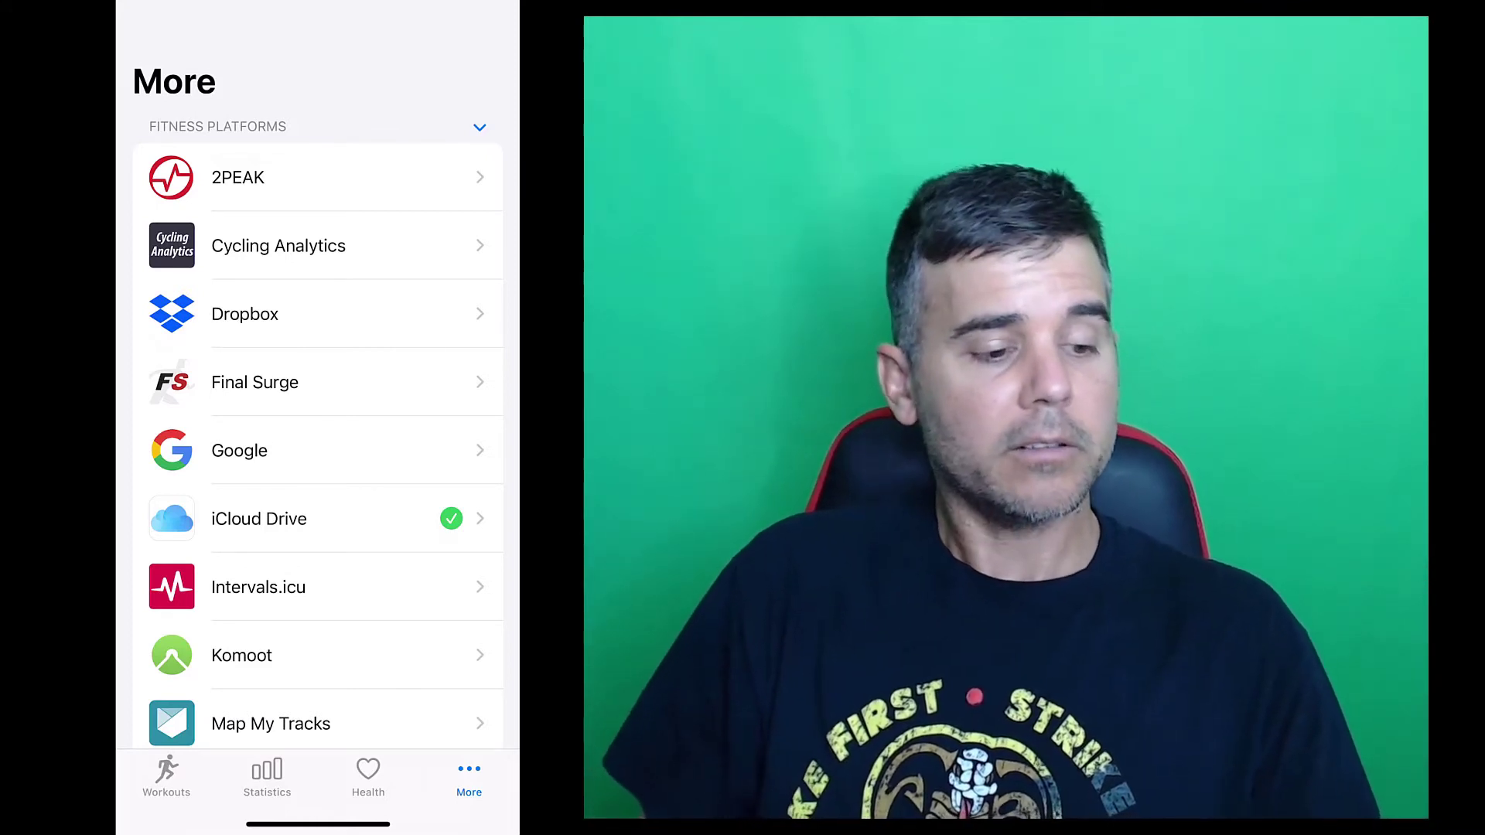
{"action": "scroll", "scroll_direction": "down", "scroll_amount": 3}
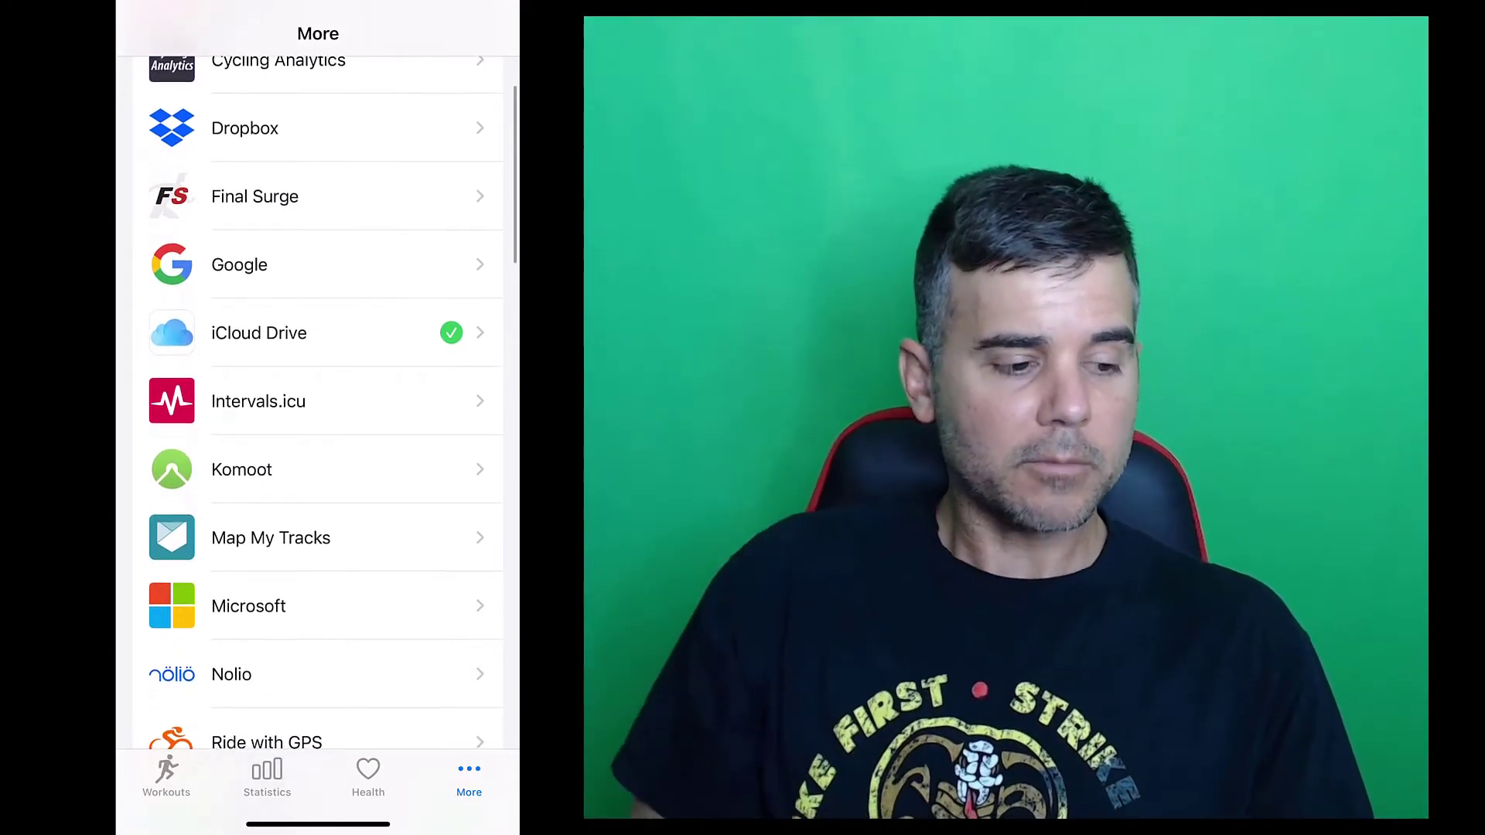
{"action": "scroll", "scroll_direction": "down", "scroll_amount": 3}
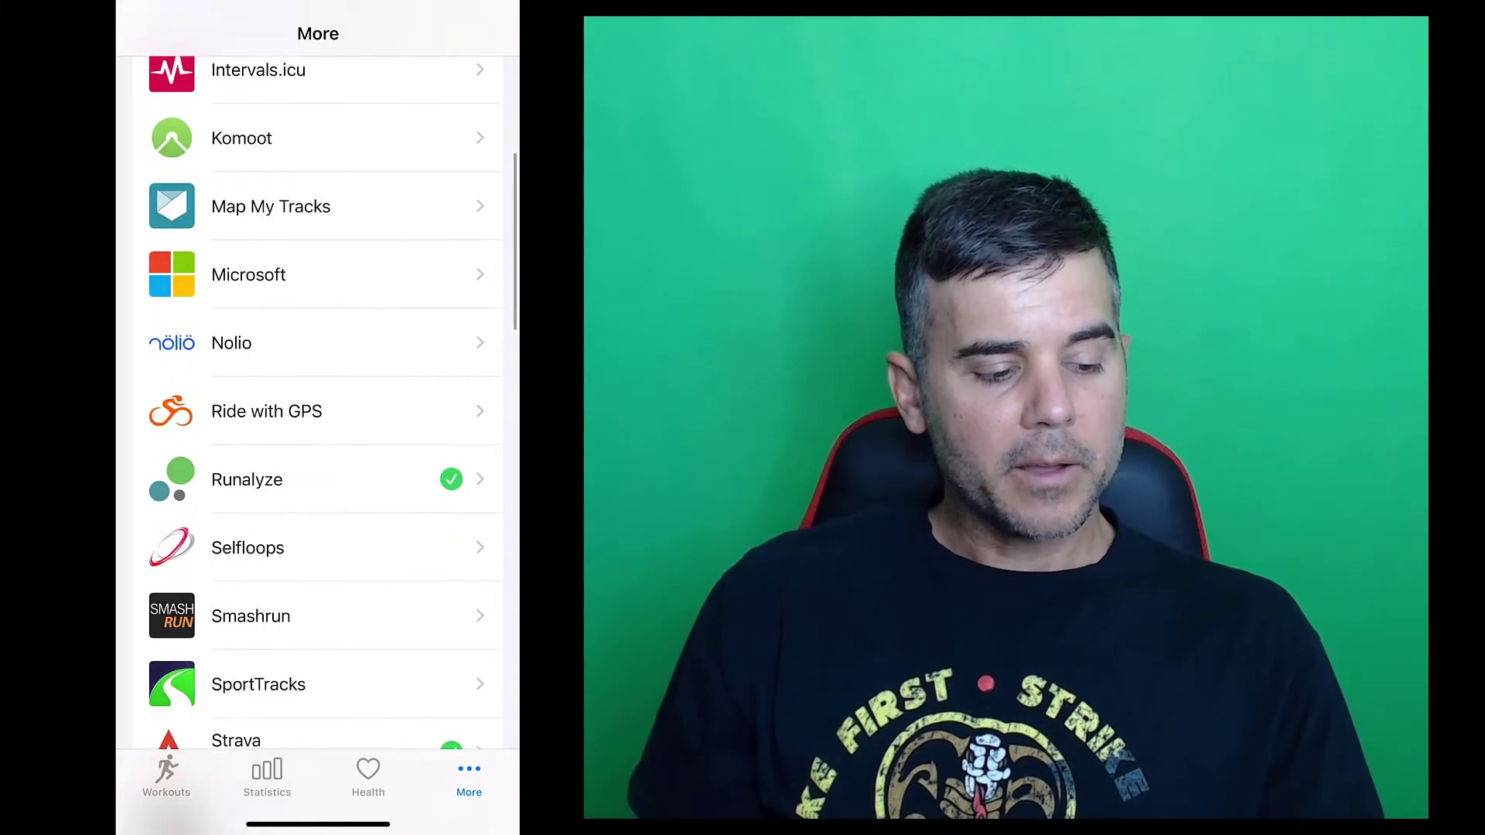
{"action": "scroll", "scroll_direction": "down", "scroll_amount": 3}
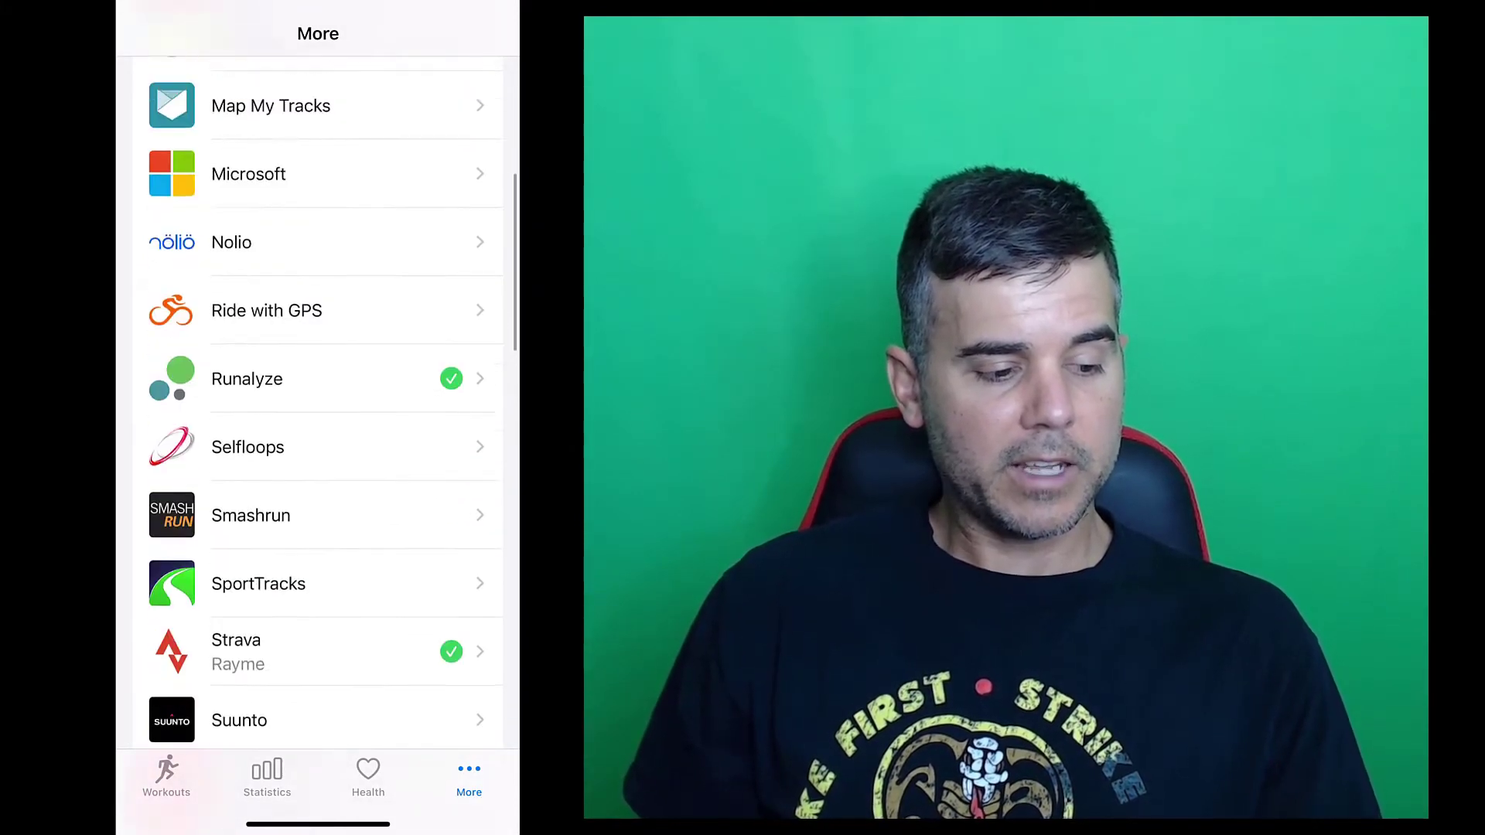
{"action": "scroll", "scroll_direction": "down", "scroll_amount": 3}
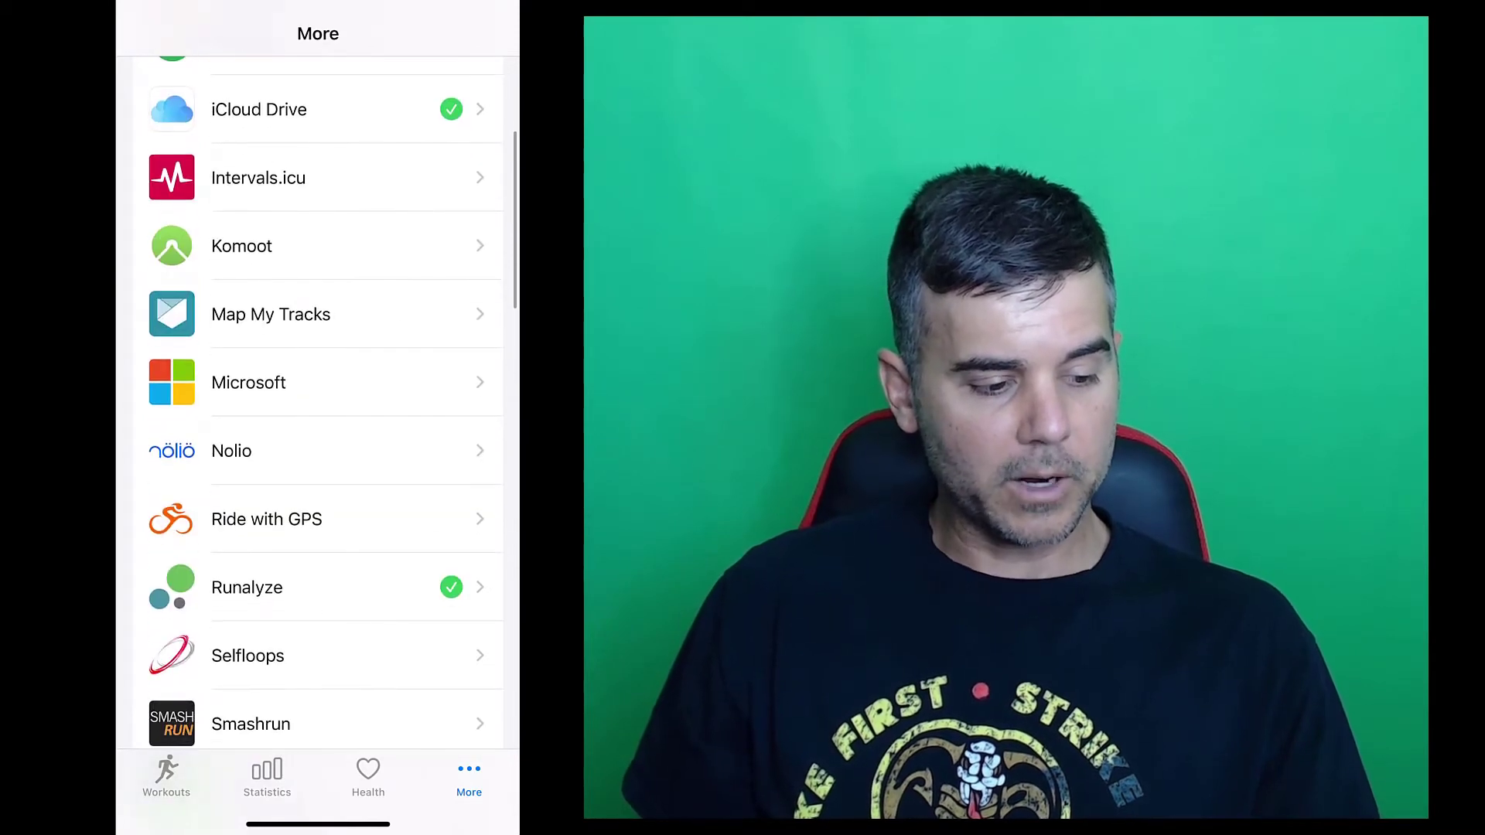
{"action": "left_click", "coordinate": [246, 587]}
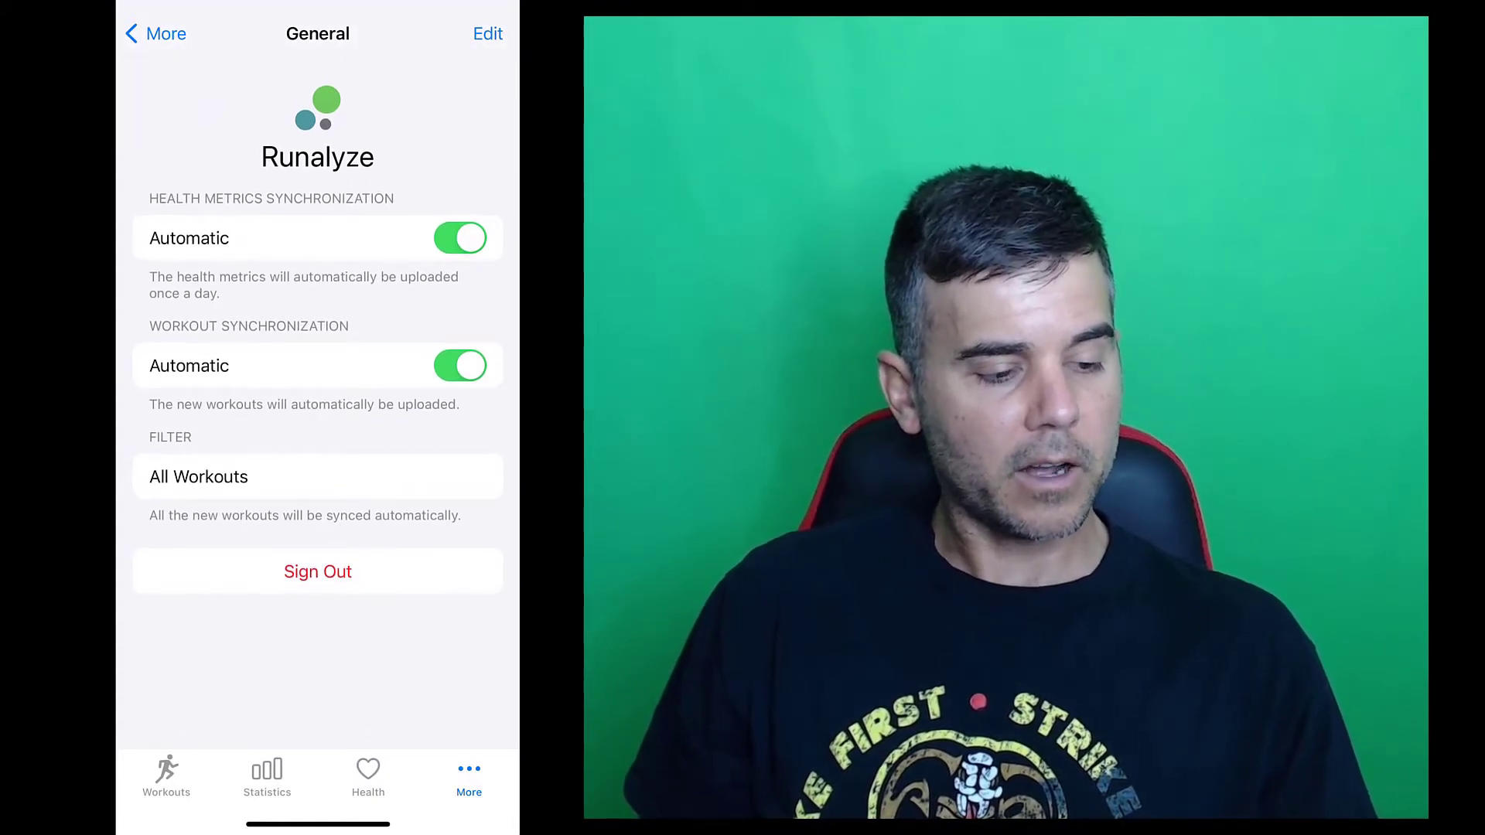
{"action": "left_click", "coordinate": [317, 477]}
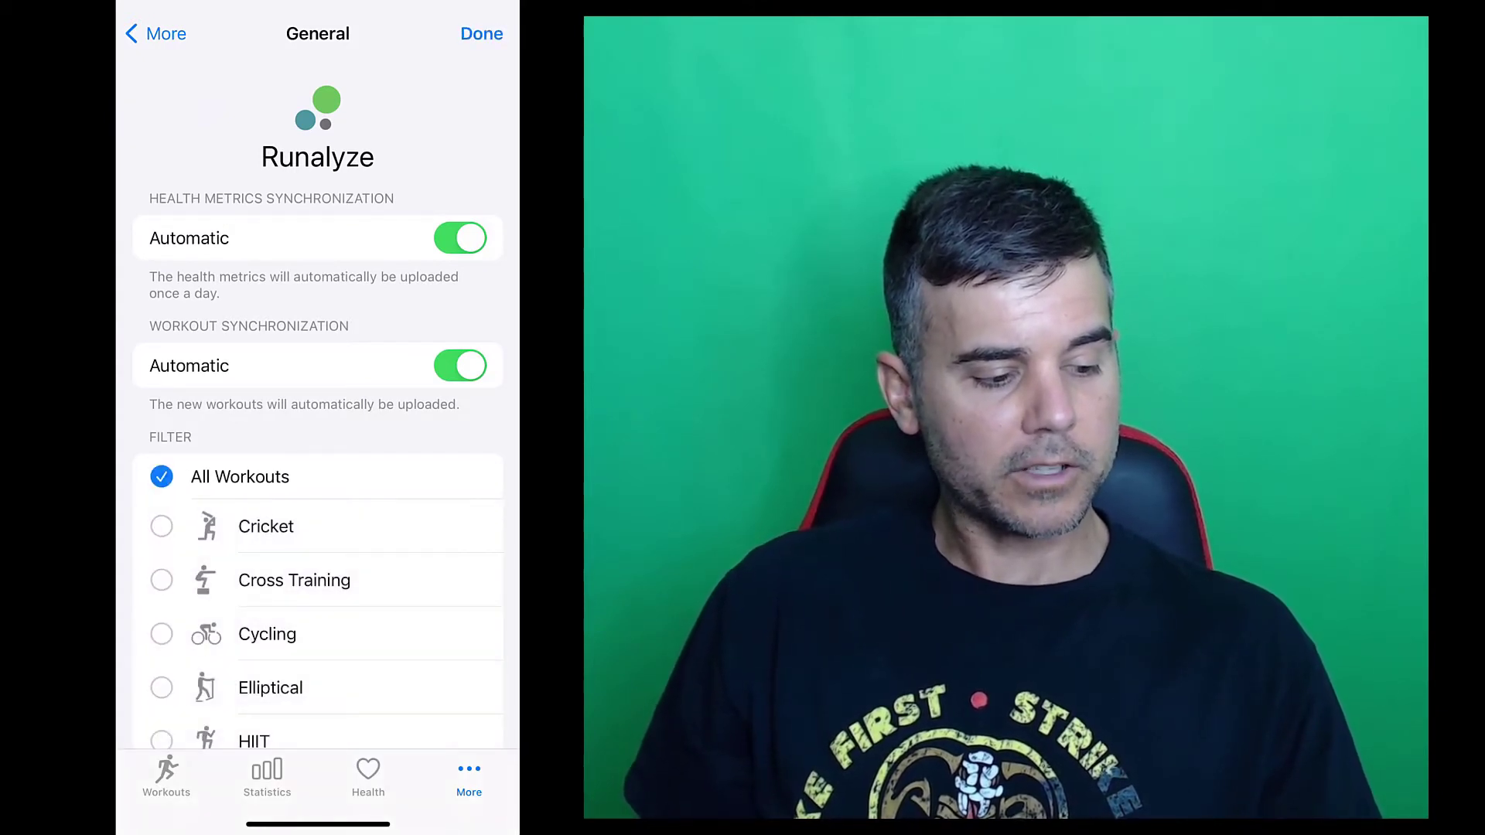
{"action": "left_click", "coordinate": [481, 32]}
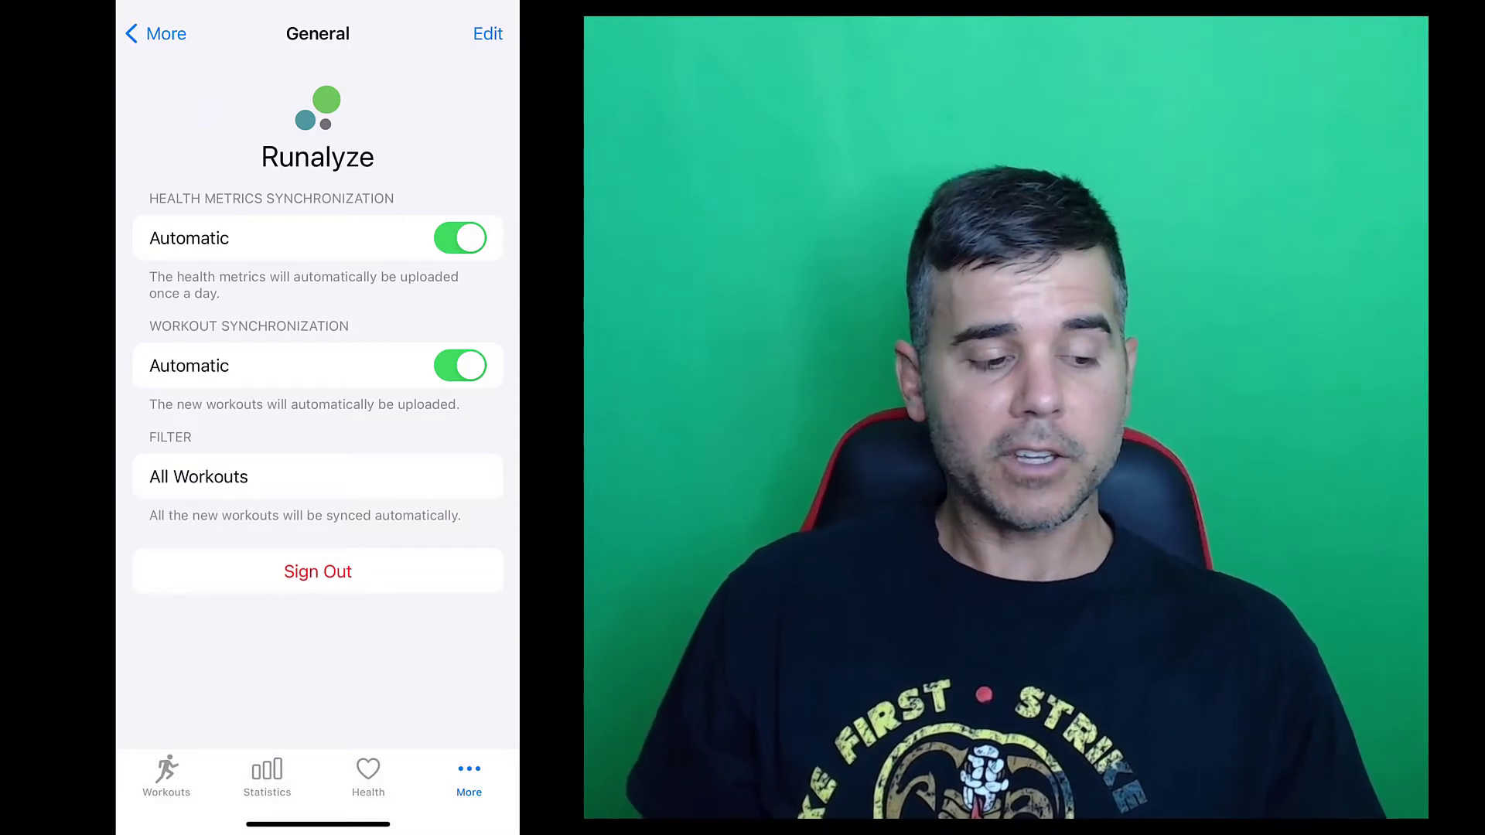
{"action": "left_click", "coordinate": [153, 33]}
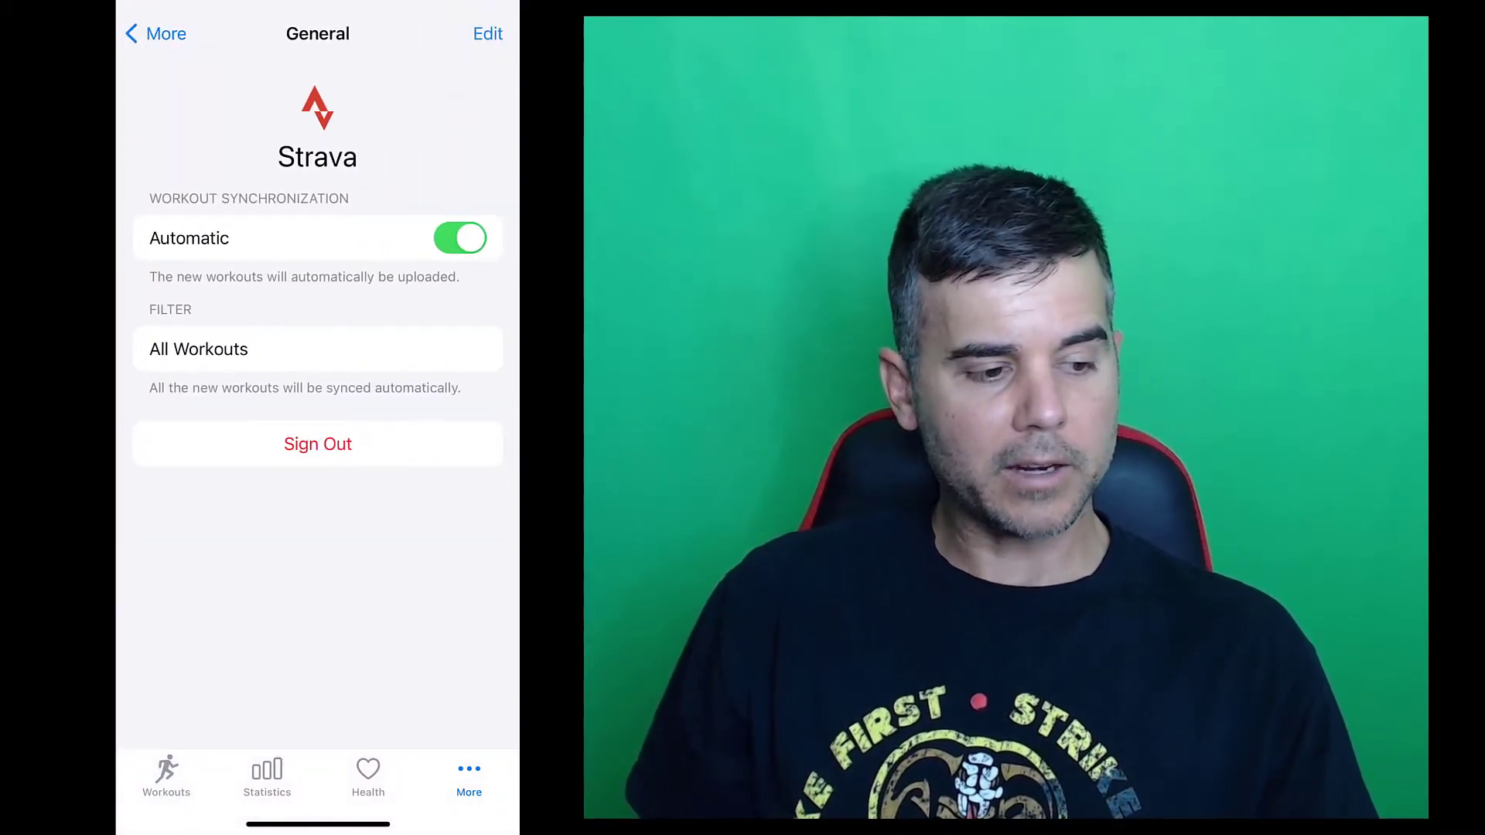
{"action": "left_click", "coordinate": [155, 33]}
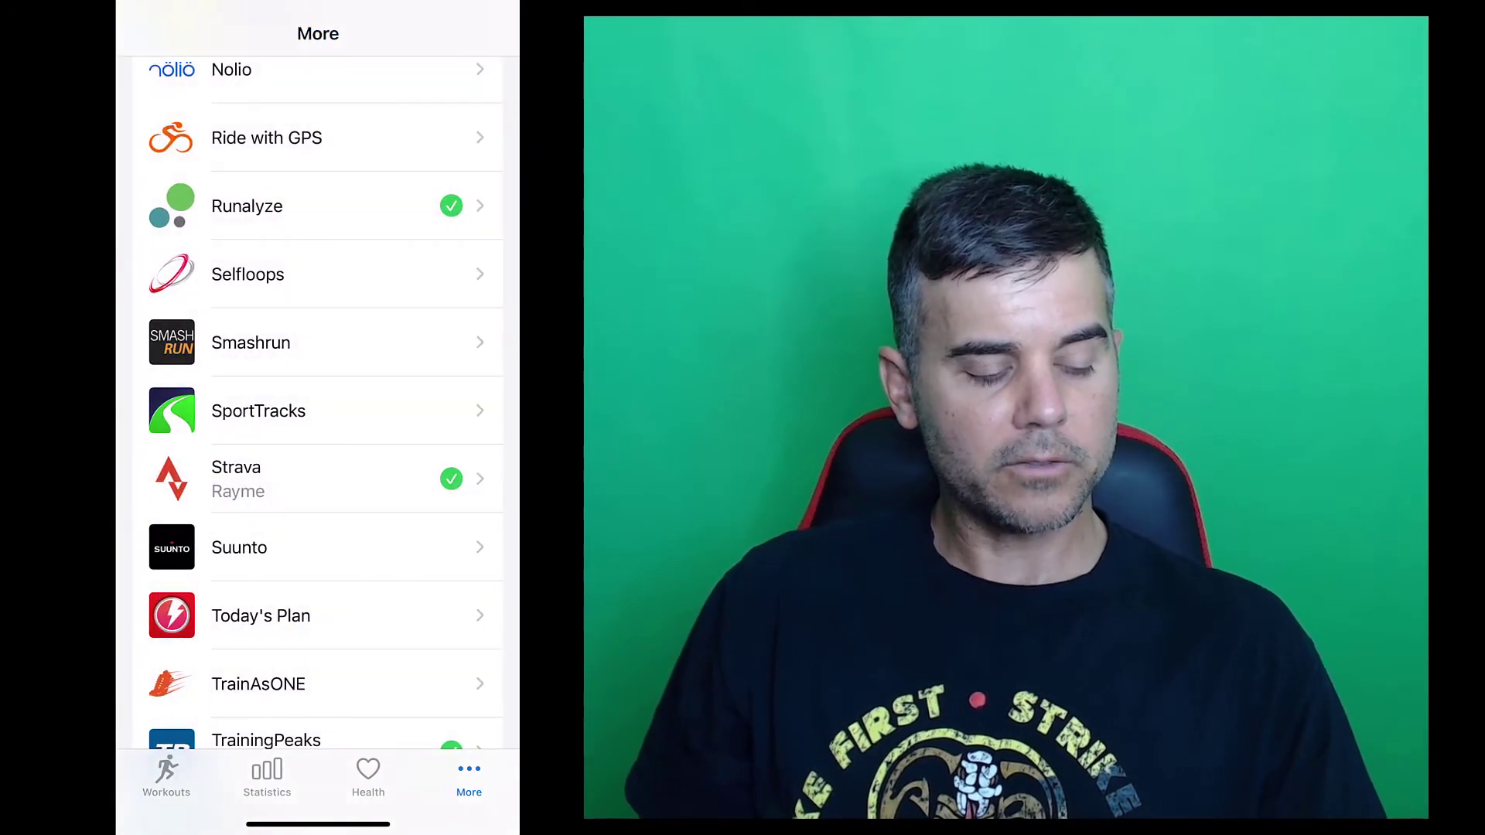
{"action": "scroll", "scroll_direction": "down", "scroll_amount": 3}
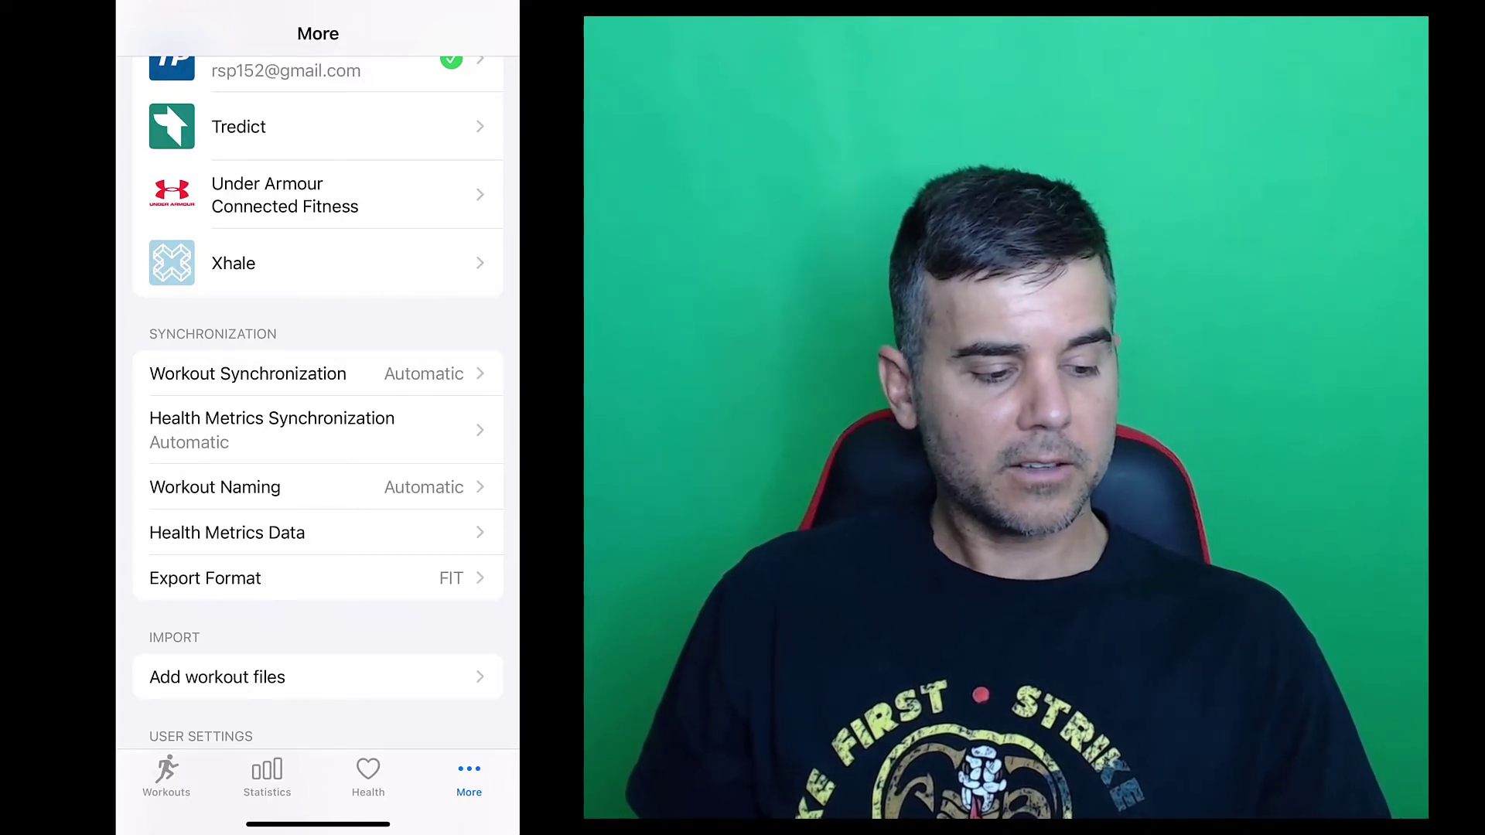
{"action": "scroll", "scroll_direction": "down", "scroll_amount": 3}
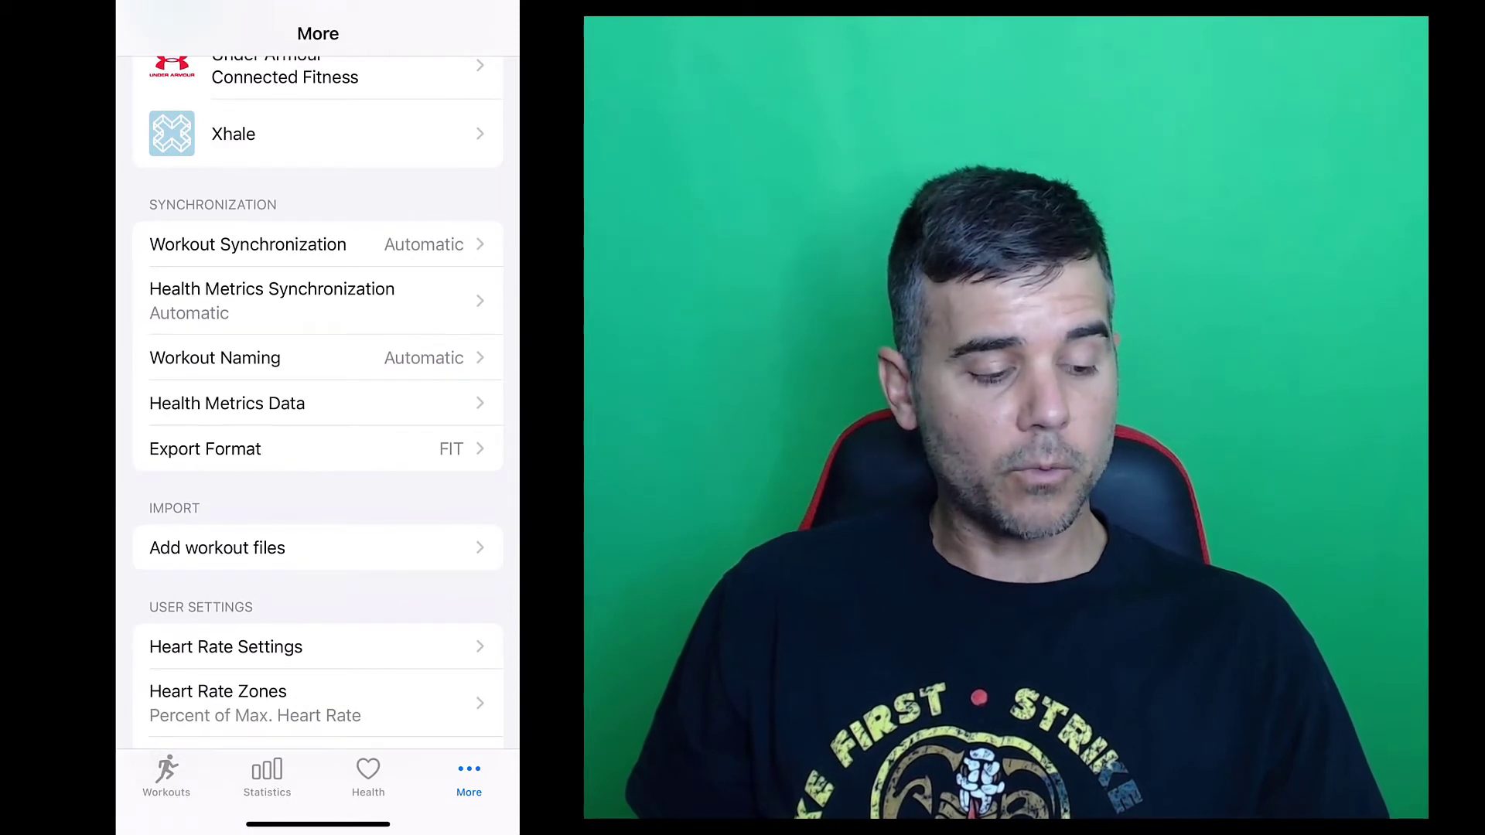
{"action": "scroll", "scroll_direction": "down", "scroll_amount": 3}
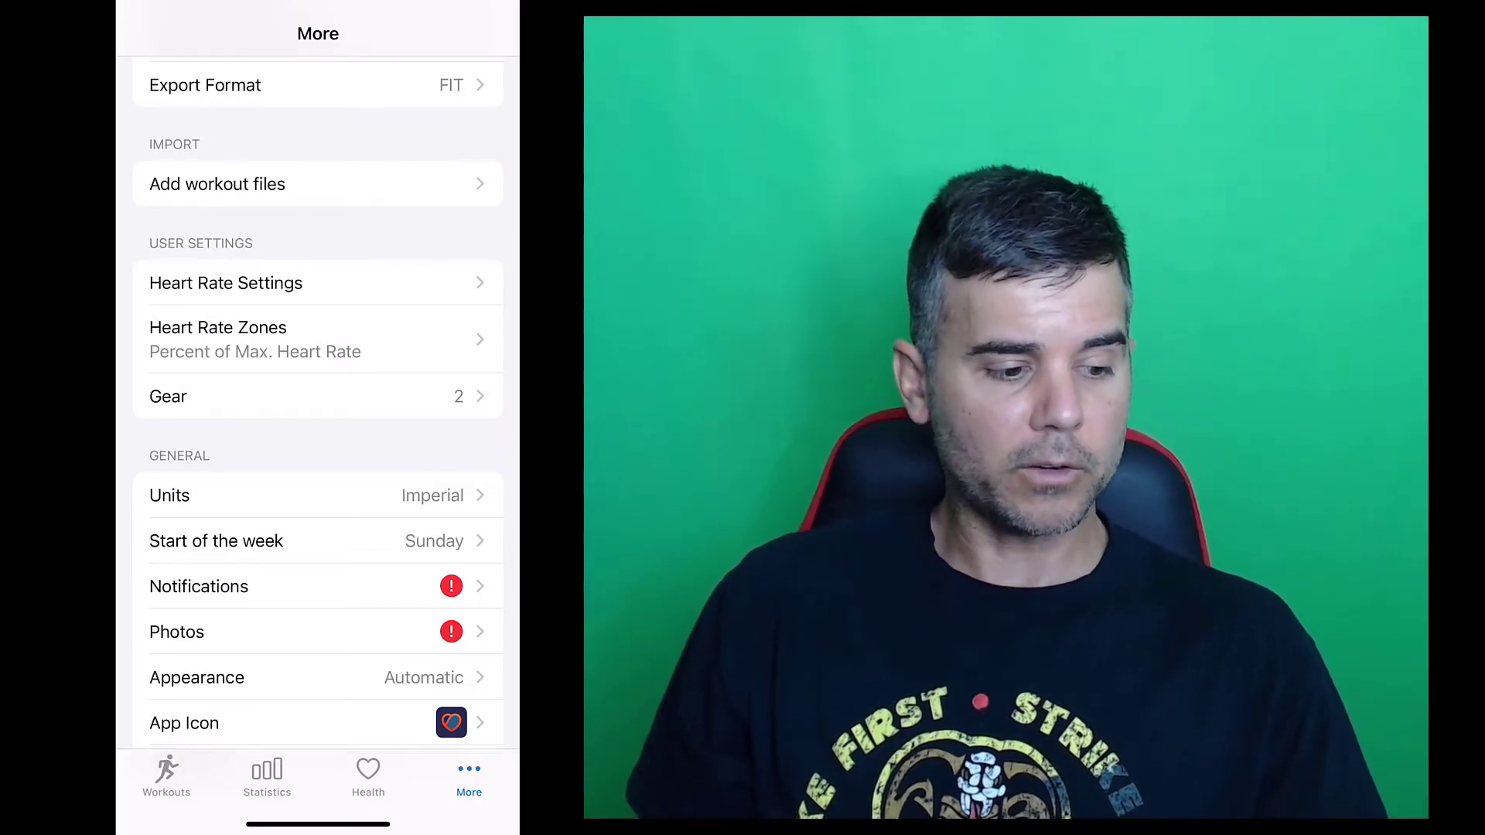
{"action": "scroll", "scroll_direction": "down", "scroll_amount": 3}
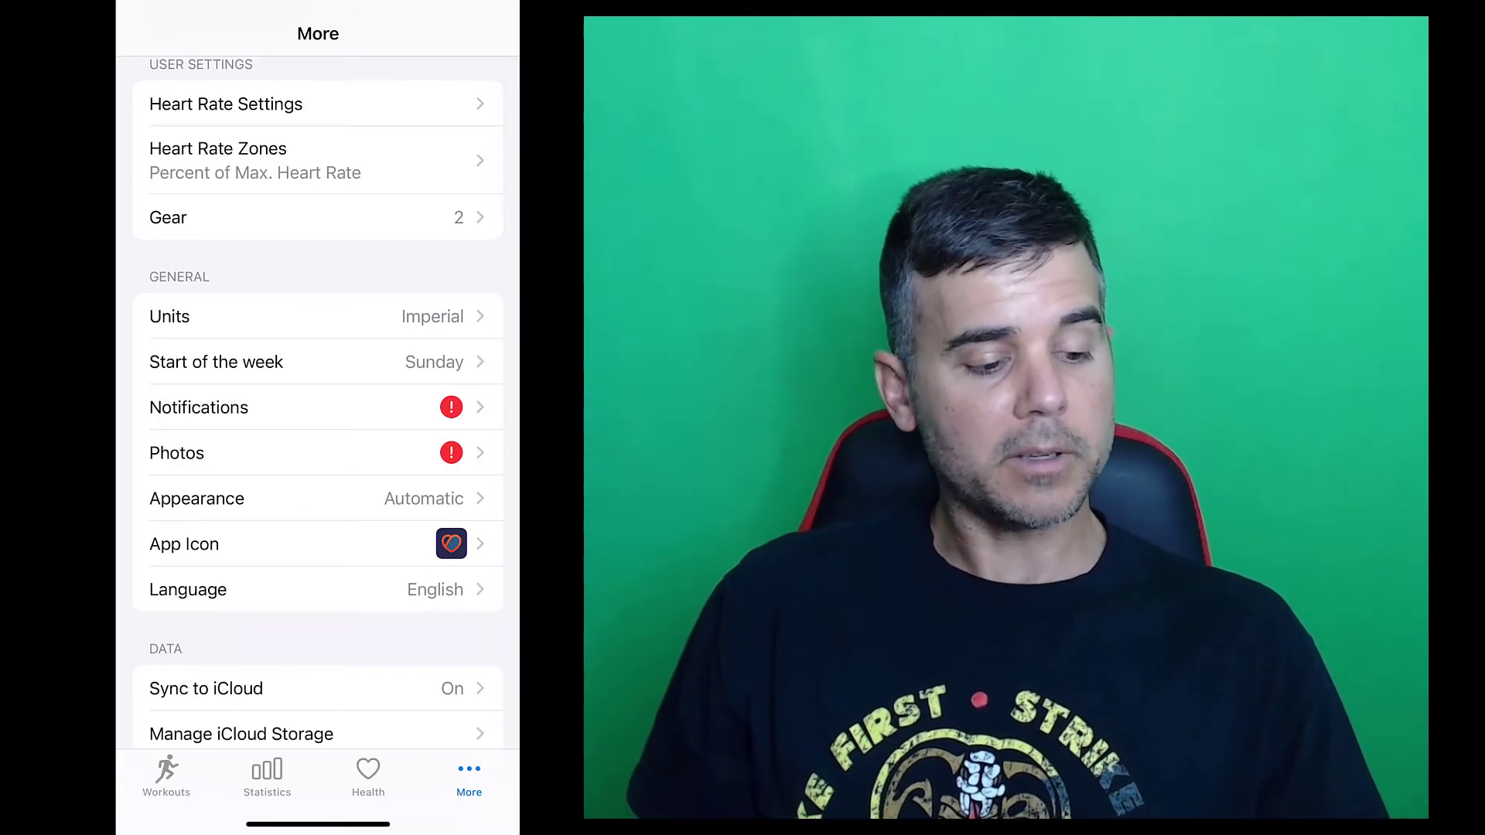
{"action": "scroll", "scroll_direction": "down", "scroll_amount": 3}
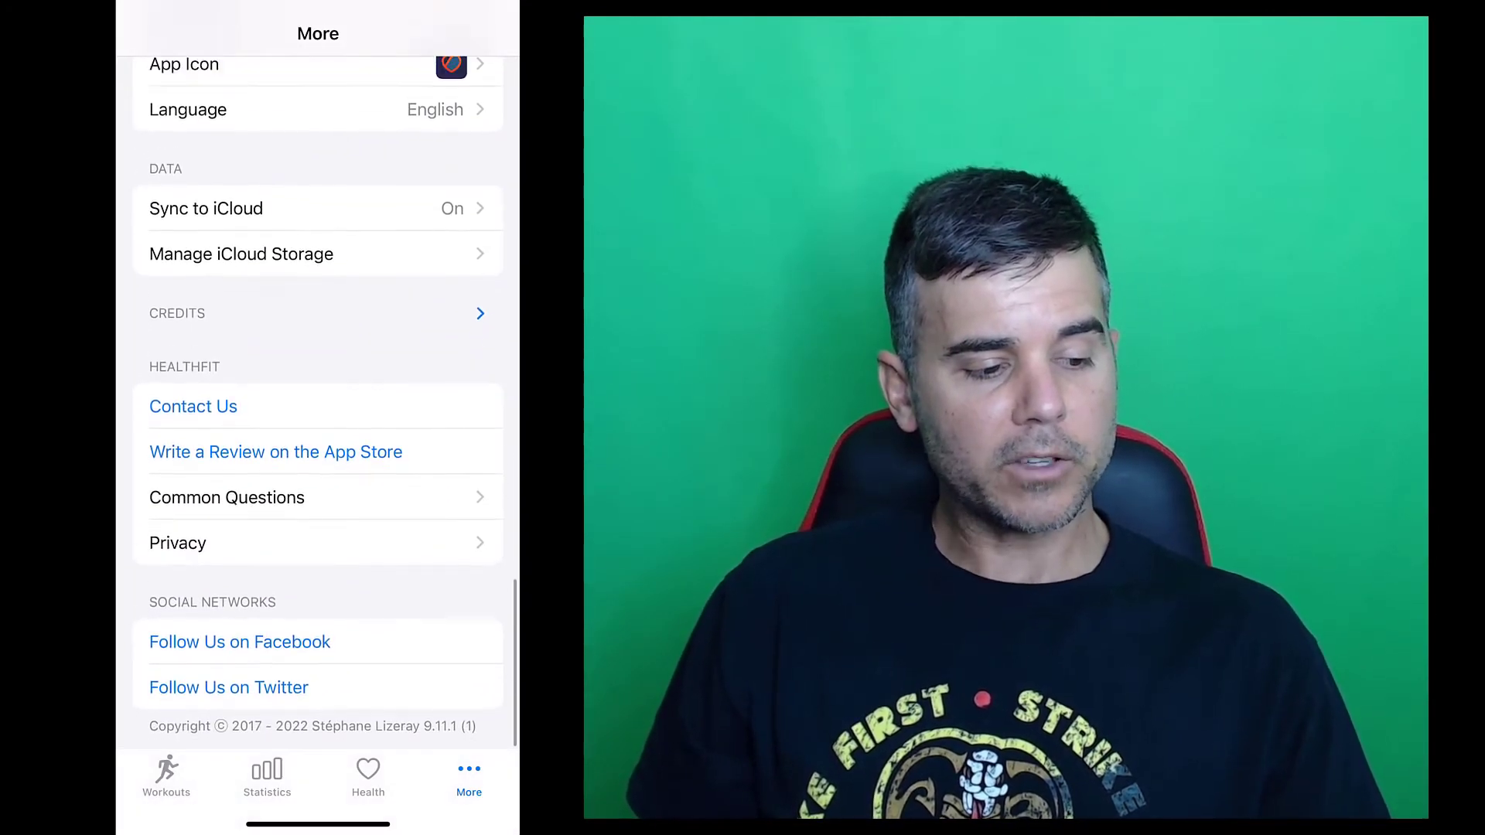
{"action": "scroll", "scroll_direction": "down", "scroll_amount": 3}
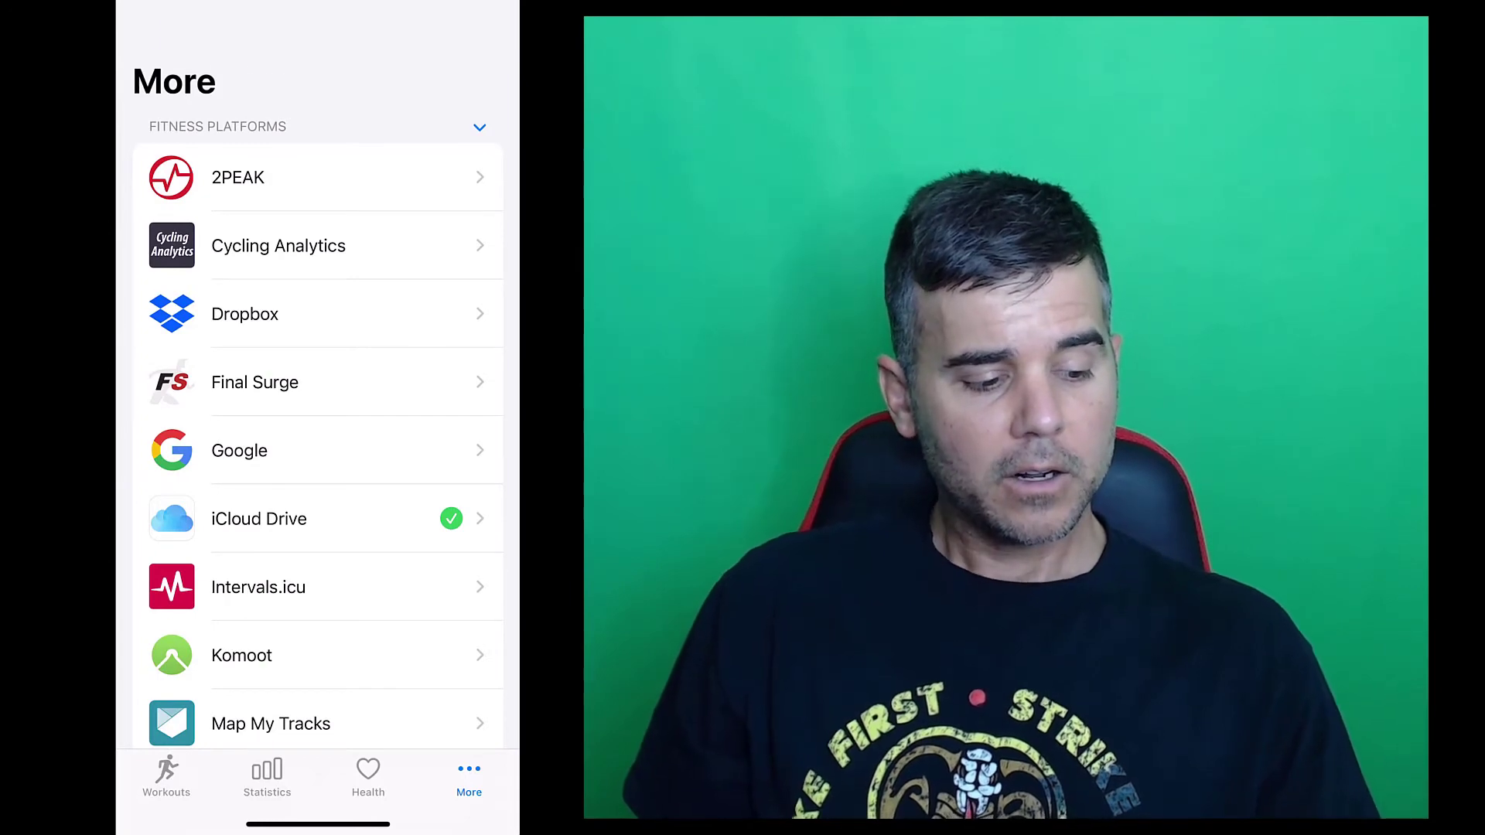
Reopen yesterday's Mixed Cardio workout and scroll to its training load and heart rate zones.
{"action": "left_click", "coordinate": [165, 776]}
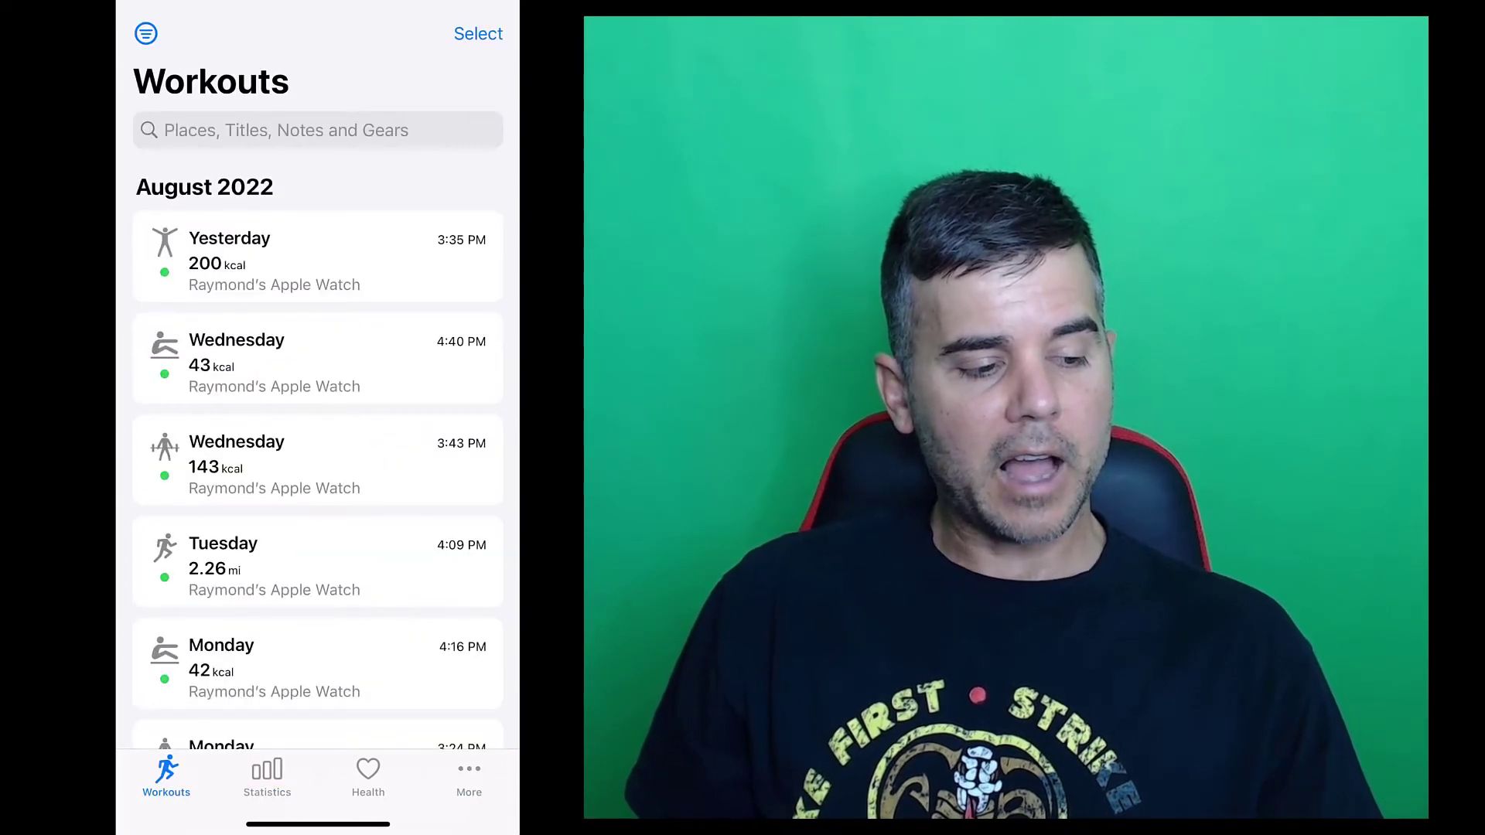
{"action": "left_click", "coordinate": [317, 255]}
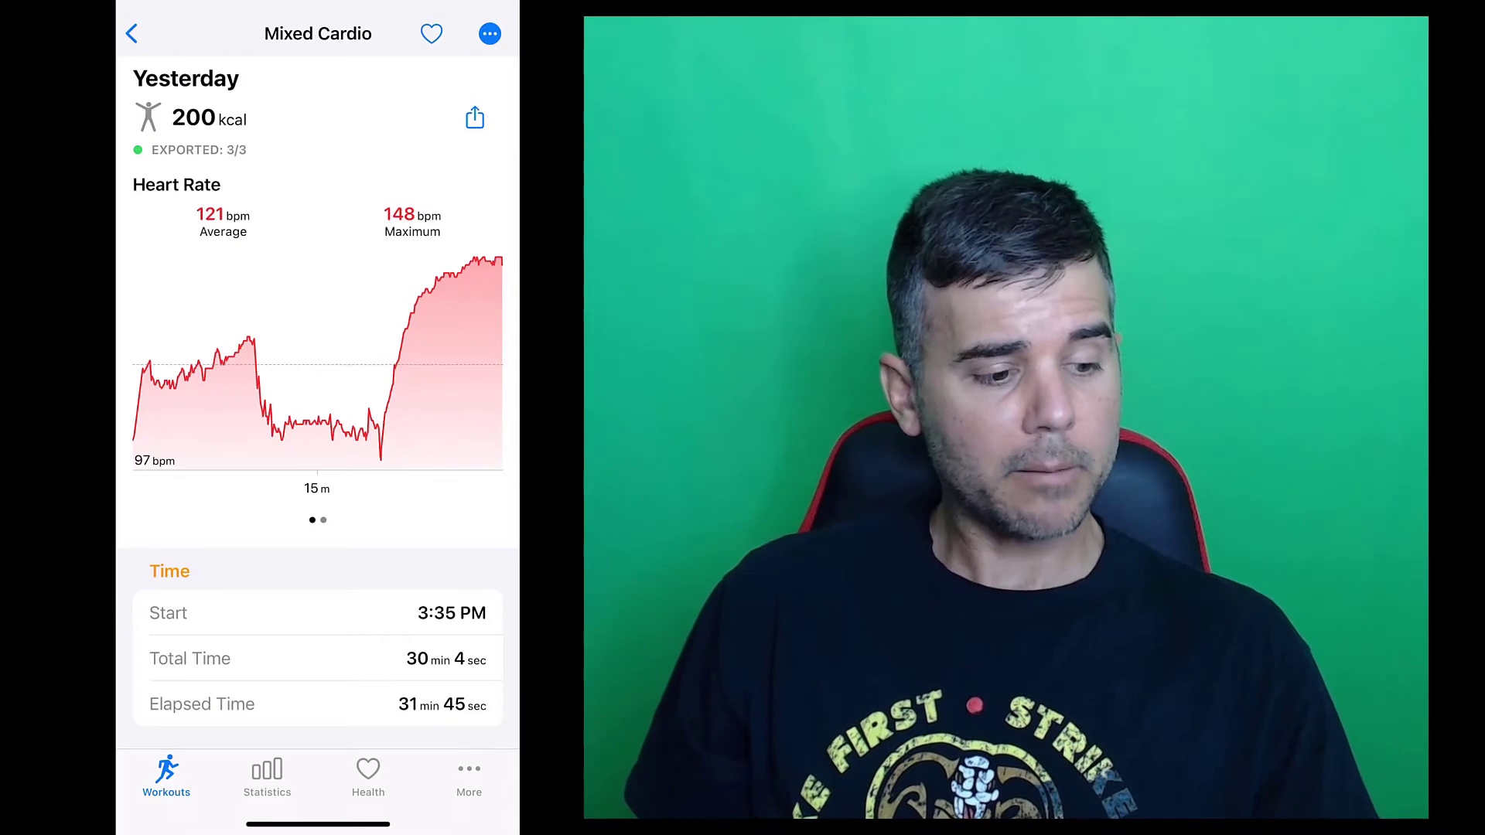
{"action": "scroll", "scroll_direction": "down", "scroll_amount": 3}
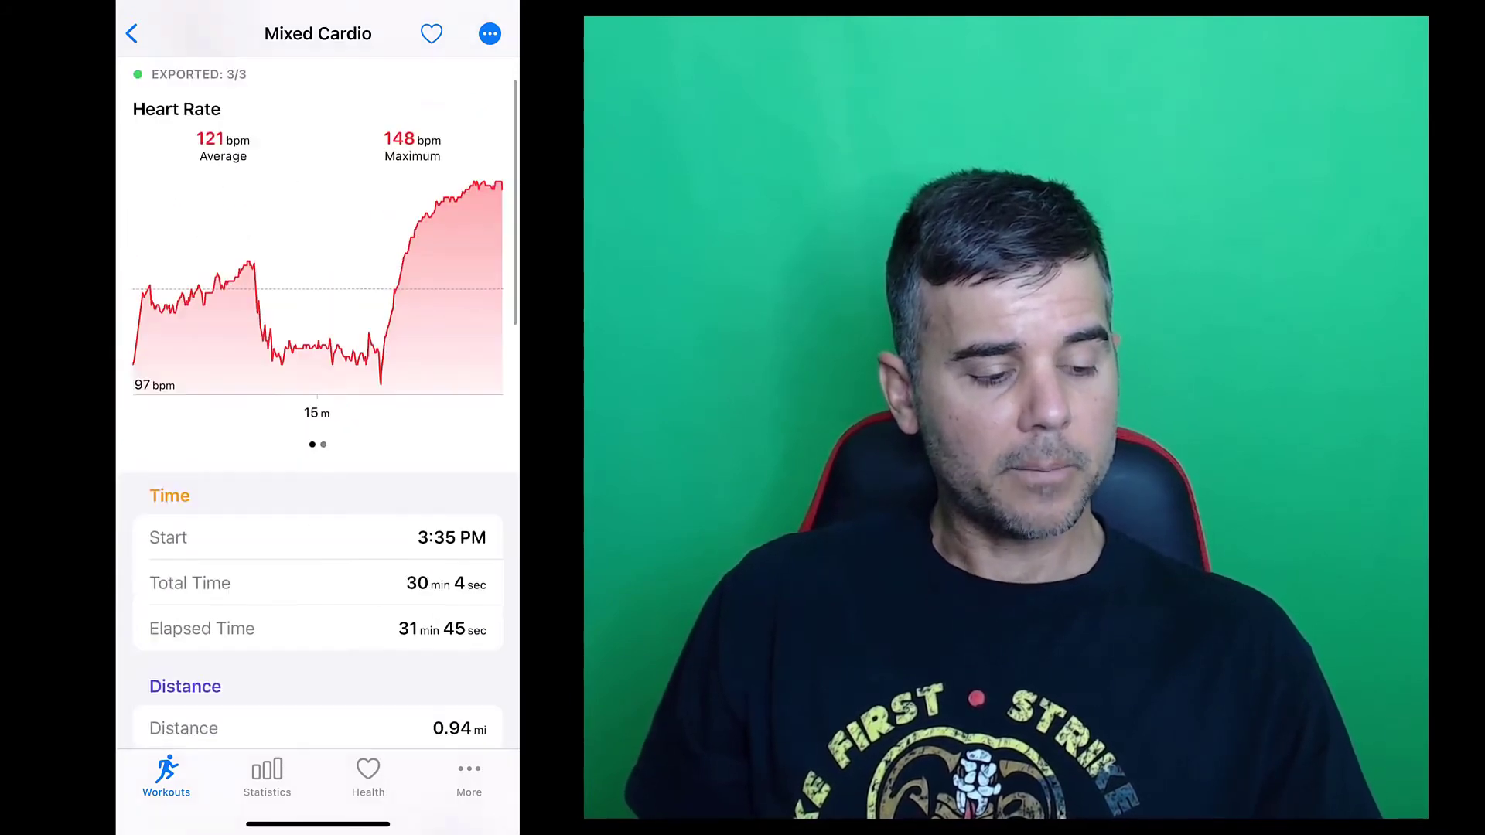
{"action": "scroll", "scroll_direction": "down", "scroll_amount": 3}
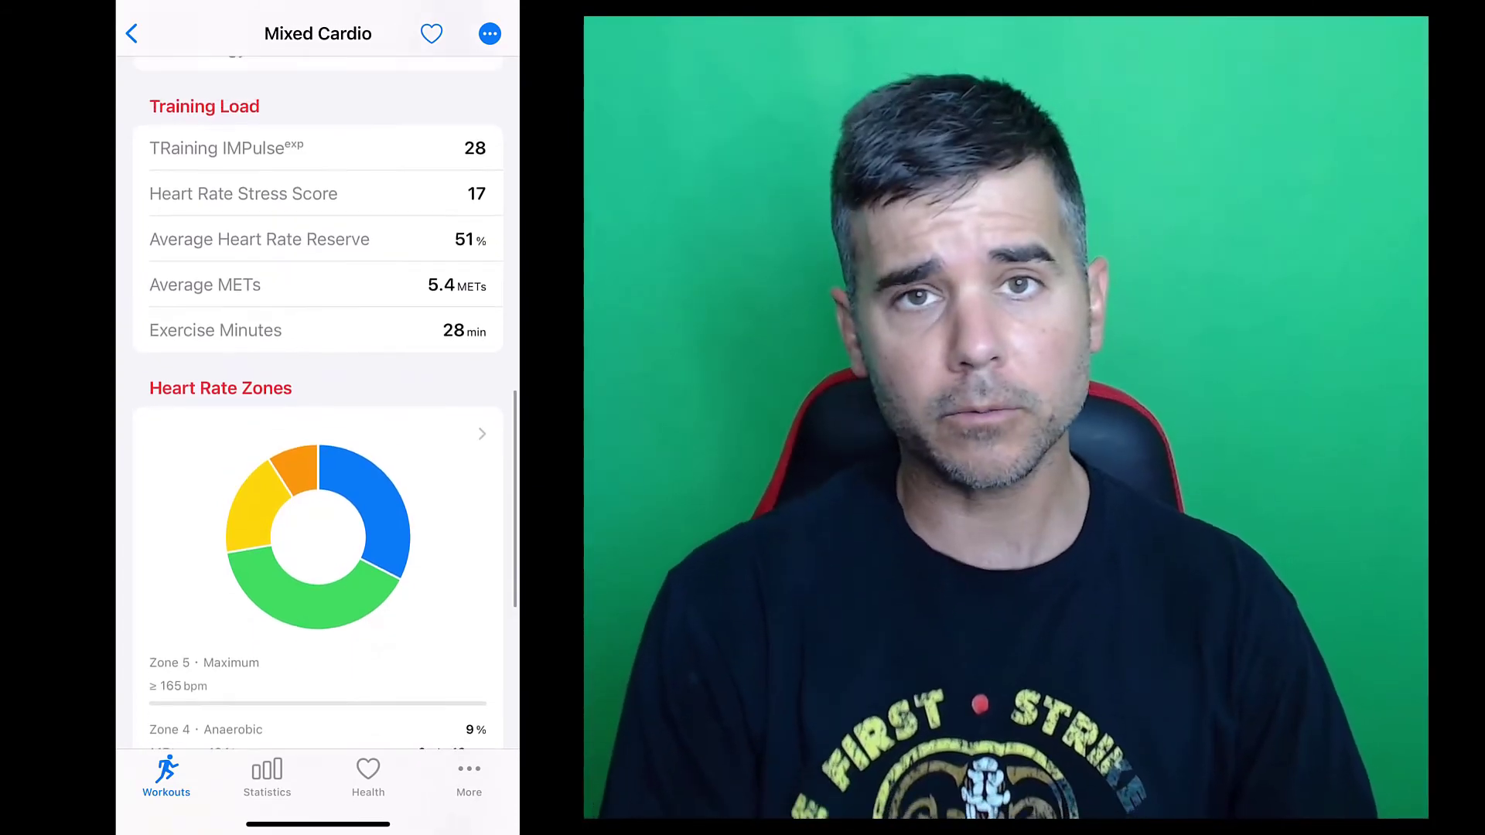
{"action": "scroll", "scroll_direction": "down", "scroll_amount": 3}
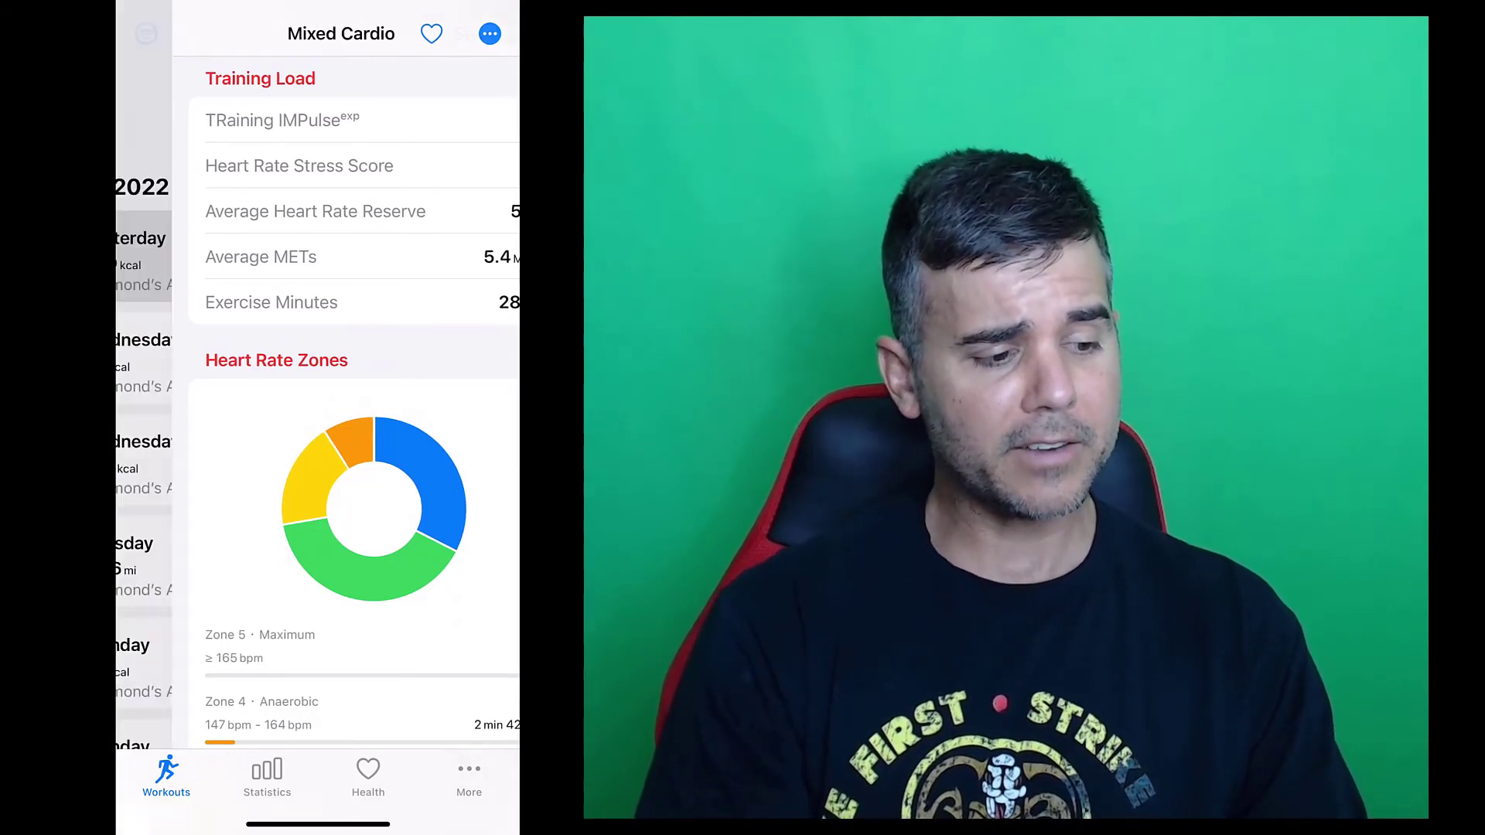
View the Statistics cards: fitness 12, fatigue 15, form -8, training load 115.
{"action": "left_click", "coordinate": [266, 777]}
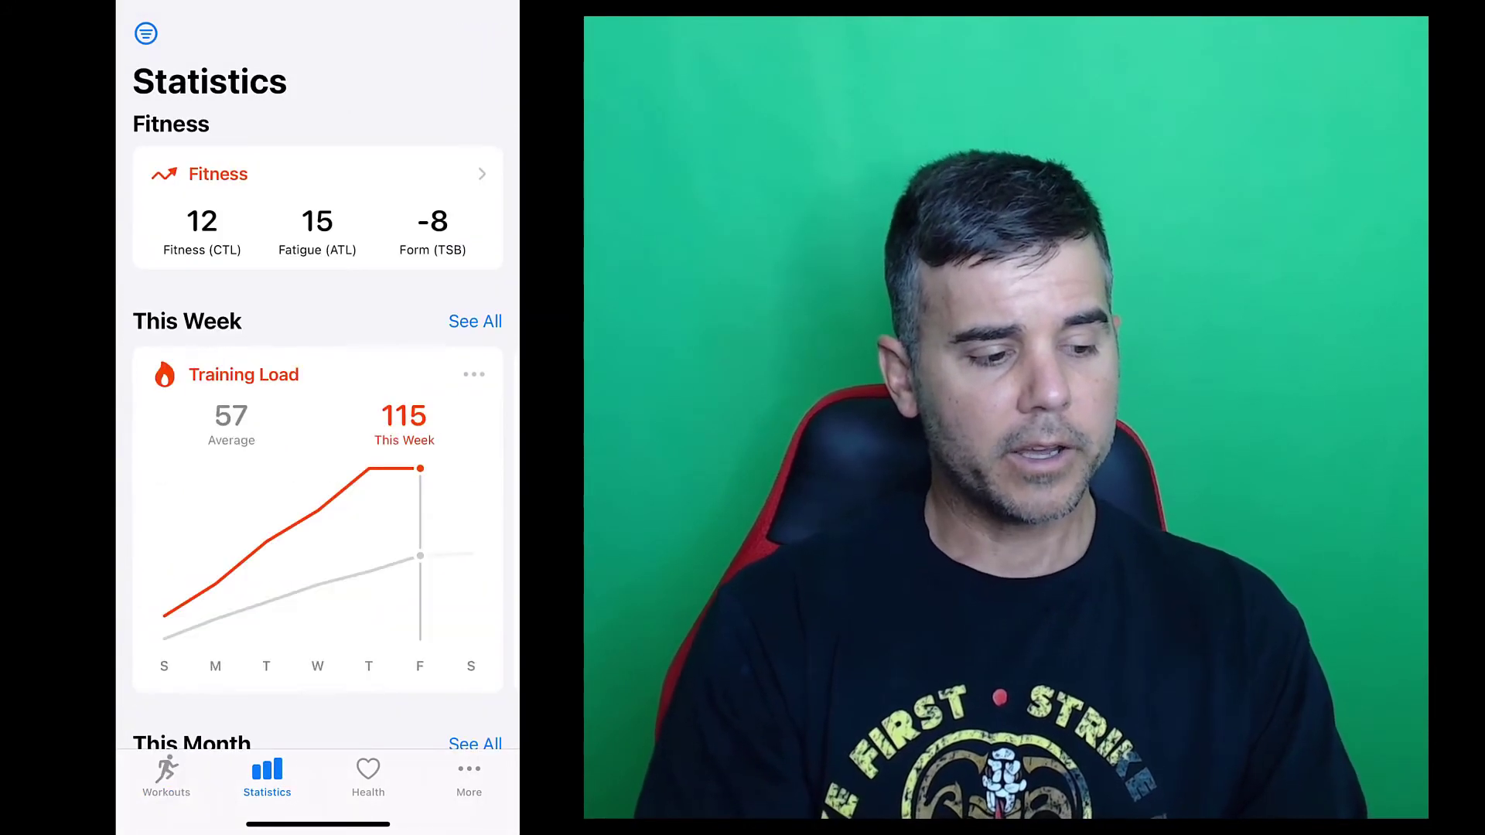
{"action": "scroll", "scroll_direction": "down", "scroll_amount": 3}
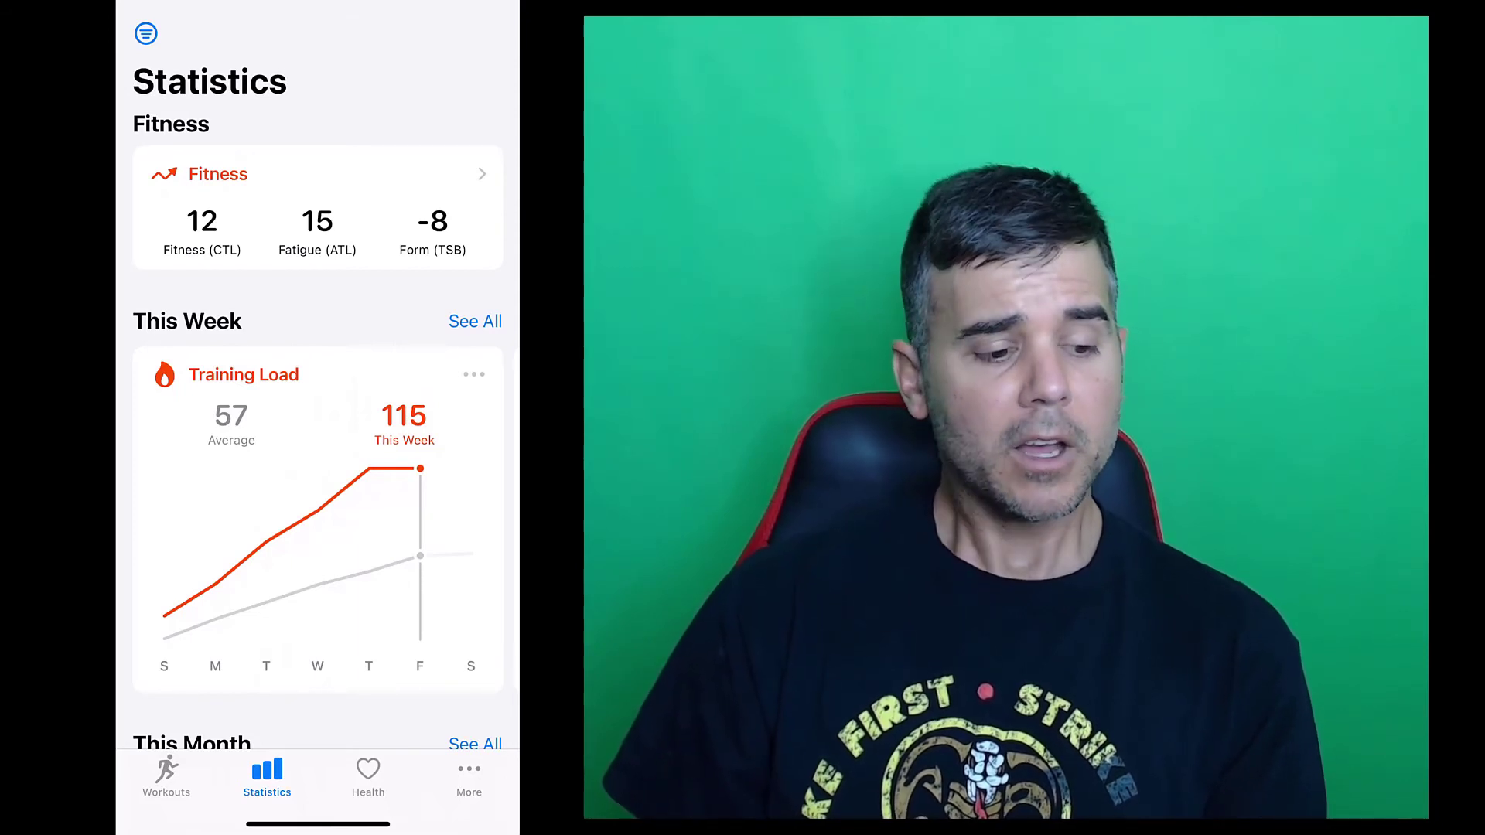
Scroll the Fitness Platforms list past iCloud Drive, Runalyze, Strava and TrainingPeaks.
{"action": "left_click", "coordinate": [468, 776]}
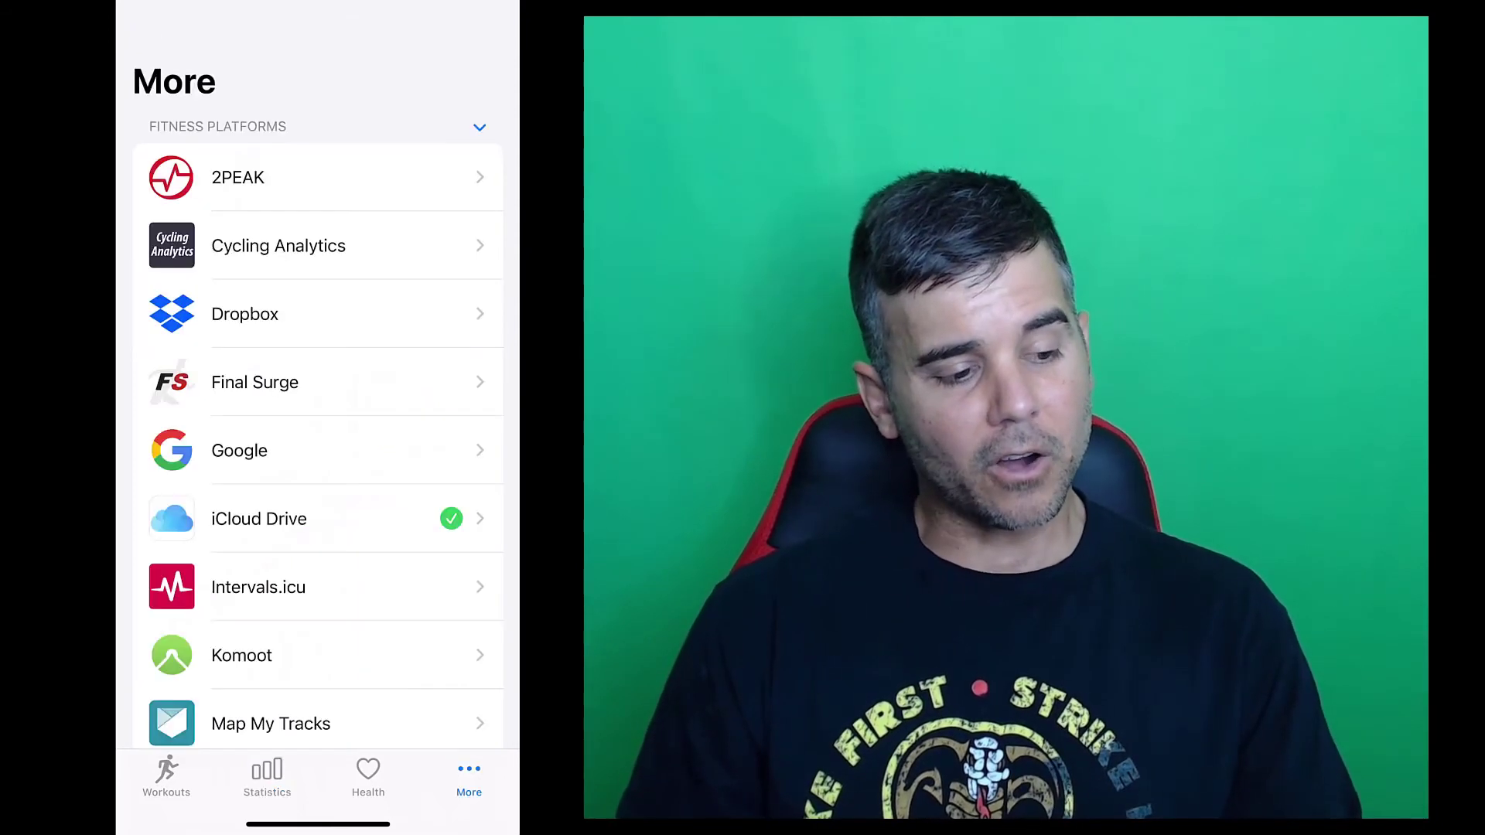
{"action": "scroll", "scroll_direction": "down", "scroll_amount": 3}
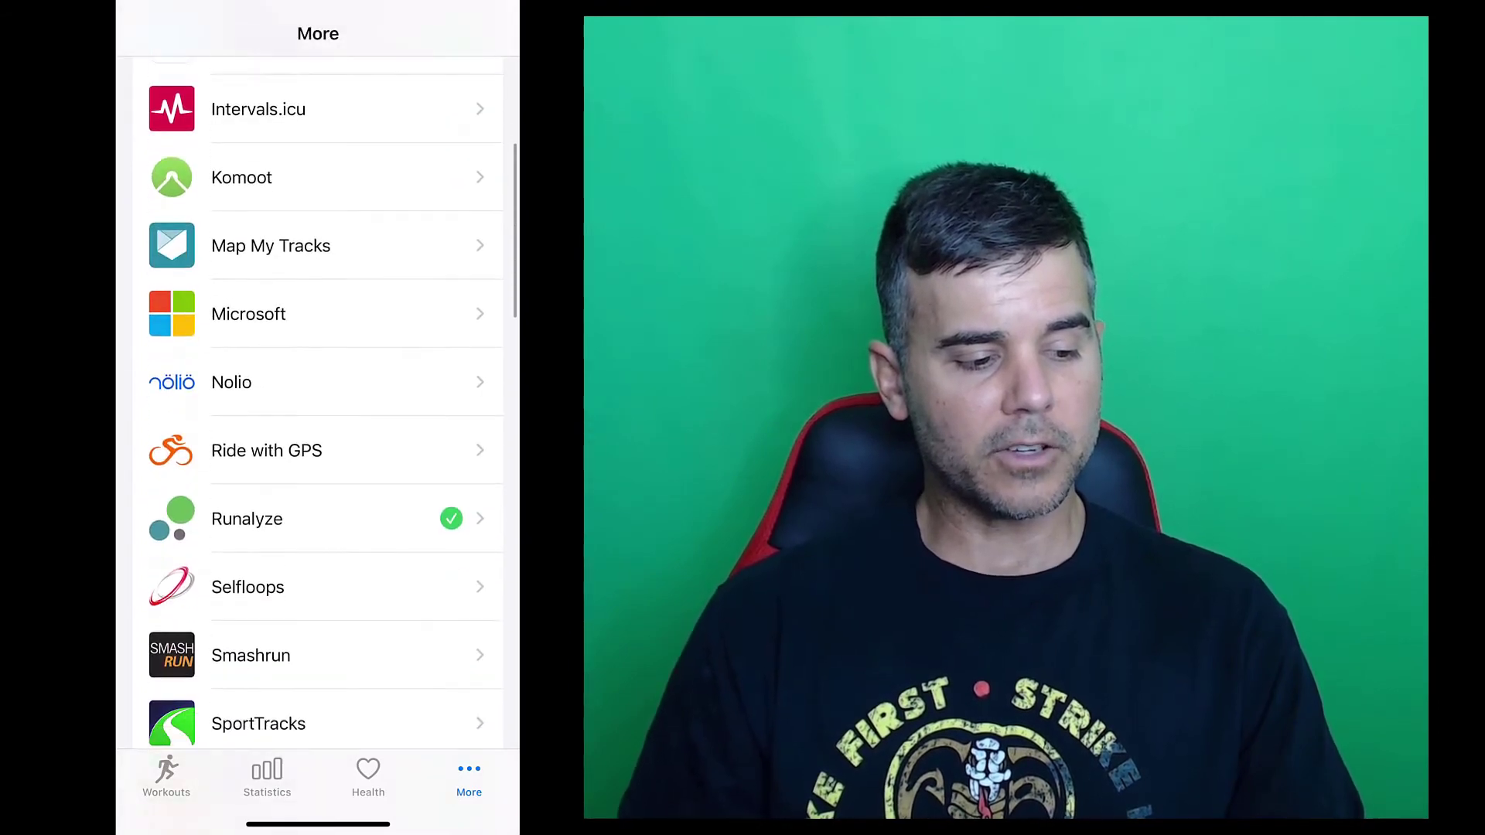
{"action": "scroll", "scroll_direction": "down", "scroll_amount": 3}
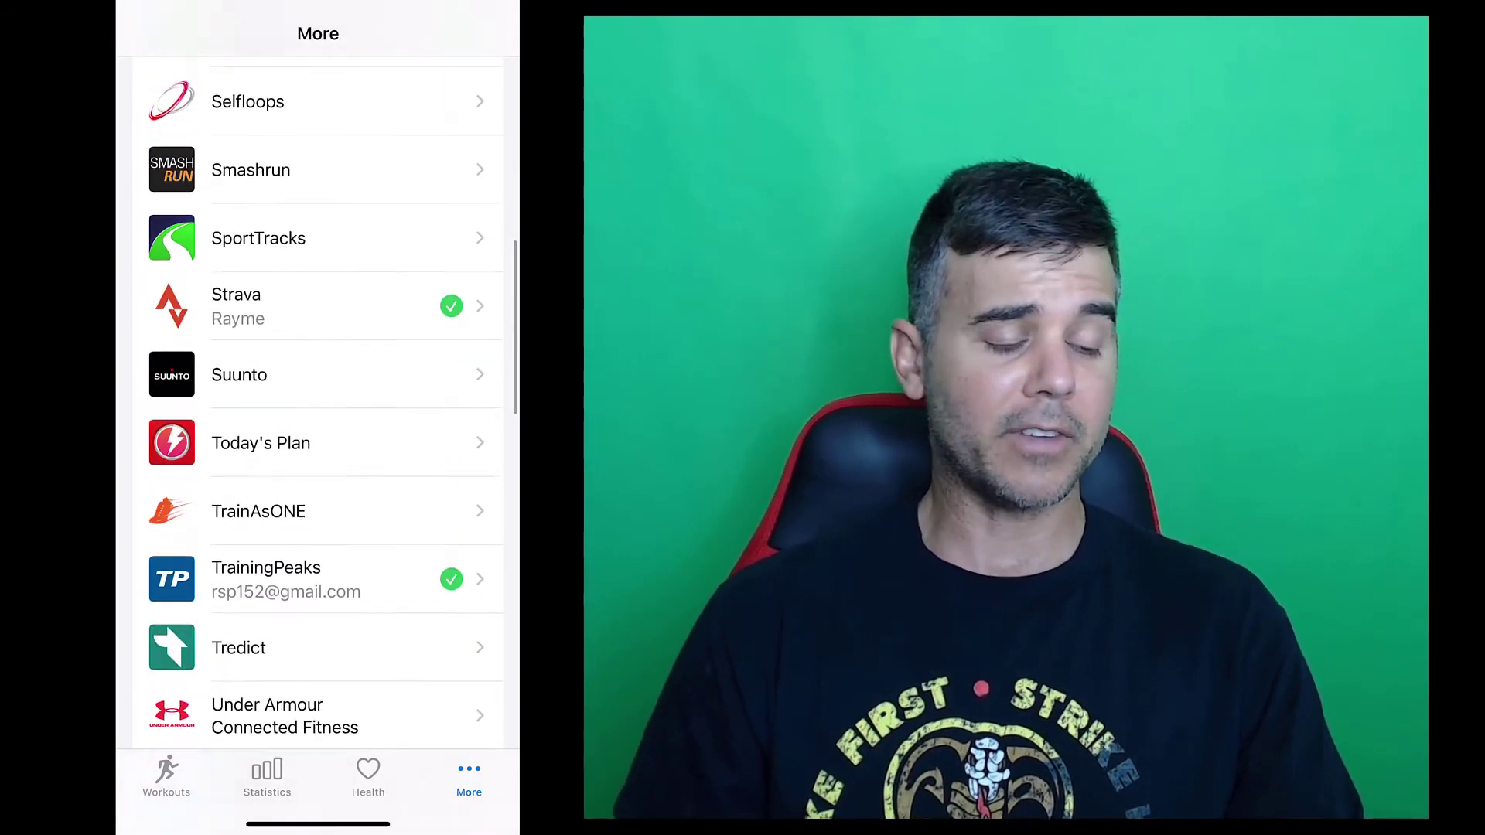
{"action": "scroll", "scroll_direction": "down", "scroll_amount": 3}
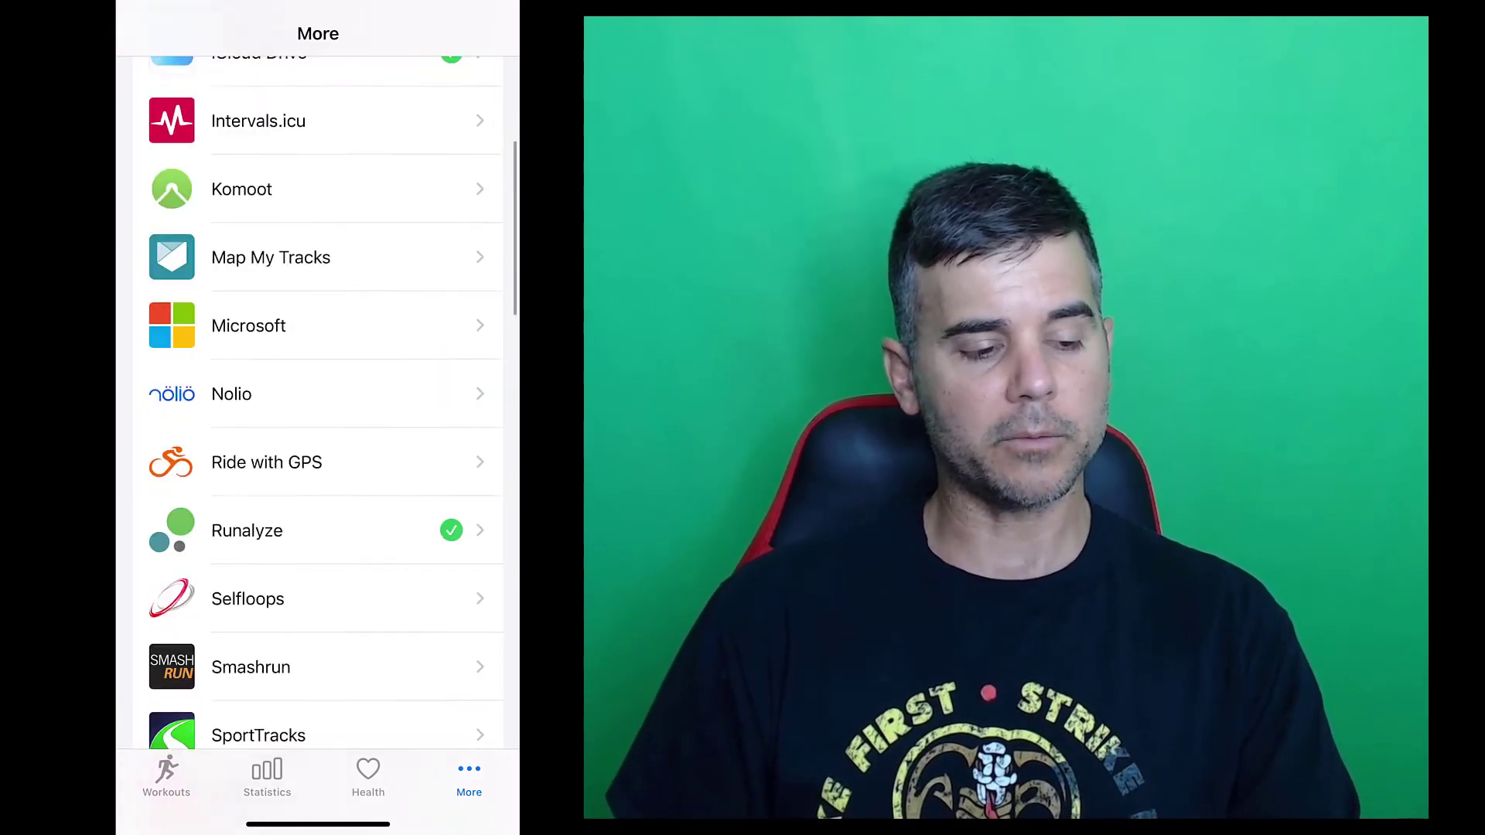
Browse the workout history back into July 2022, then return to Statistics.
{"action": "left_click", "coordinate": [165, 777]}
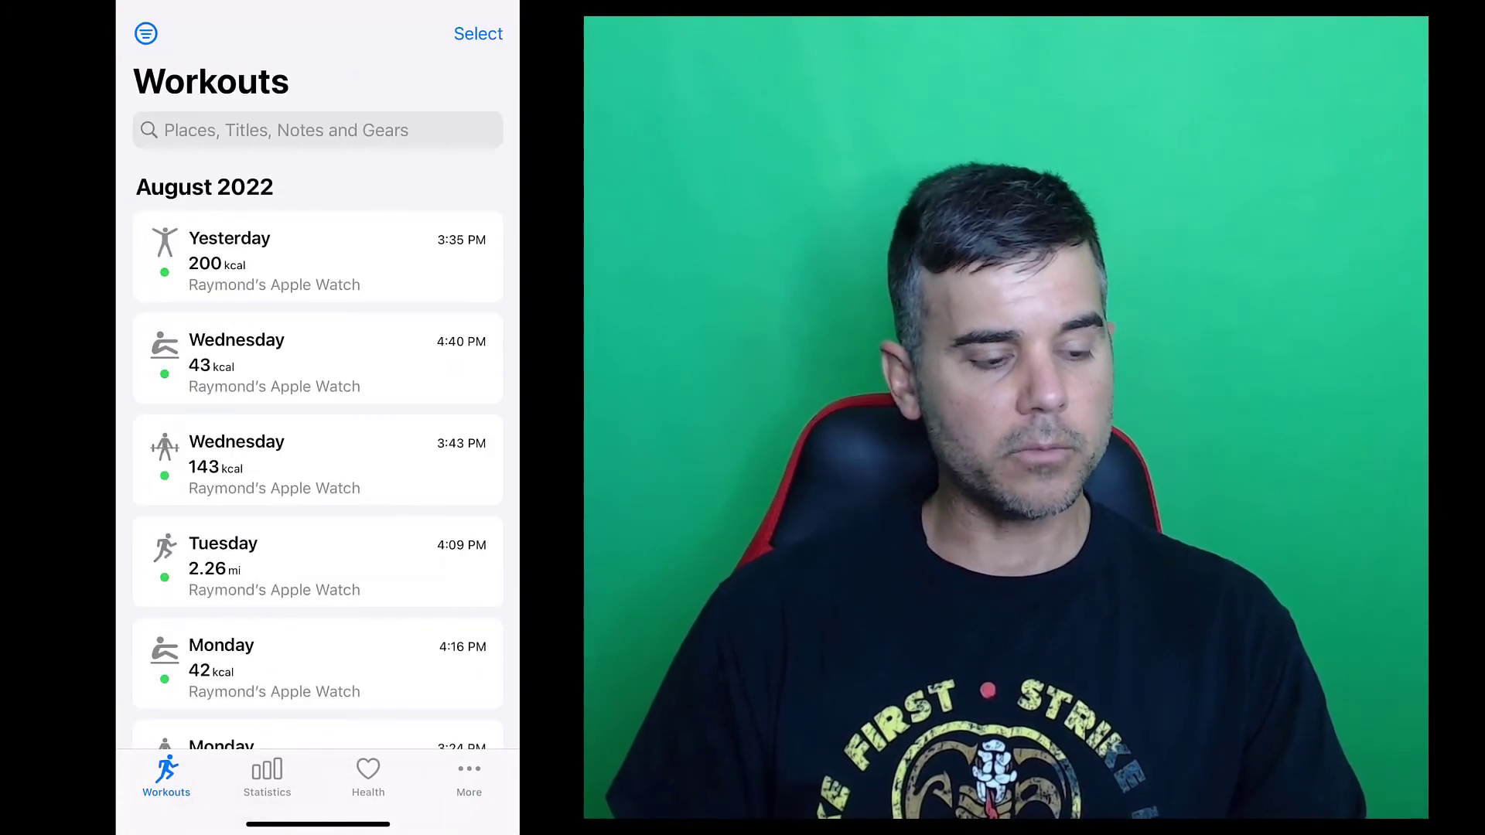
{"action": "scroll", "scroll_direction": "down", "scroll_amount": 3}
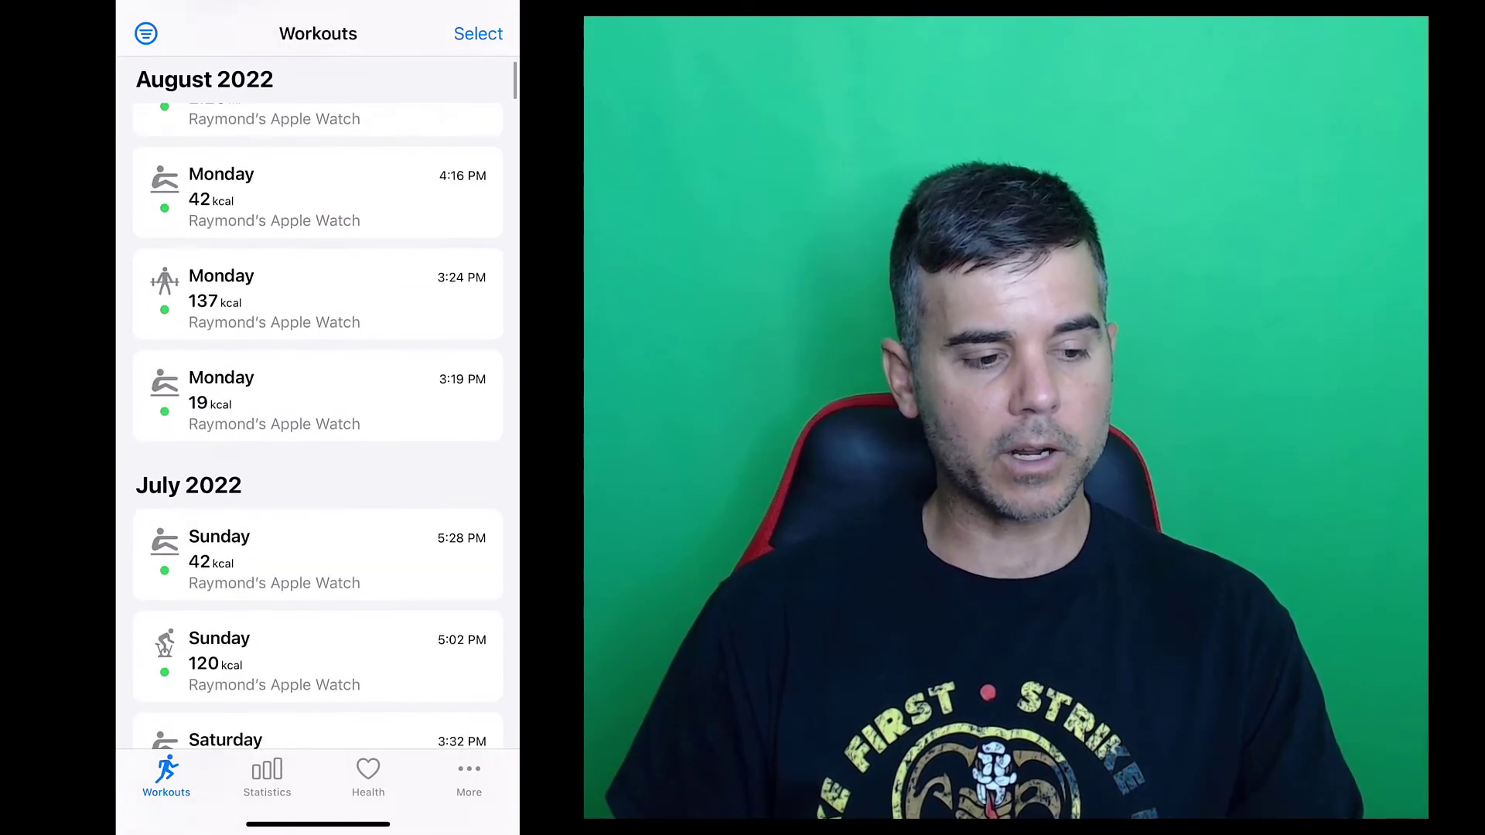
{"action": "scroll", "scroll_direction": "down", "scroll_amount": 3}
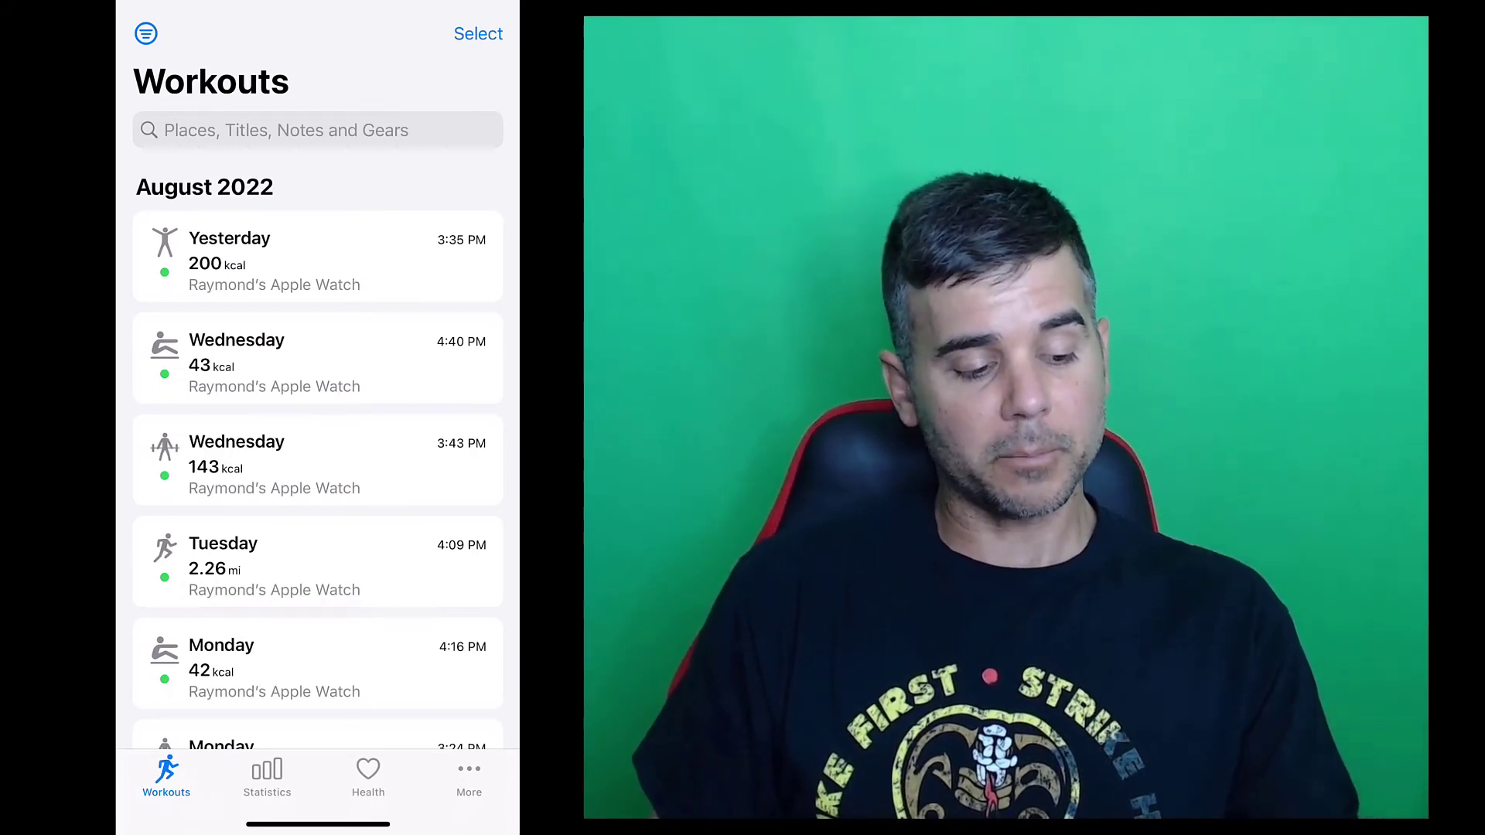
{"action": "left_click", "coordinate": [266, 777]}
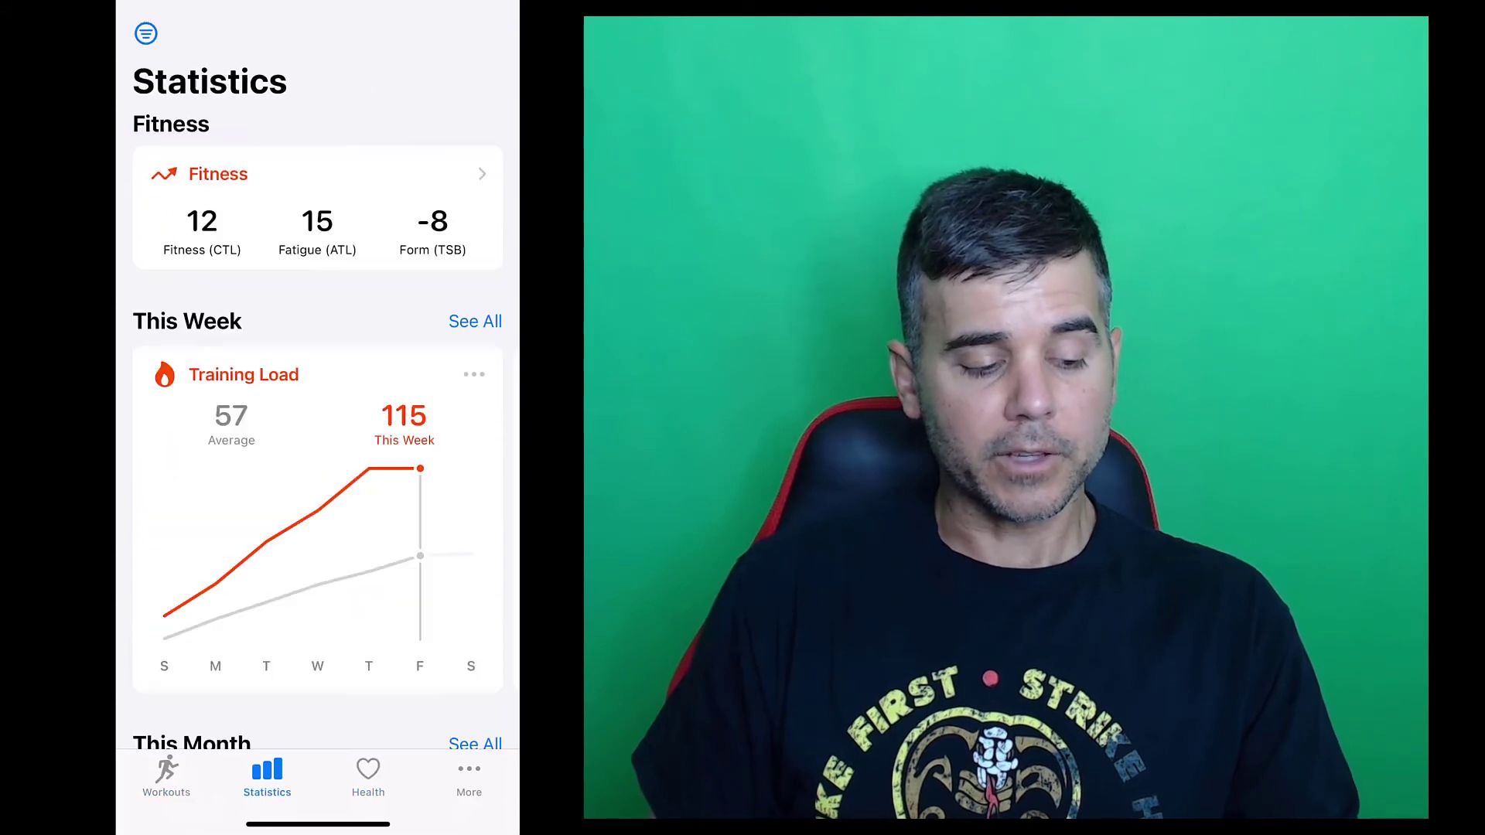
{"action": "left_click", "coordinate": [166, 776]}
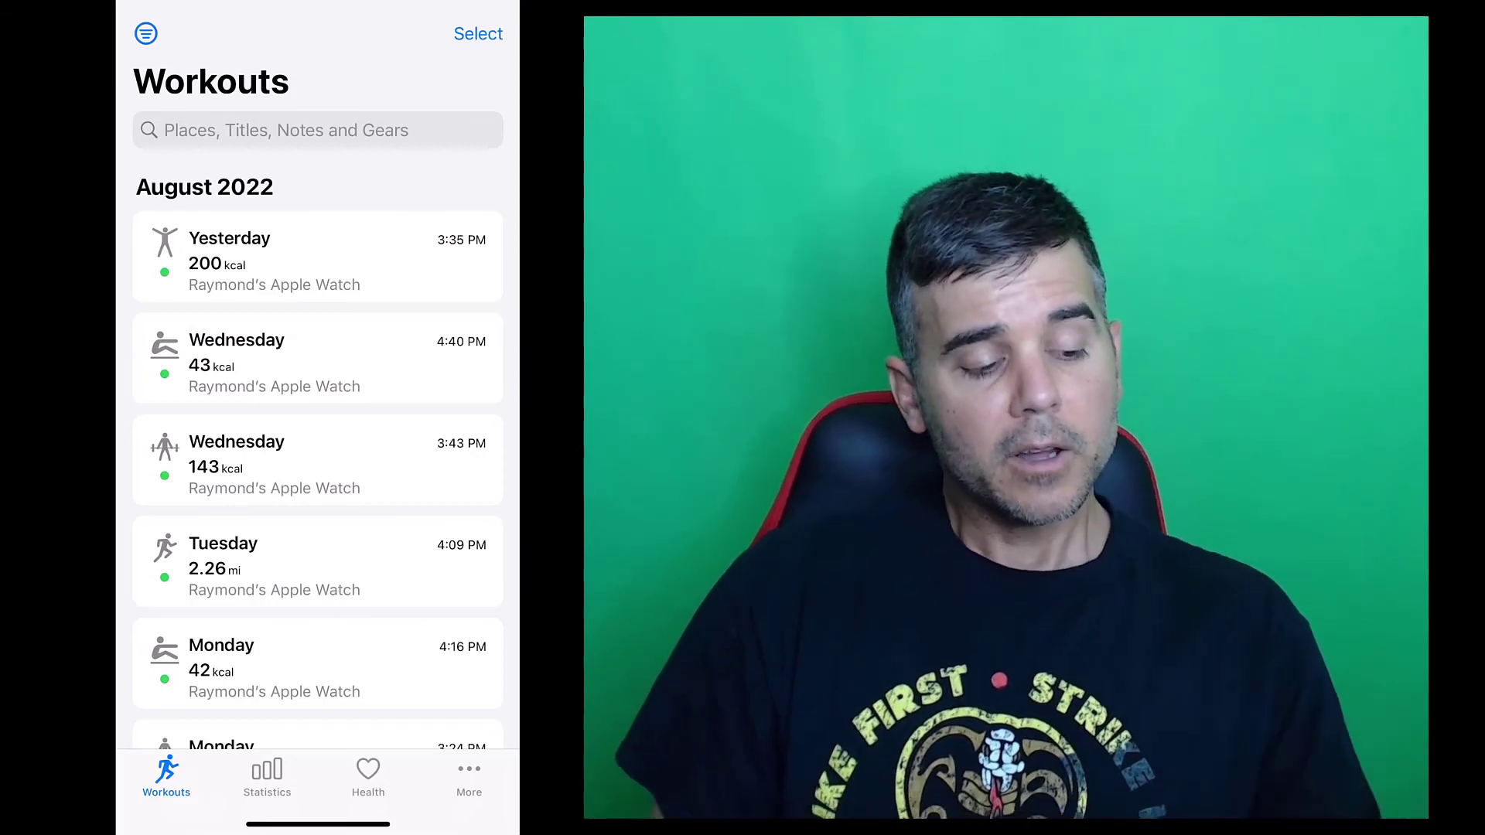
{"action": "left_click", "coordinate": [266, 777]}
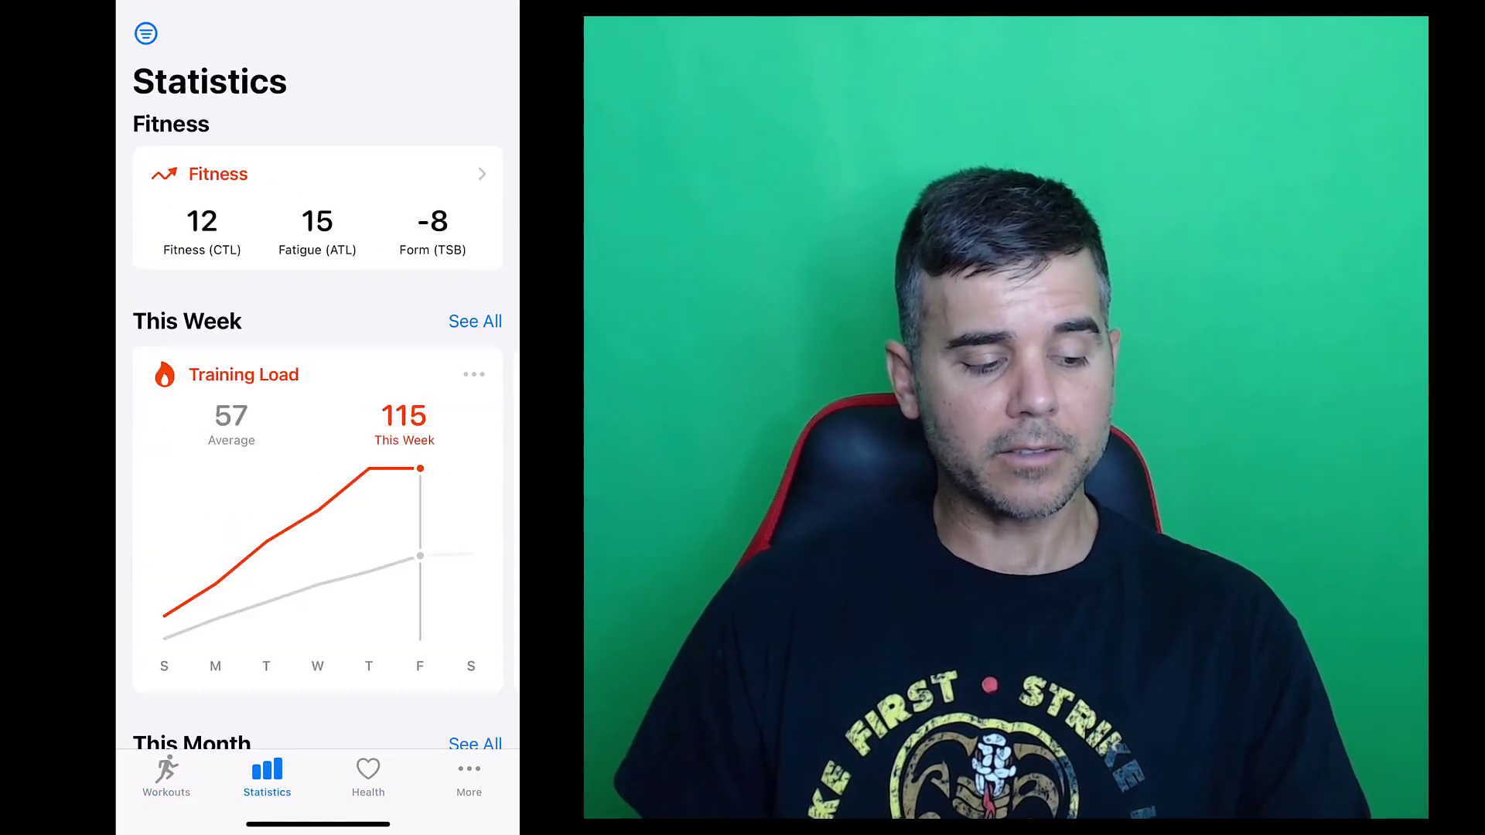
{"action": "left_click", "coordinate": [165, 777]}
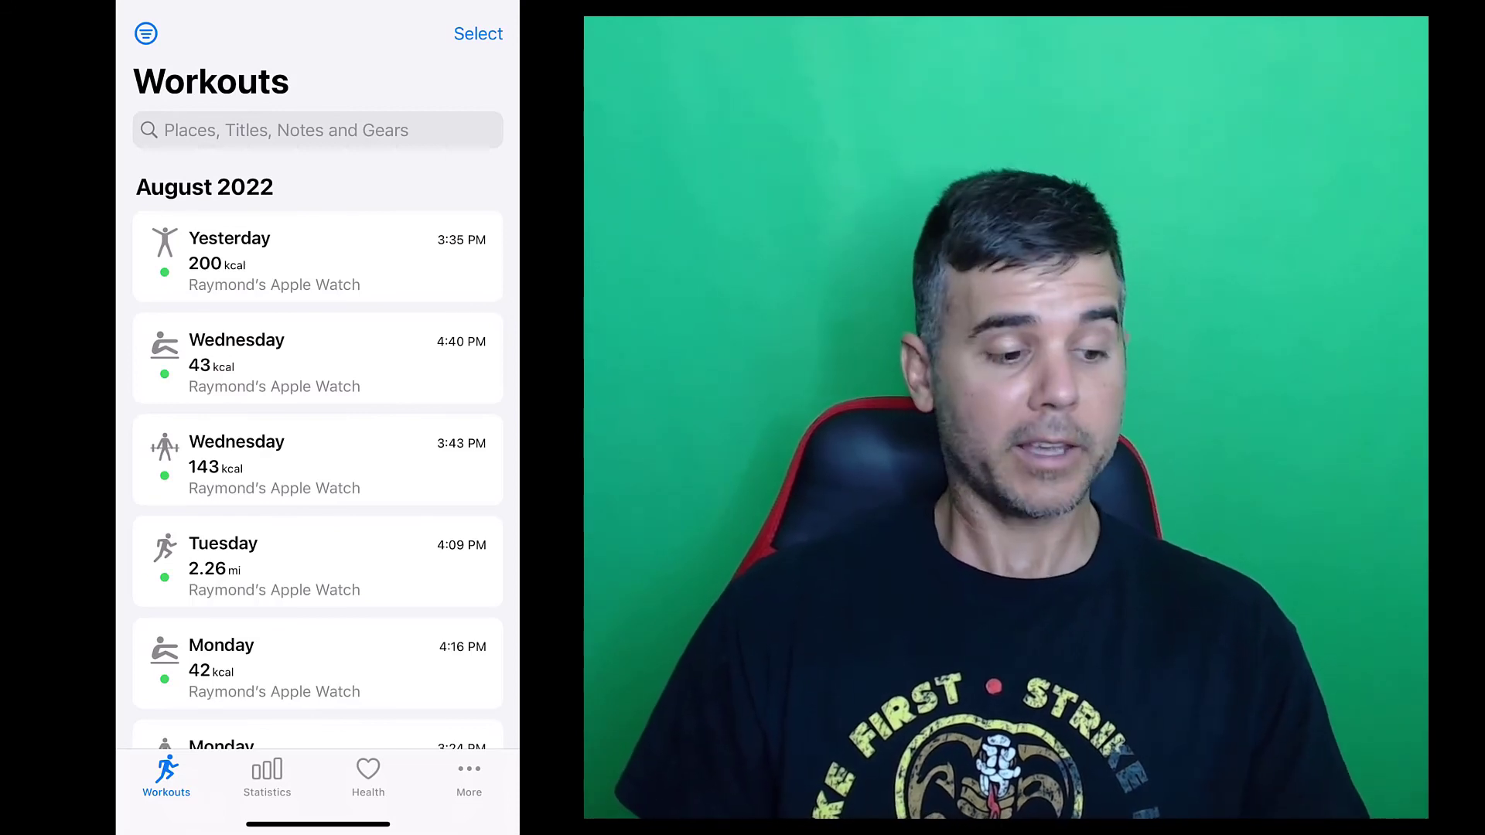
{"action": "left_click", "coordinate": [266, 776]}
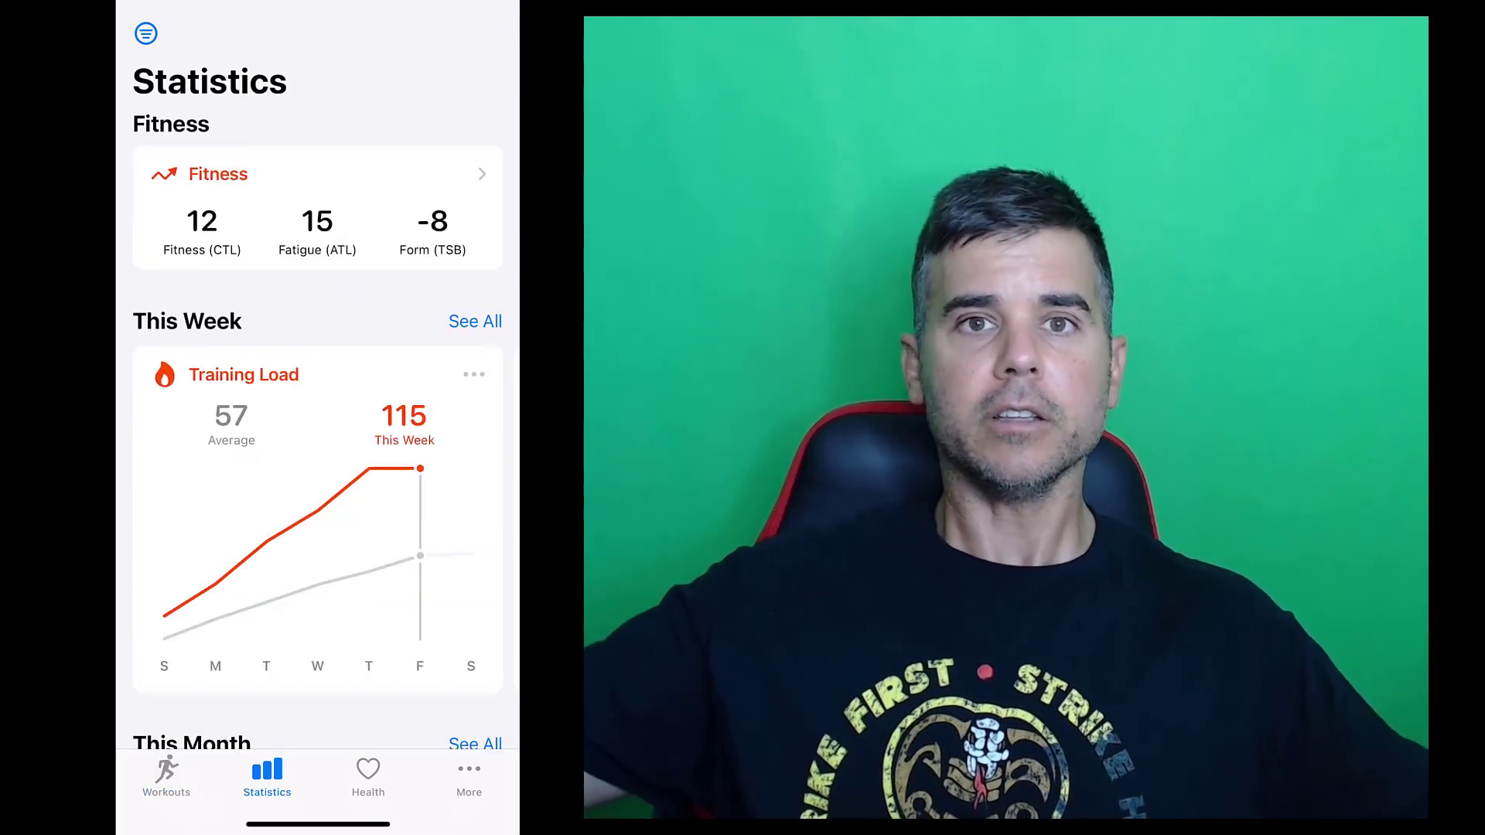